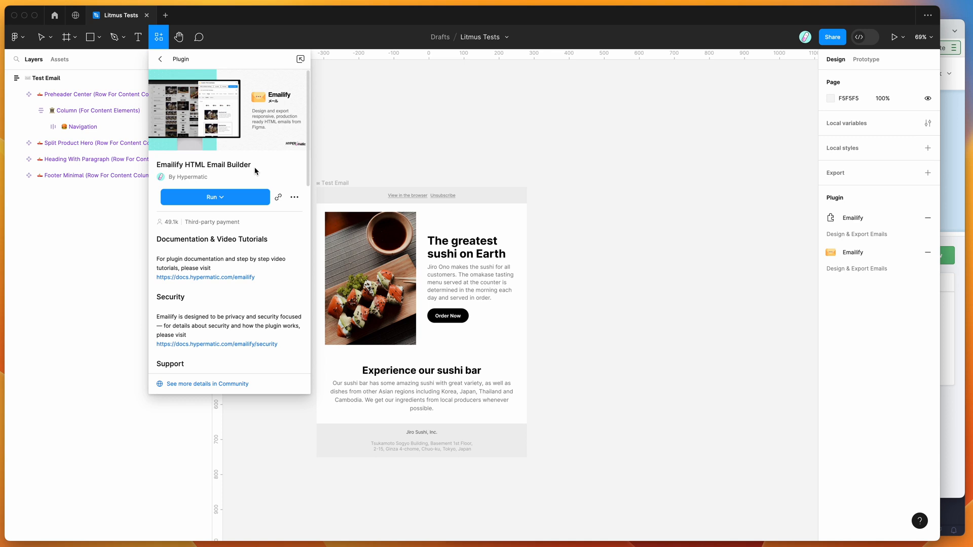
mouse_move(257, 166)
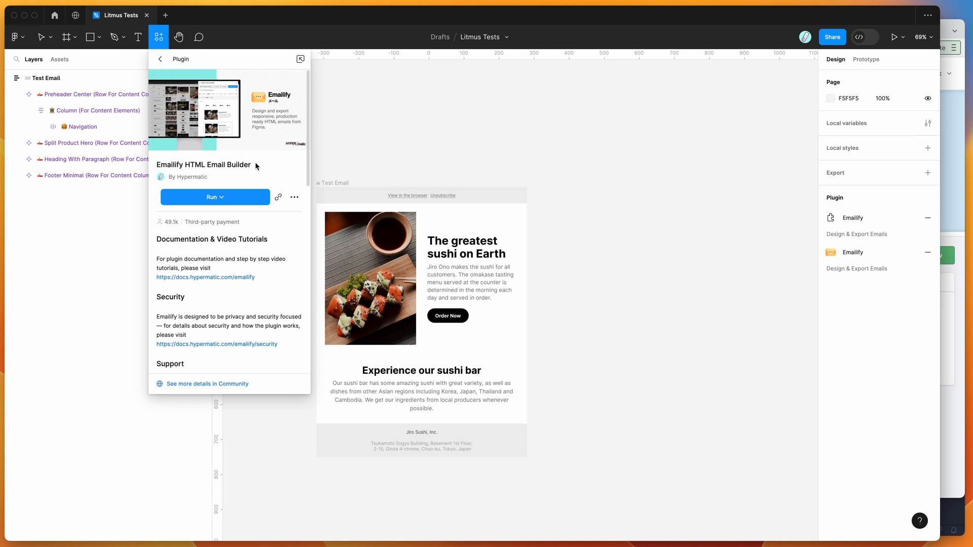
mouse_move(186, 79)
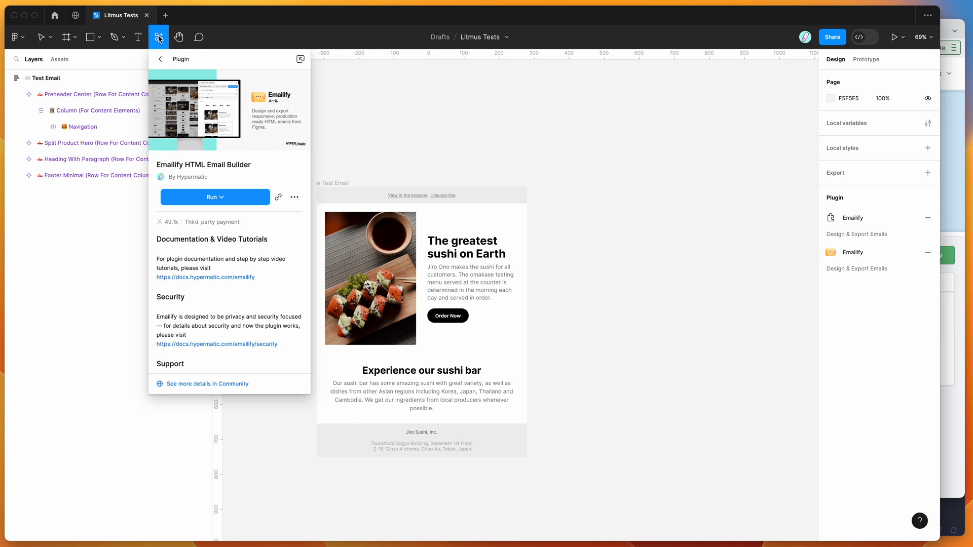
mouse_move(184, 116)
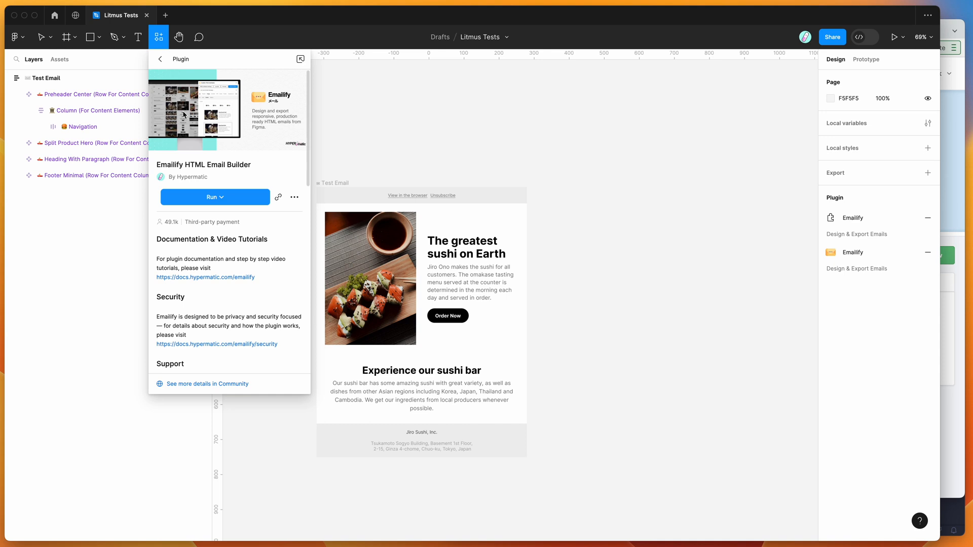
mouse_move(220, 69)
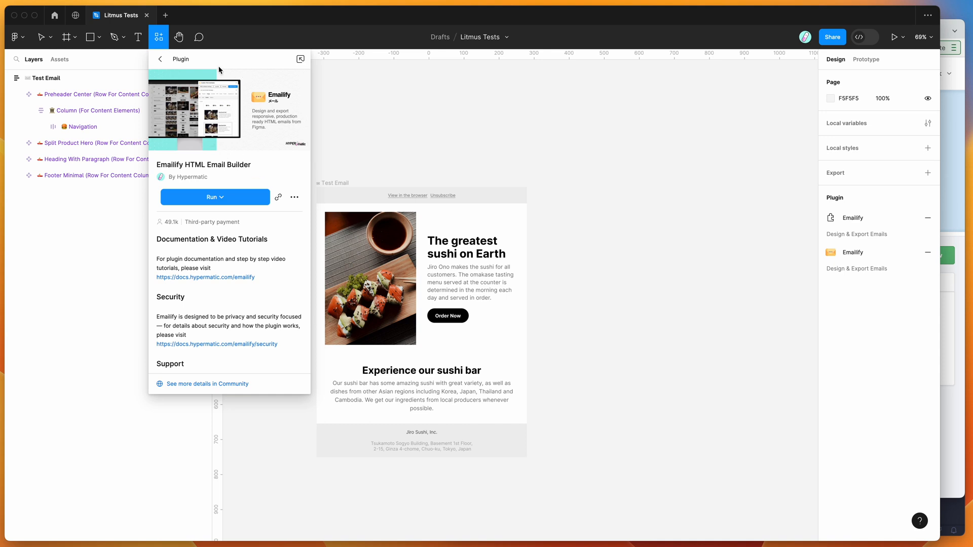
mouse_move(231, 163)
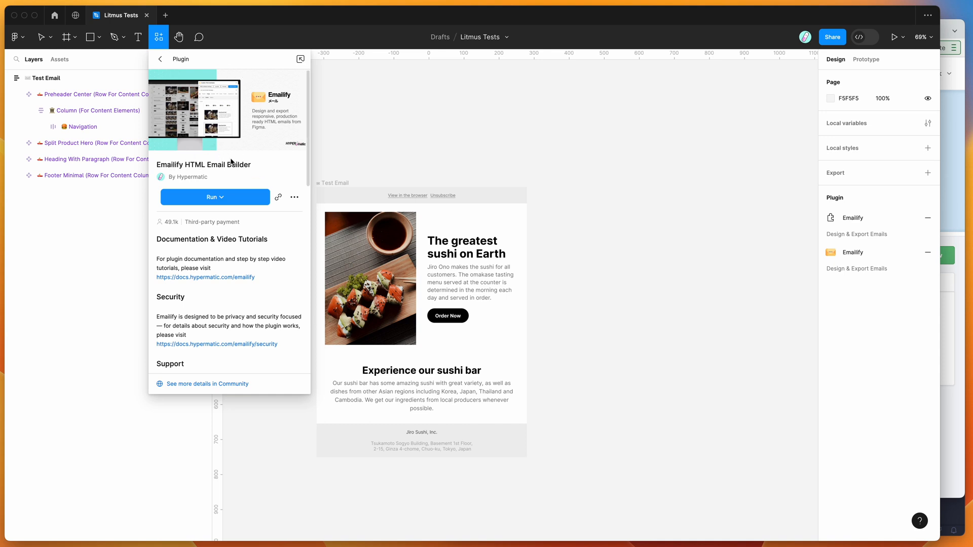
mouse_move(231, 202)
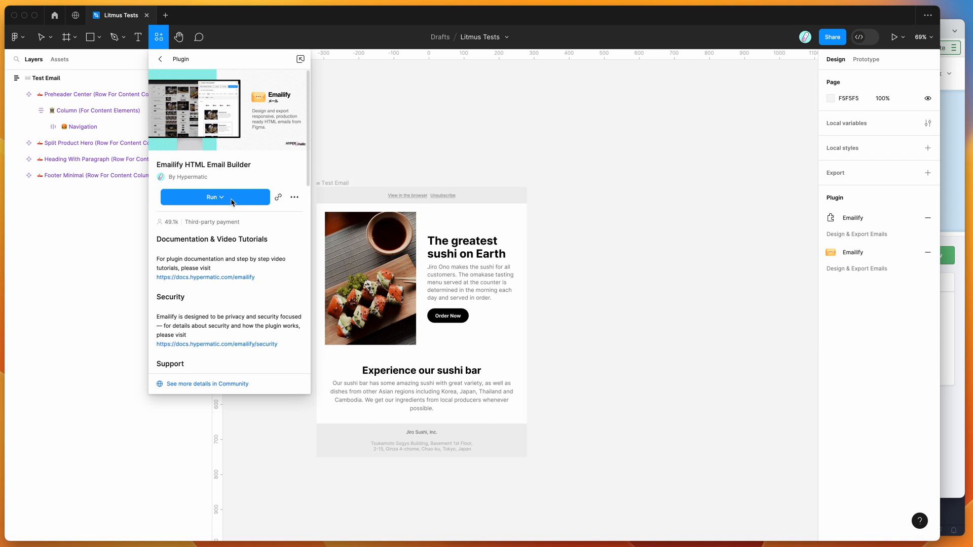
mouse_move(302, 196)
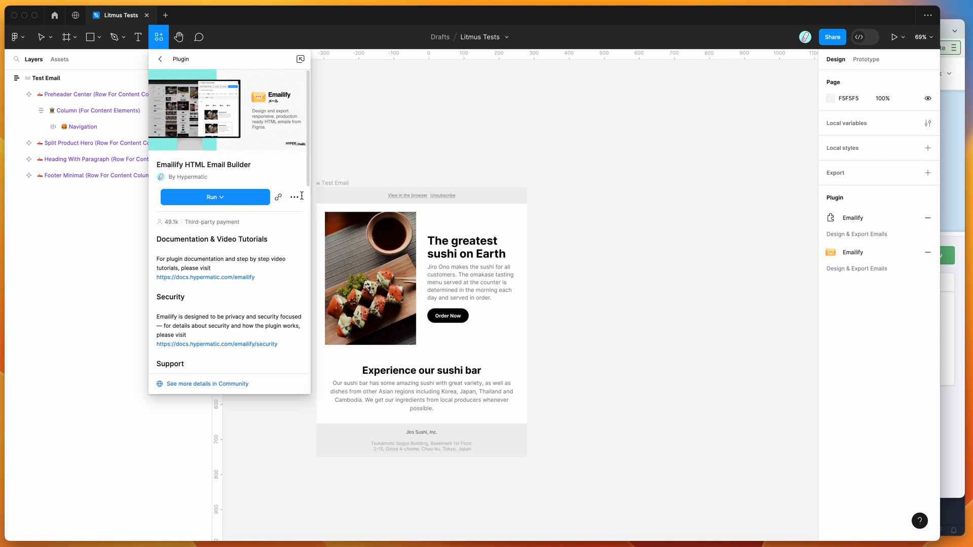
mouse_move(294, 196)
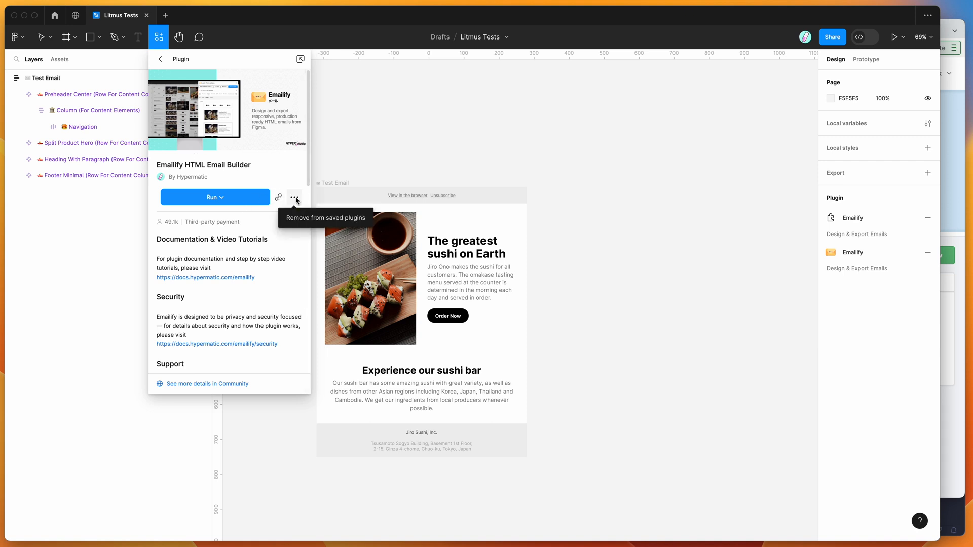
mouse_move(300, 221)
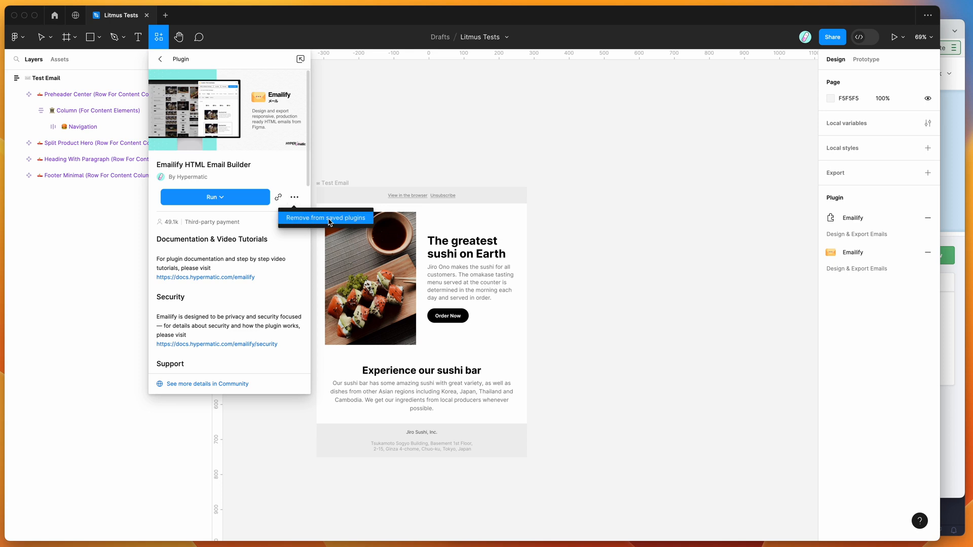
mouse_move(379, 146)
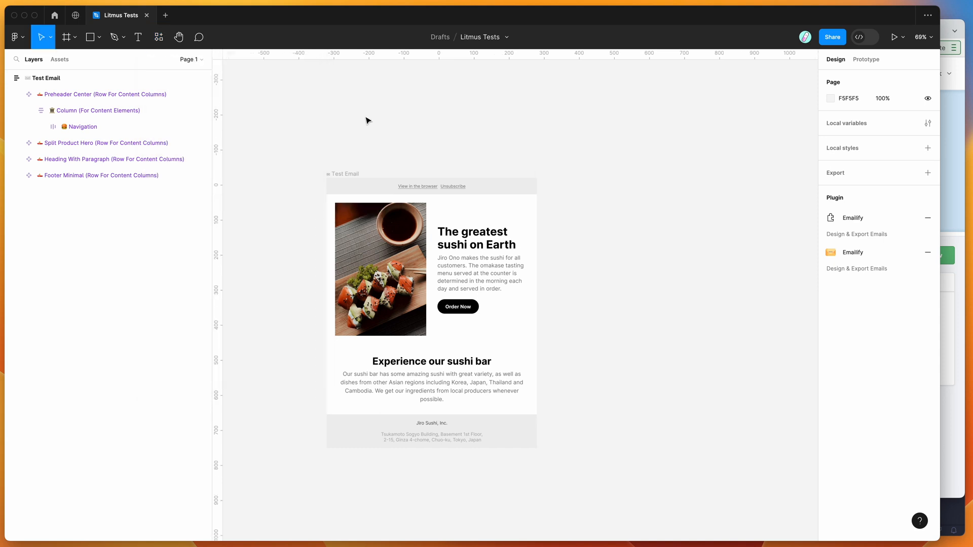
- Launch Emailify HTML Email Builder from the canvas menu's Saved plugins
right_click(368, 120)
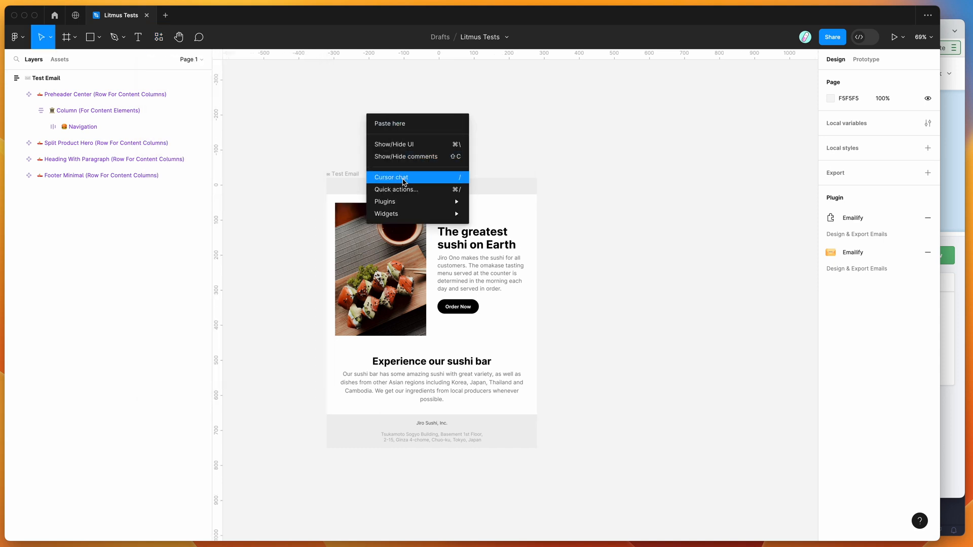
click(385, 201)
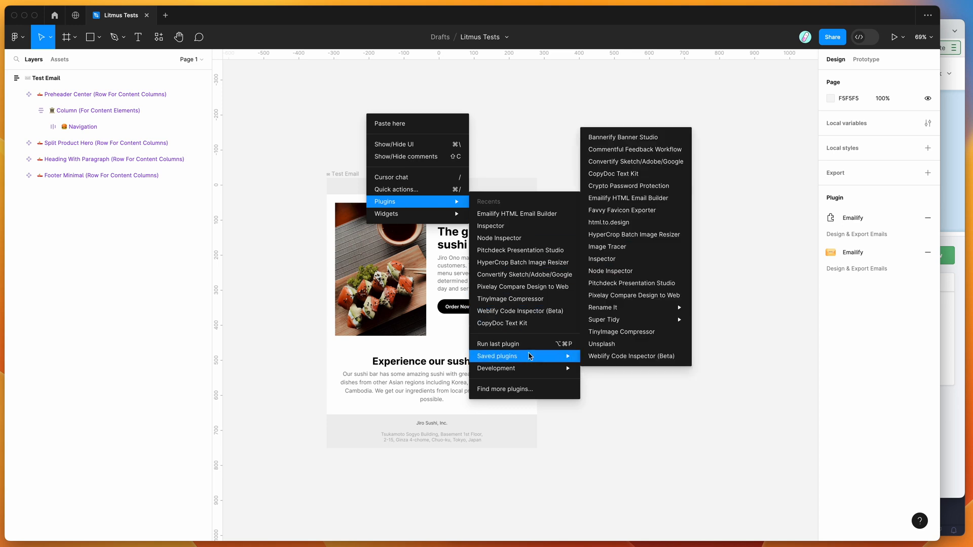
mouse_move(621, 201)
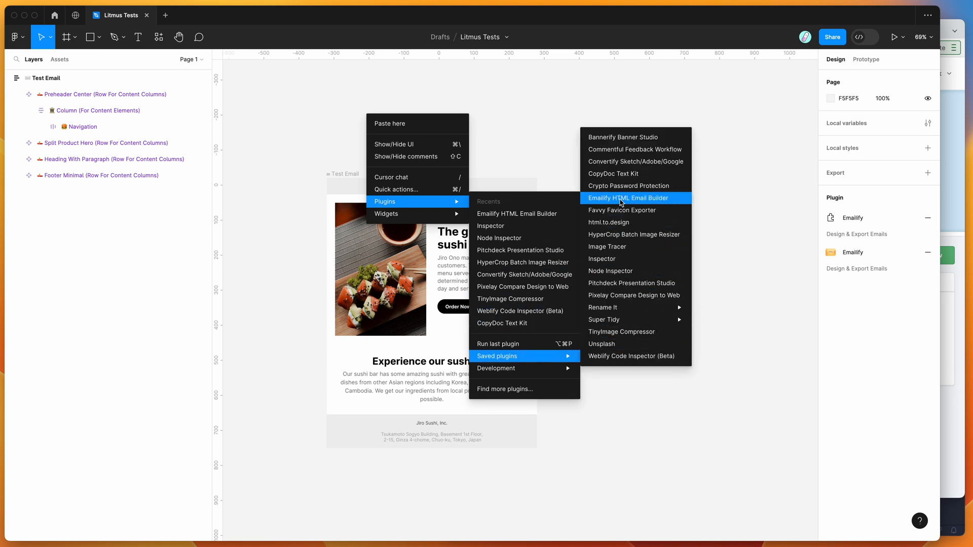
click(627, 198)
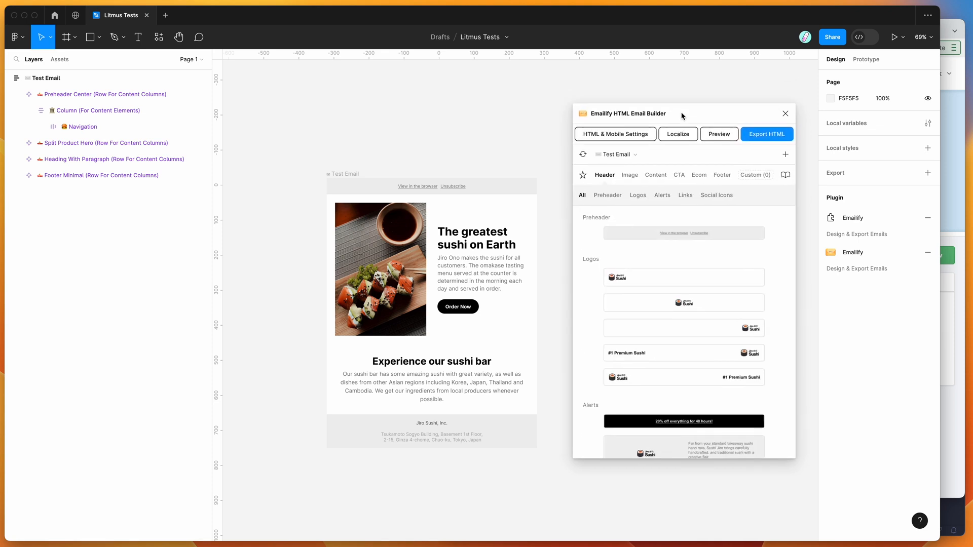
click(104, 142)
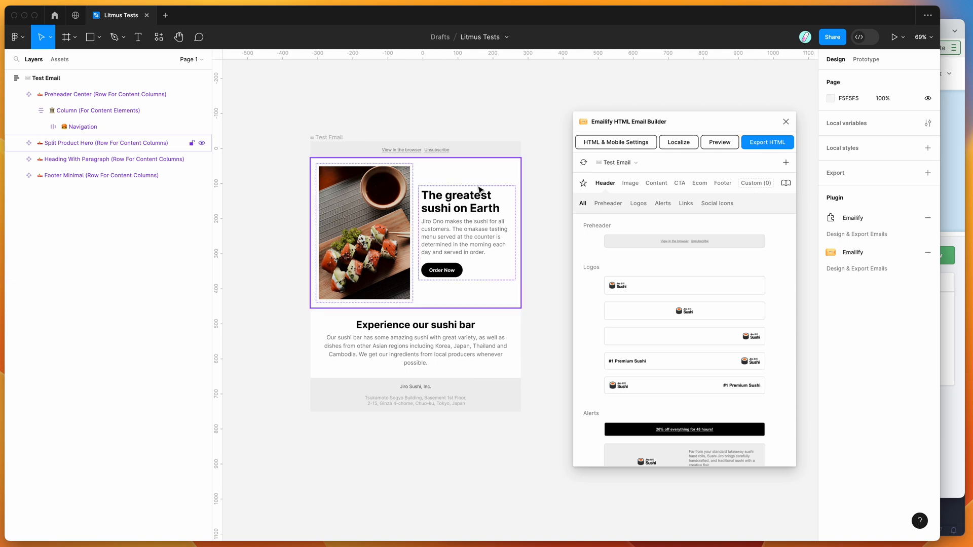
mouse_move(469, 273)
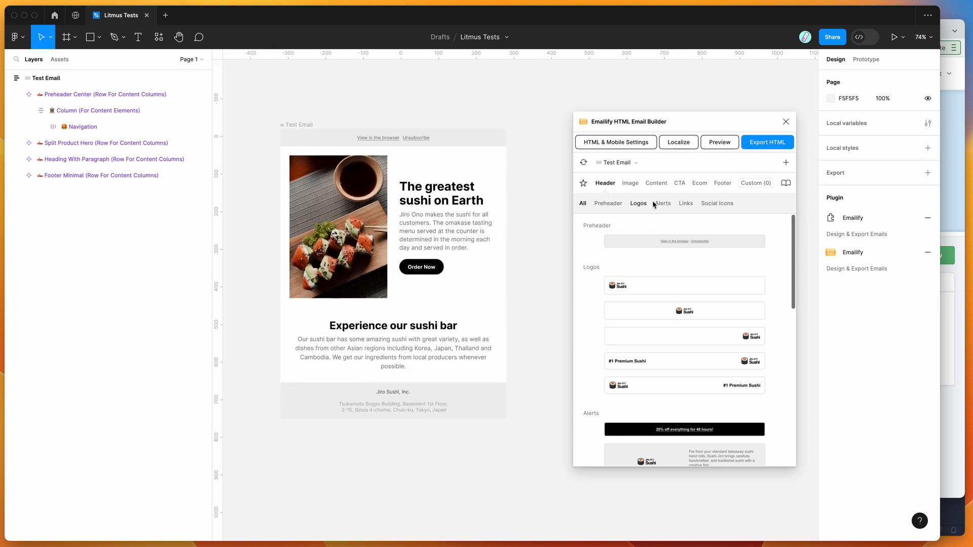
click(679, 183)
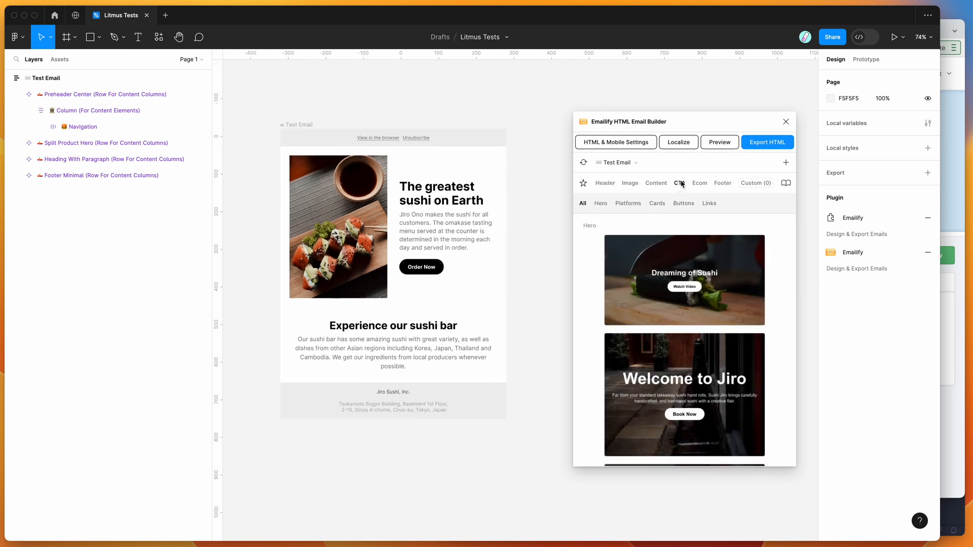
click(605, 183)
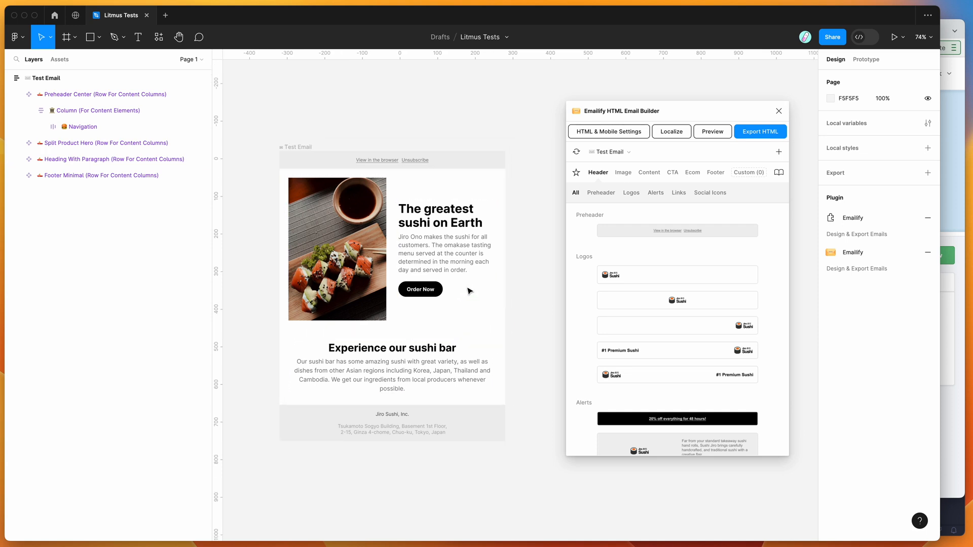
click(101, 142)
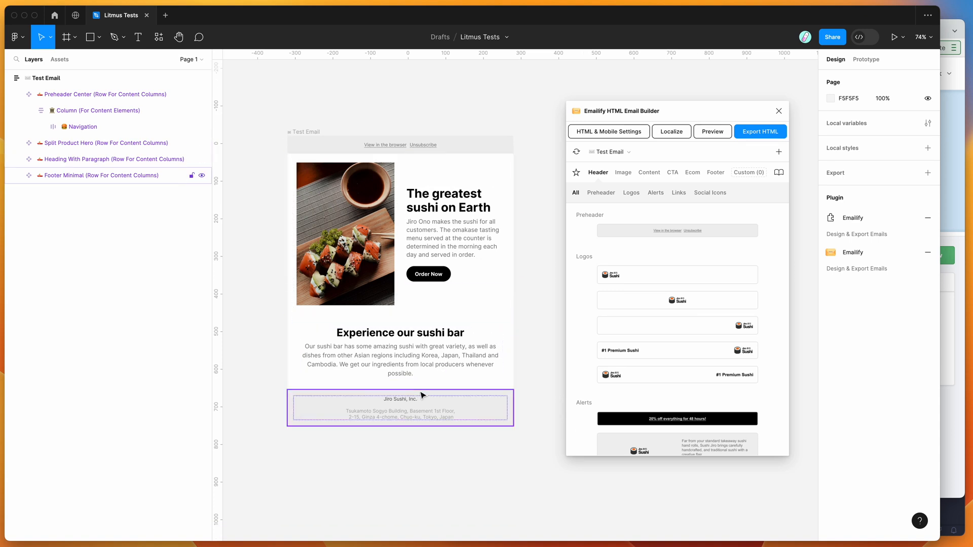
click(453, 243)
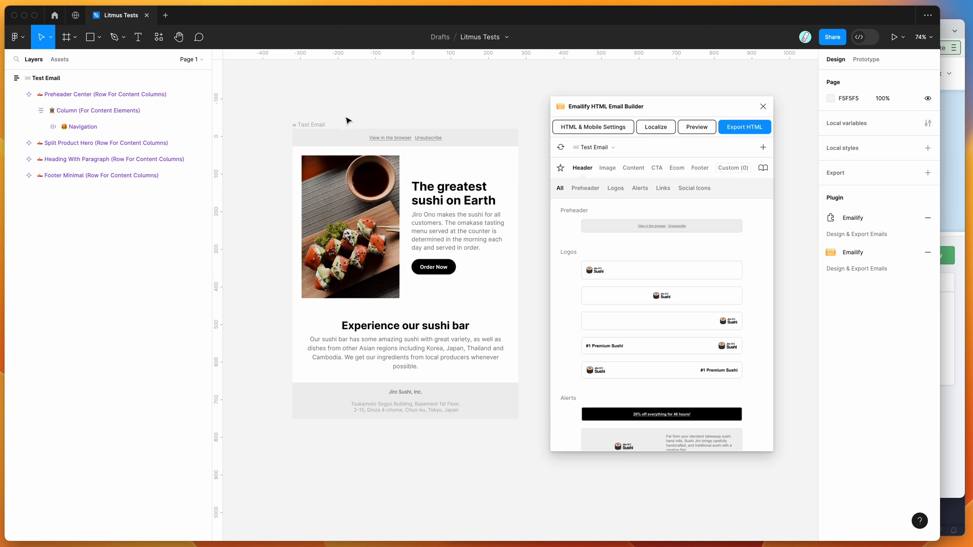
mouse_move(665, 112)
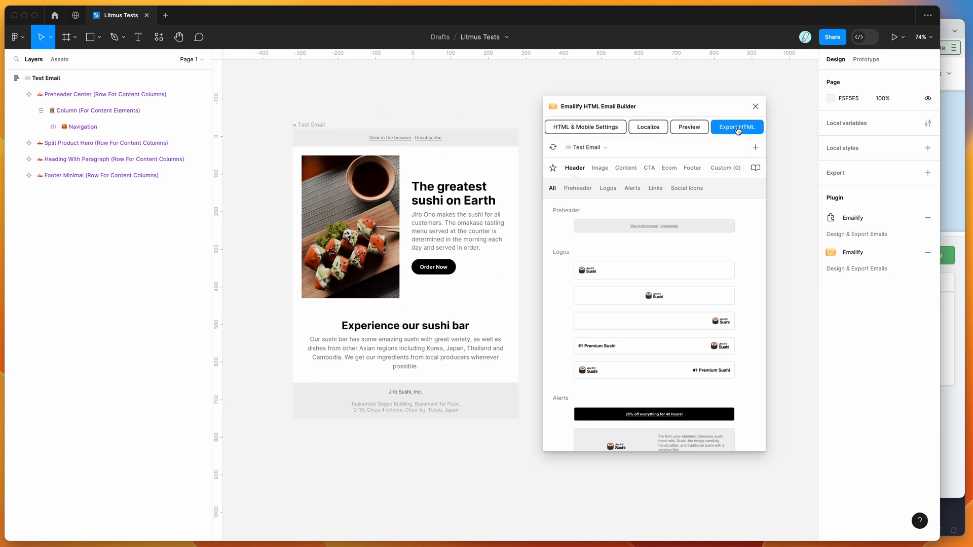
- Export the sushi Test Email to HTML and save the zip to the Desktop
click(736, 127)
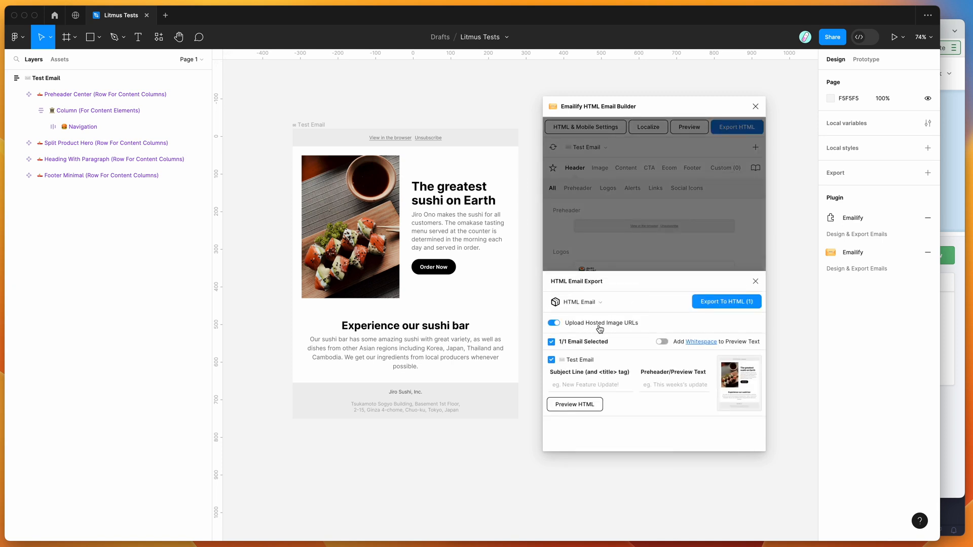
mouse_move(727, 305)
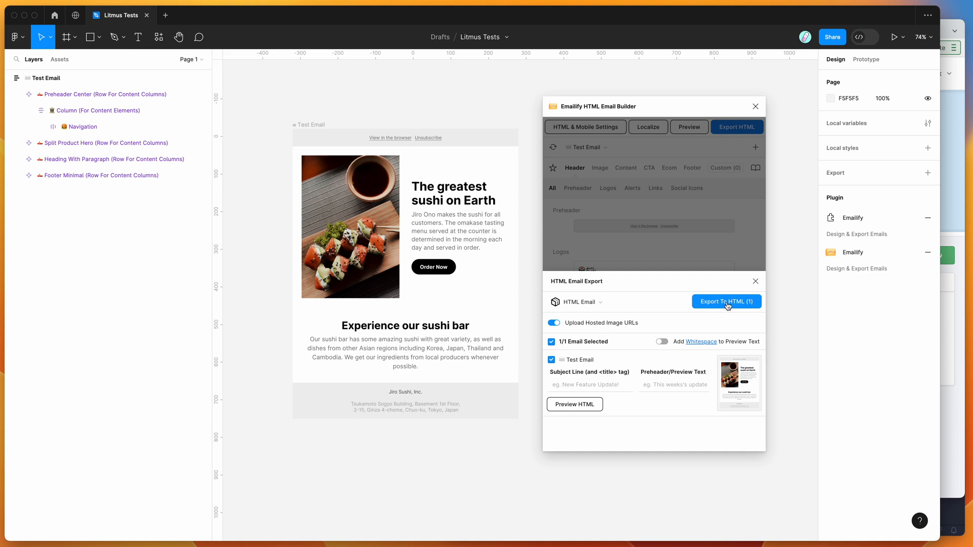
click(727, 301)
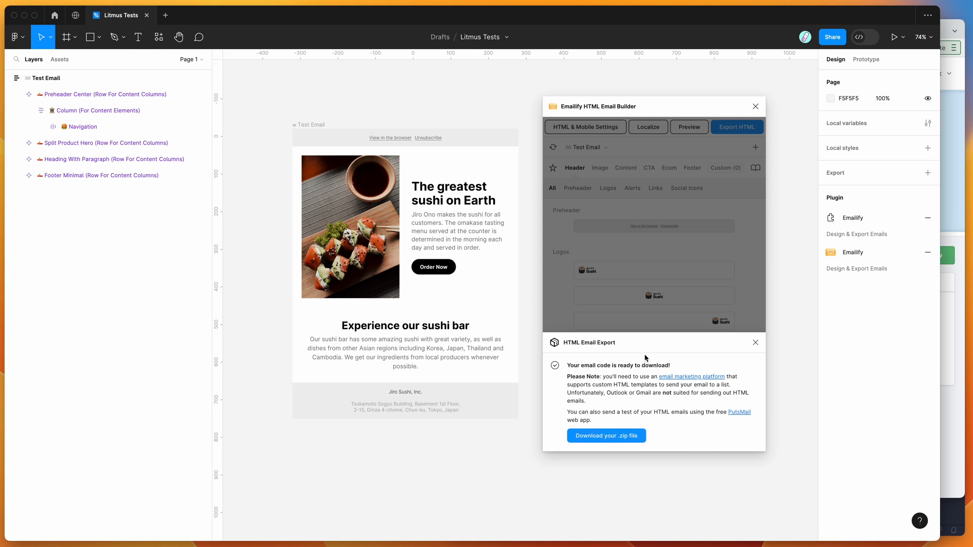
mouse_move(671, 424)
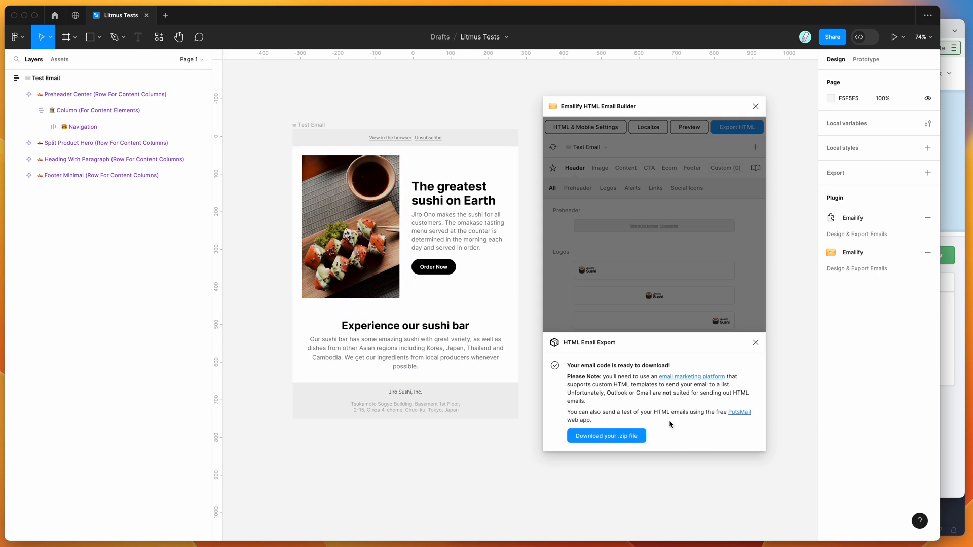
mouse_move(601, 440)
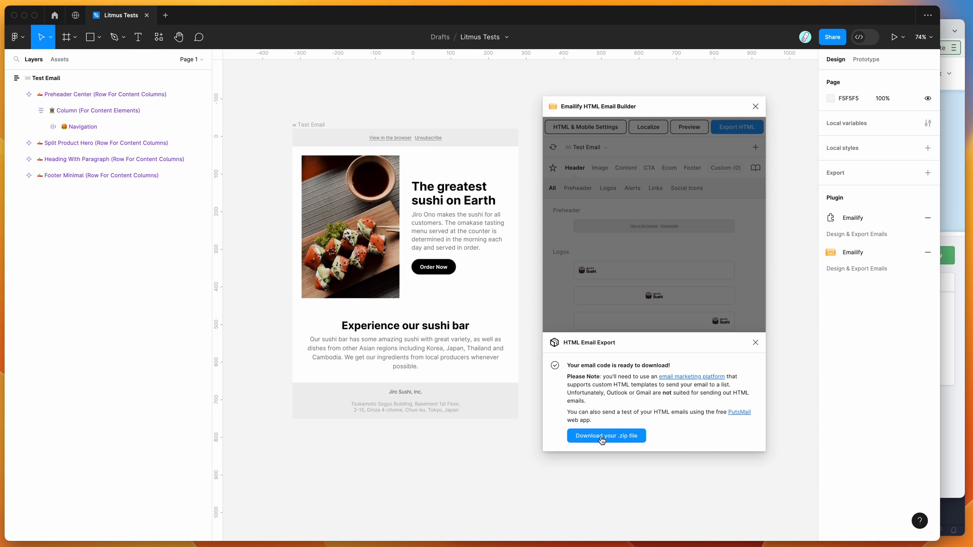
click(606, 436)
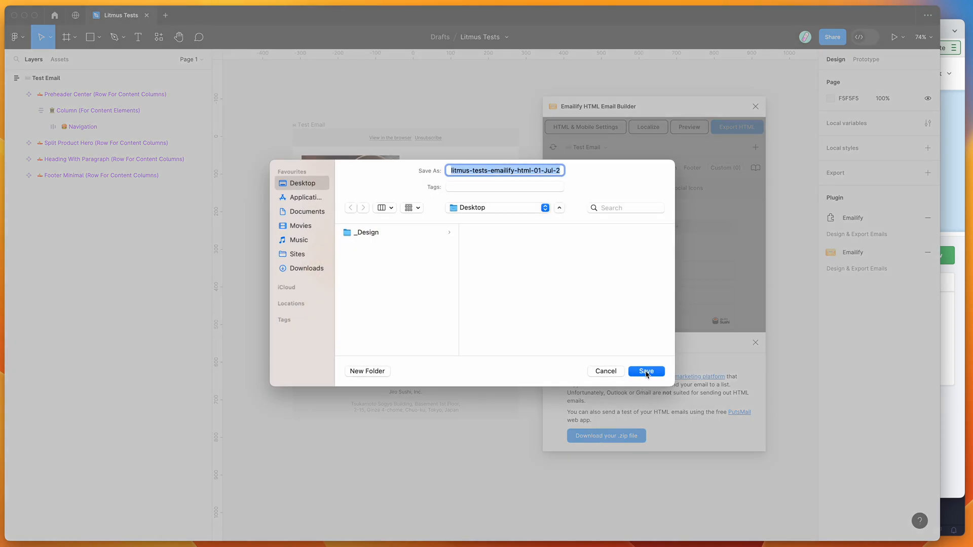
click(645, 371)
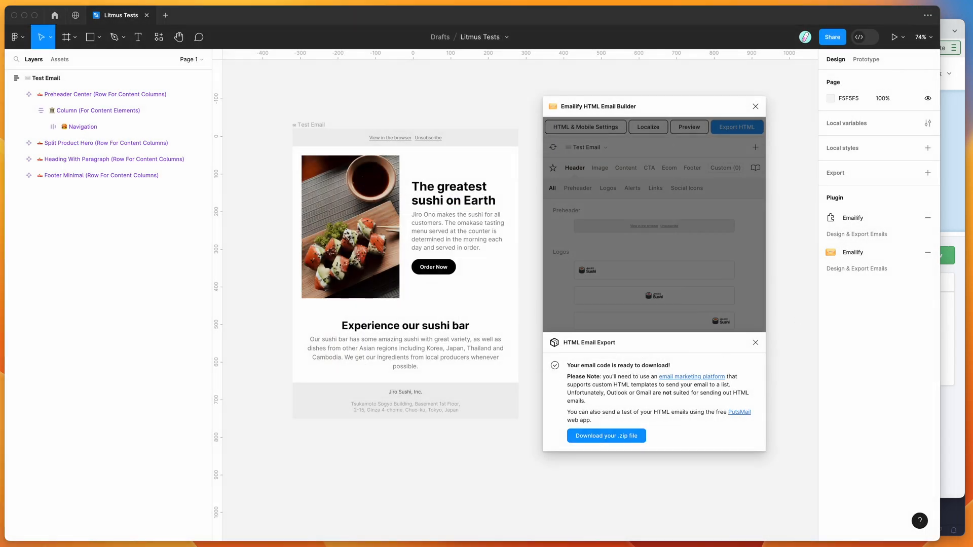
- Open the saved export, expand test-email and open index.html to copy its code
click(606, 436)
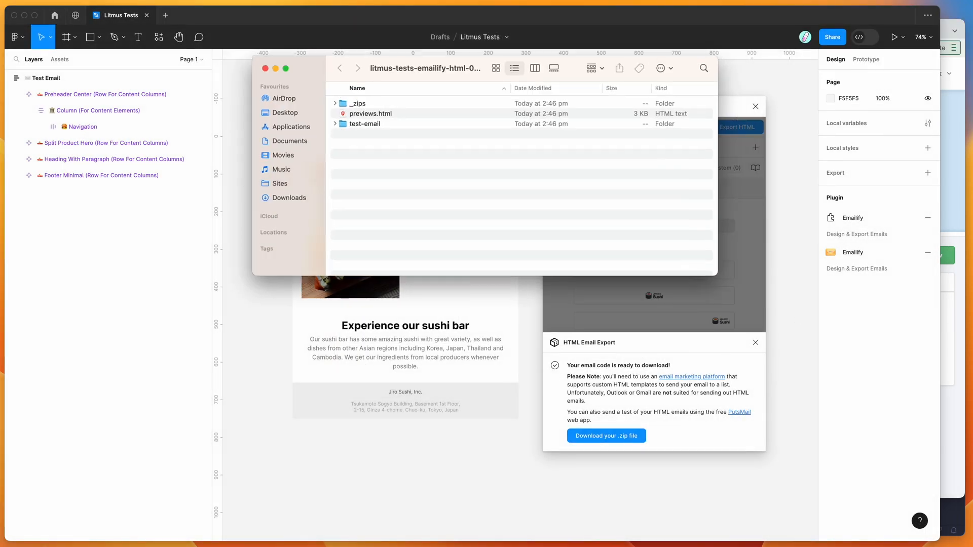
click(364, 124)
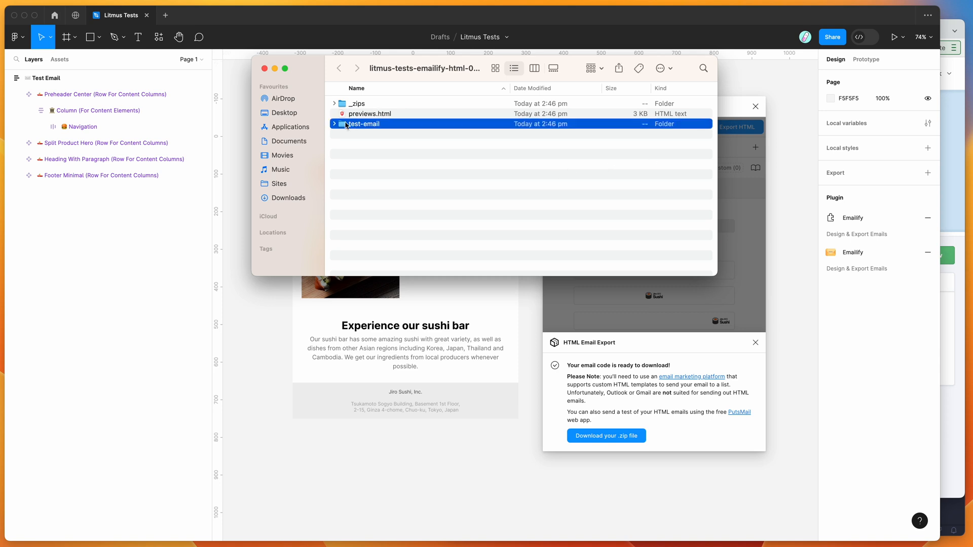
click(334, 124)
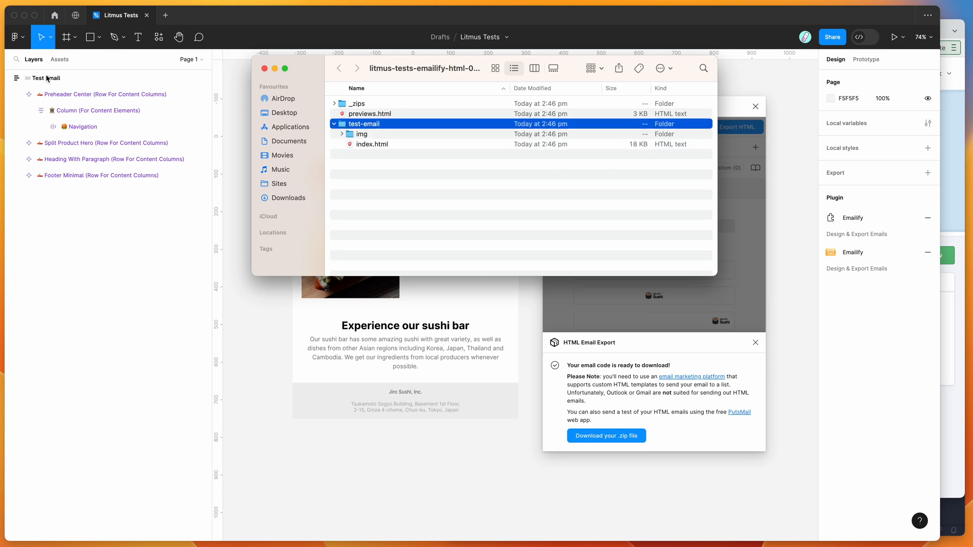
click(371, 143)
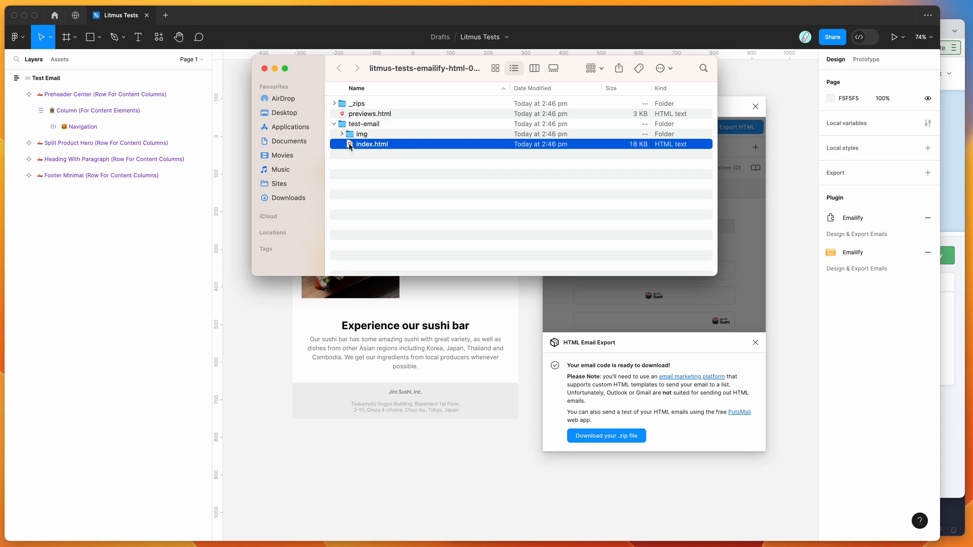
mouse_move(381, 149)
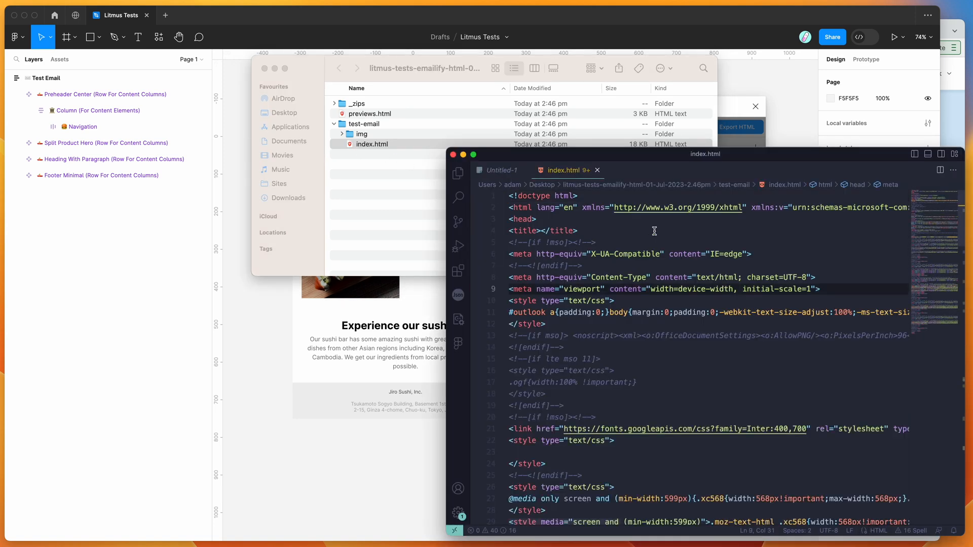
click(537, 219)
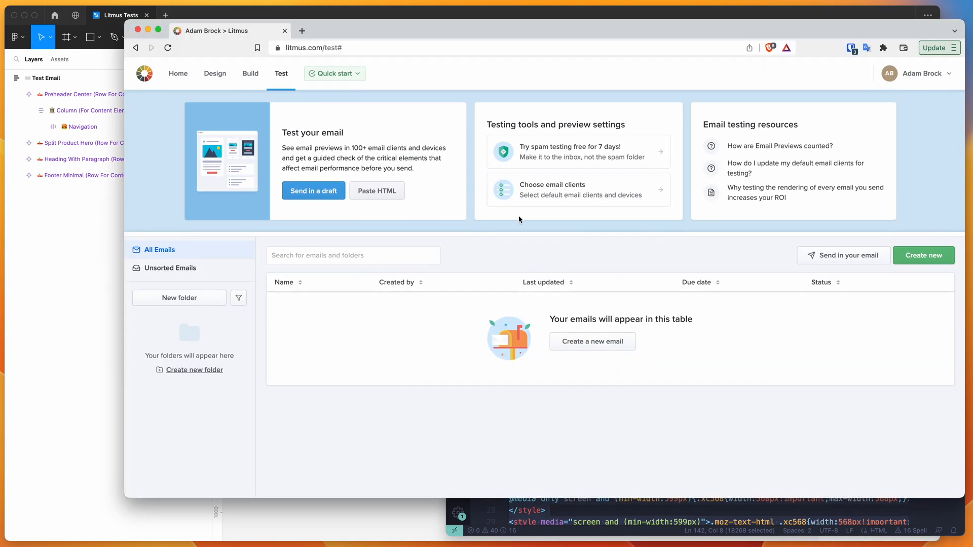
mouse_move(321, 98)
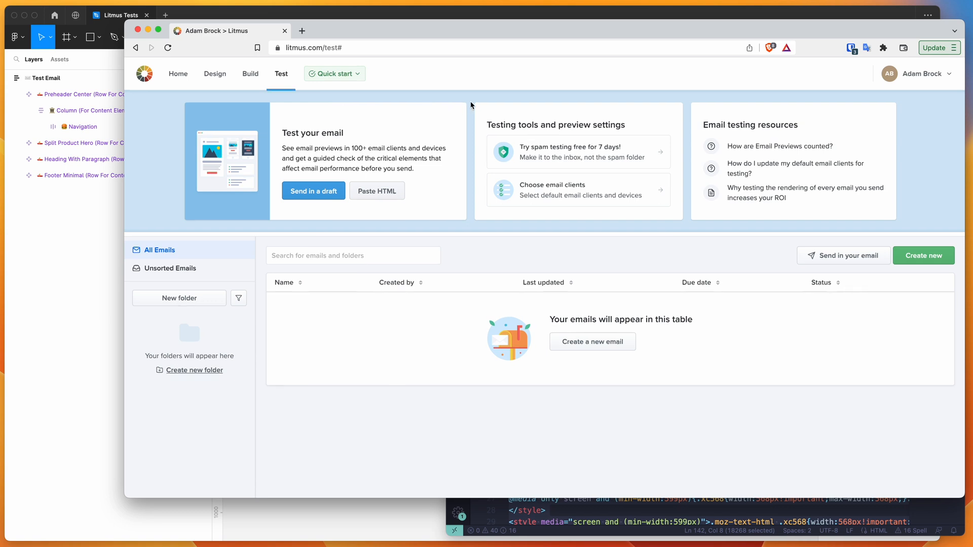
mouse_move(472, 188)
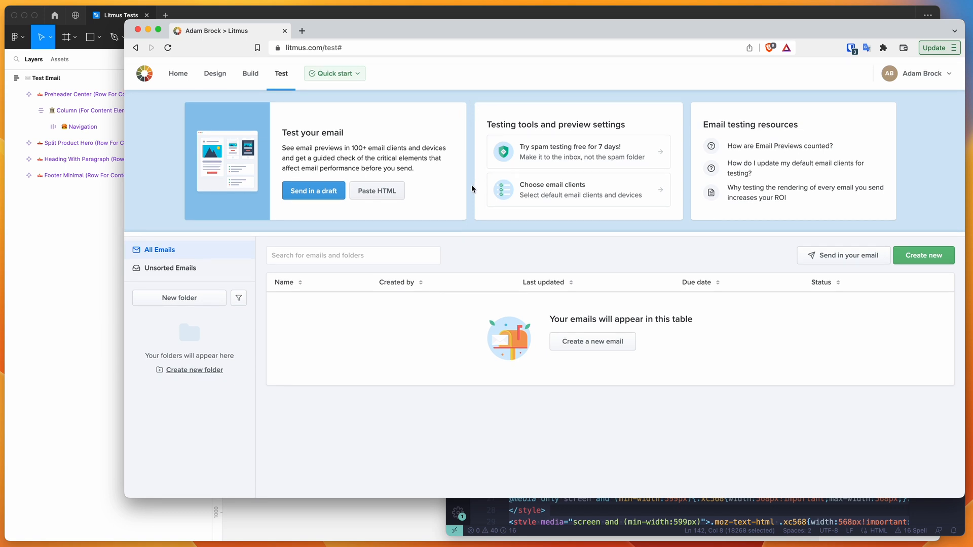
mouse_move(470, 192)
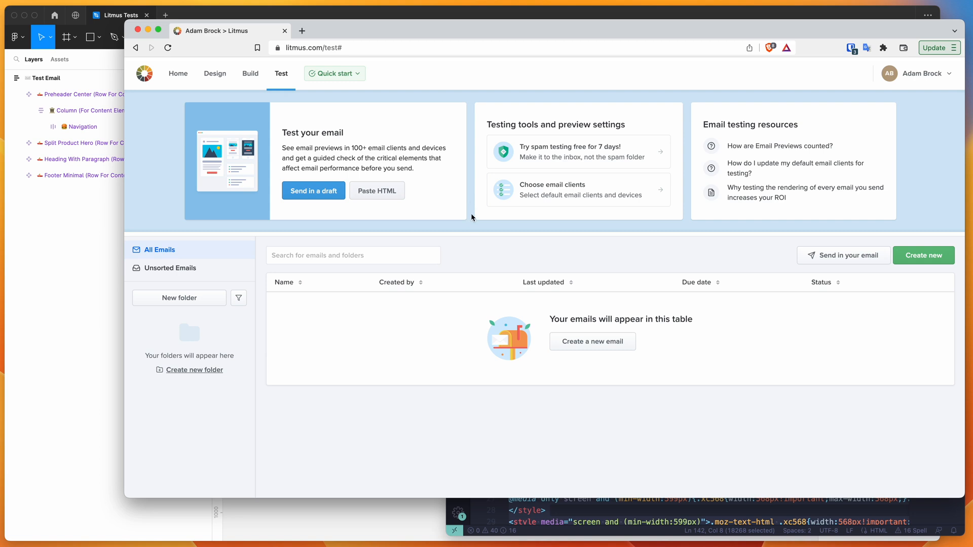
mouse_move(278, 79)
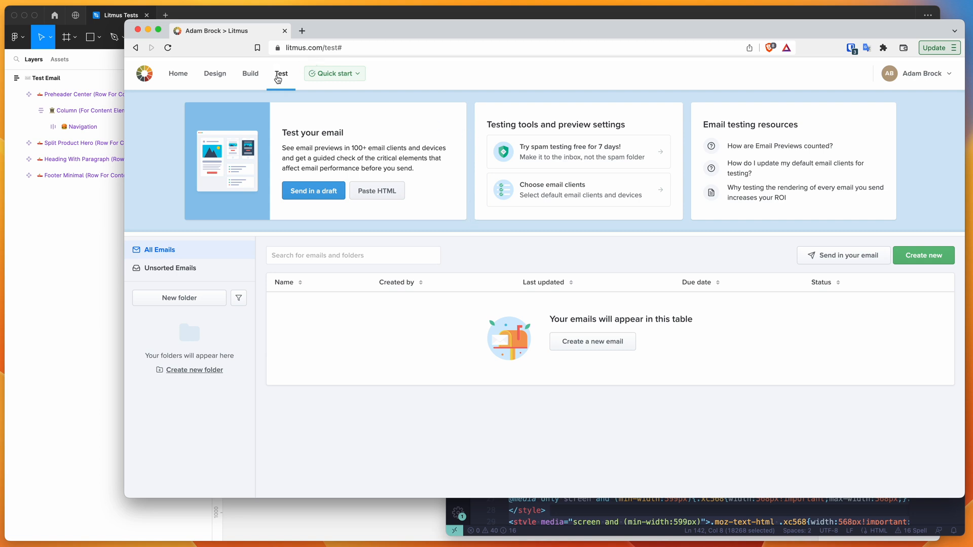
mouse_move(565, 201)
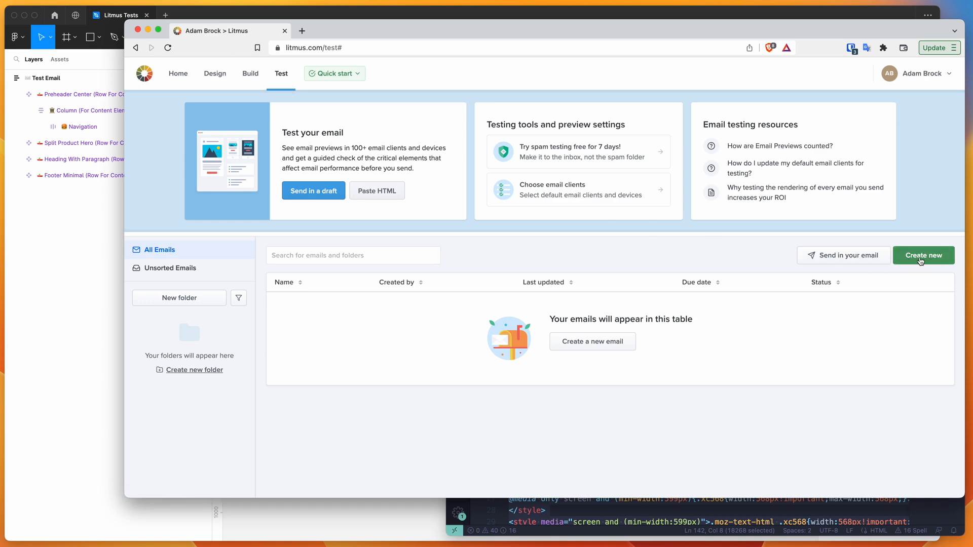
- Create a new Litmus email named 'Test Gmail Example' and continue
click(923, 255)
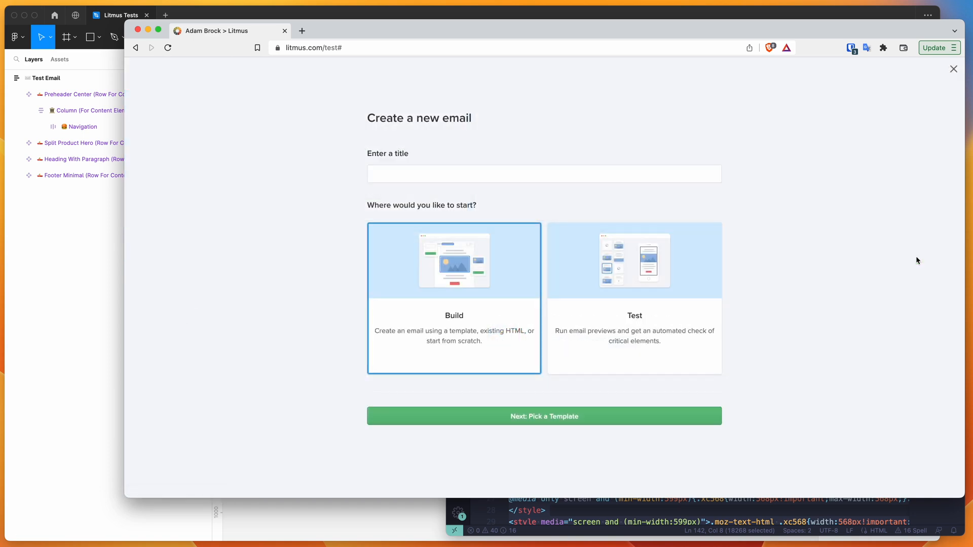
text(T)
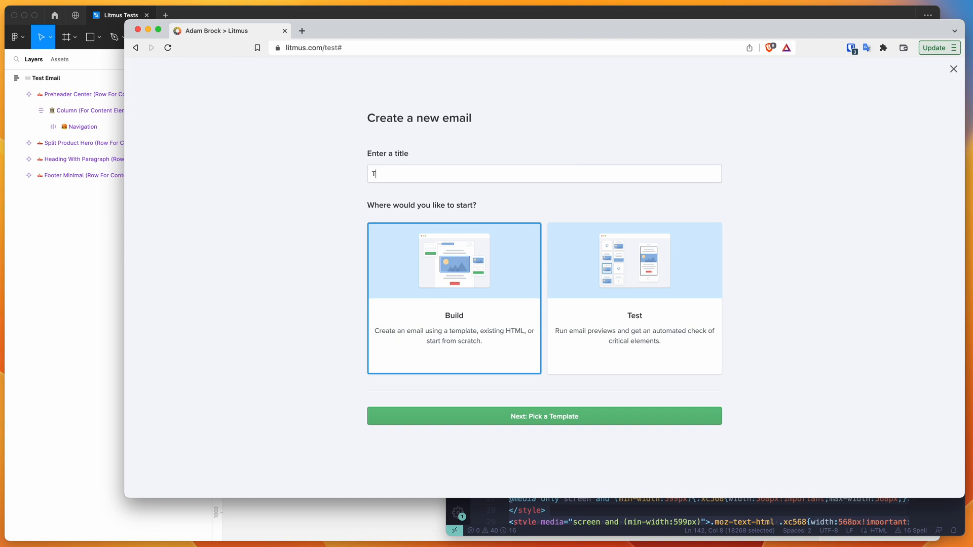
text(est Gmail Example)
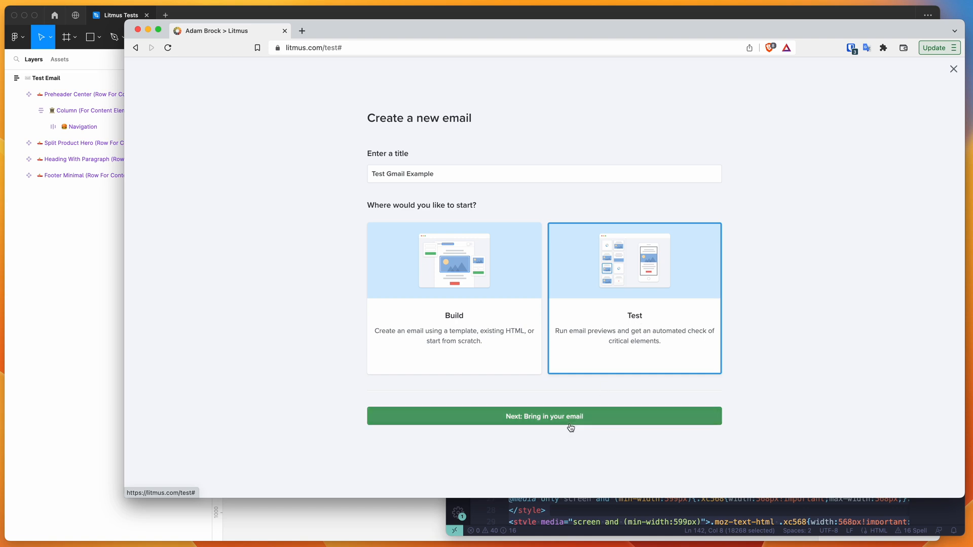
click(544, 416)
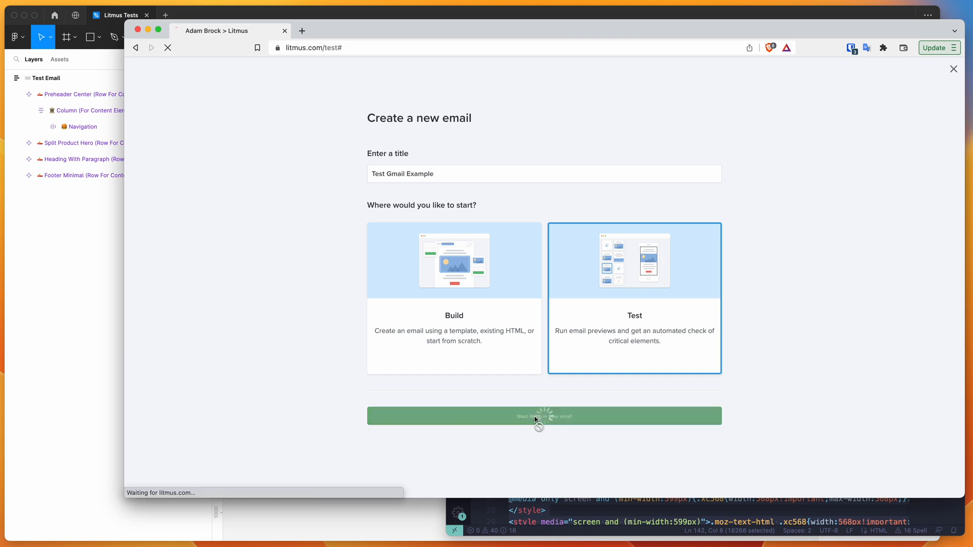
click(544, 417)
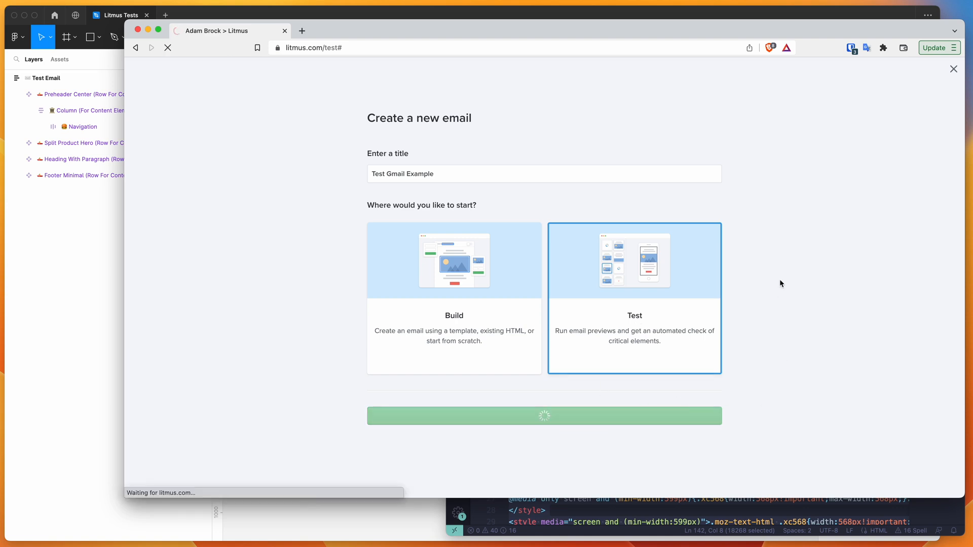
click(544, 415)
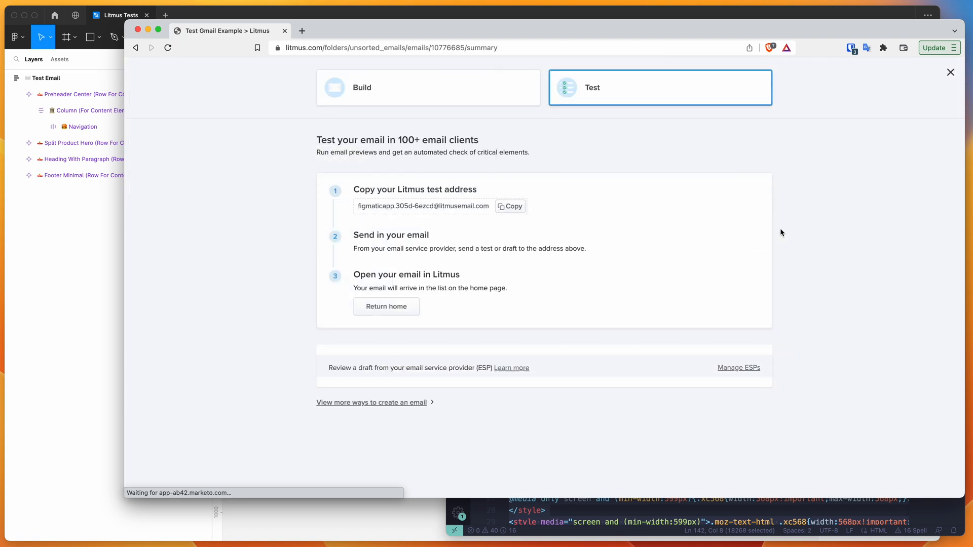
mouse_move(290, 316)
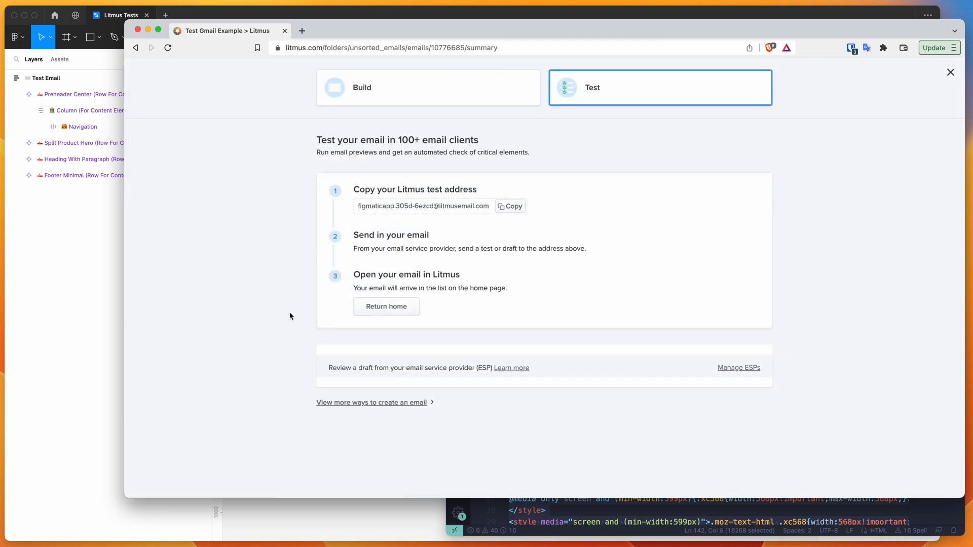
mouse_move(329, 410)
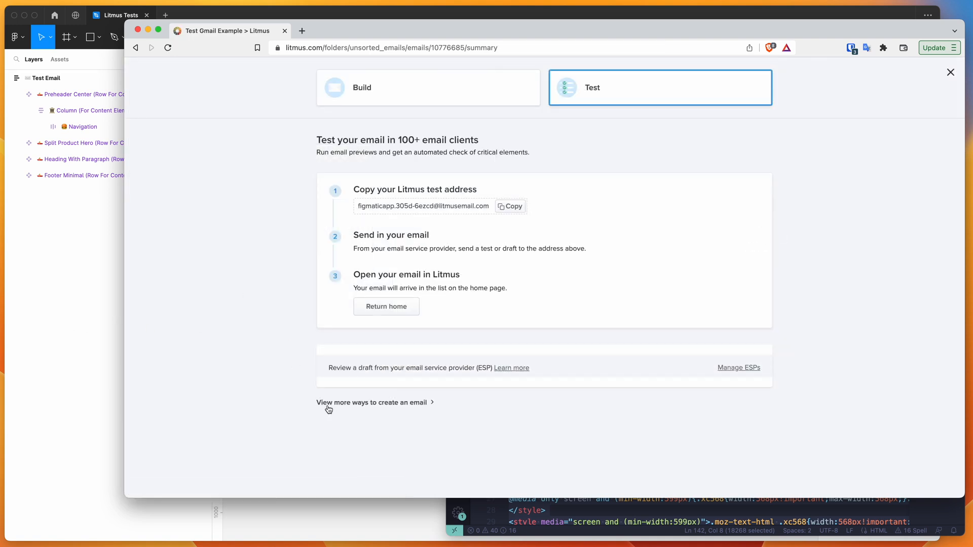
mouse_move(349, 419)
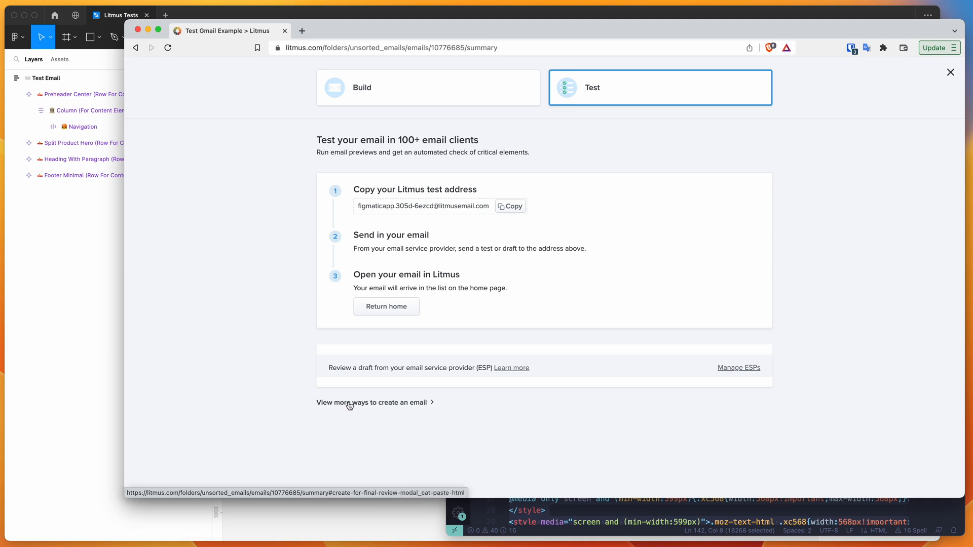
- Reveal more ways to create the email and scroll down to the Paste HTML form
click(371, 403)
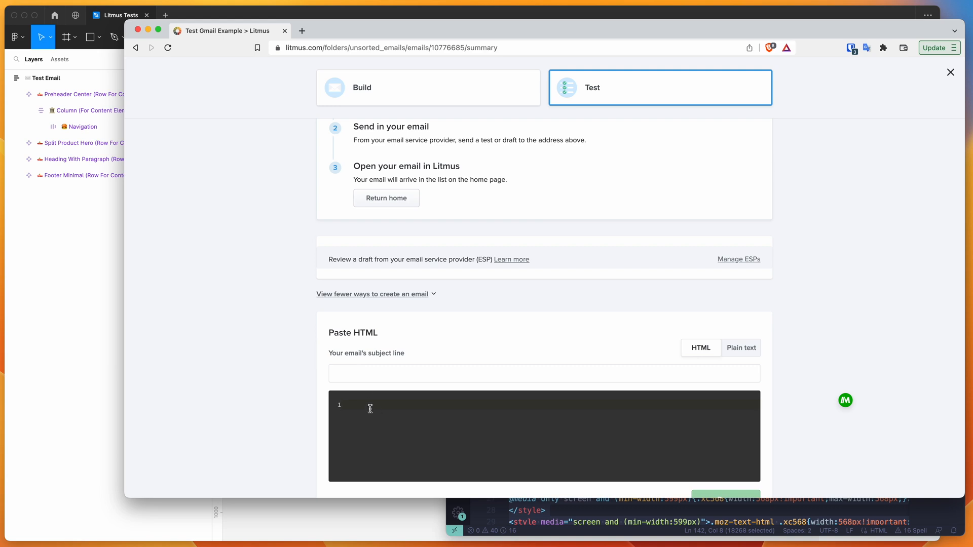
mouse_move(377, 411)
text(Test)
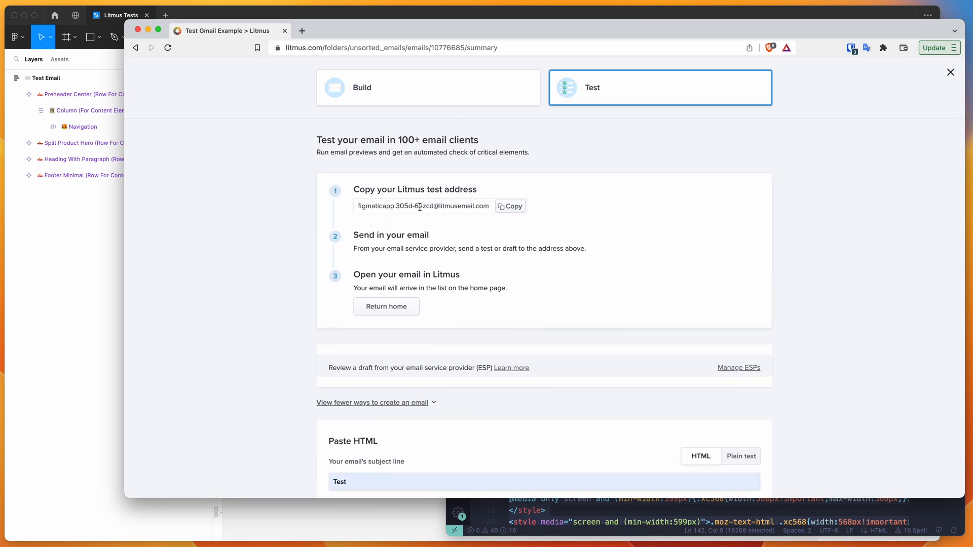
mouse_move(237, 274)
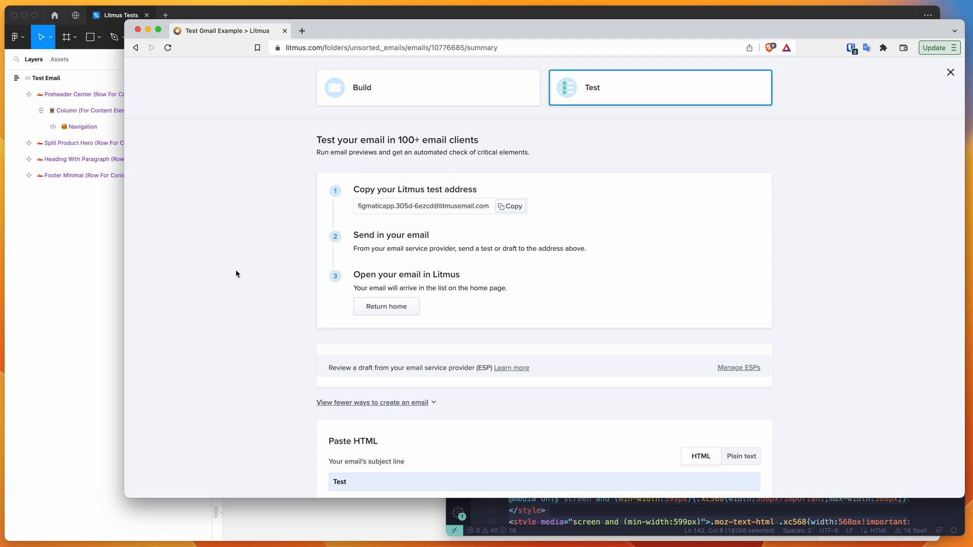
scroll(down, 3)
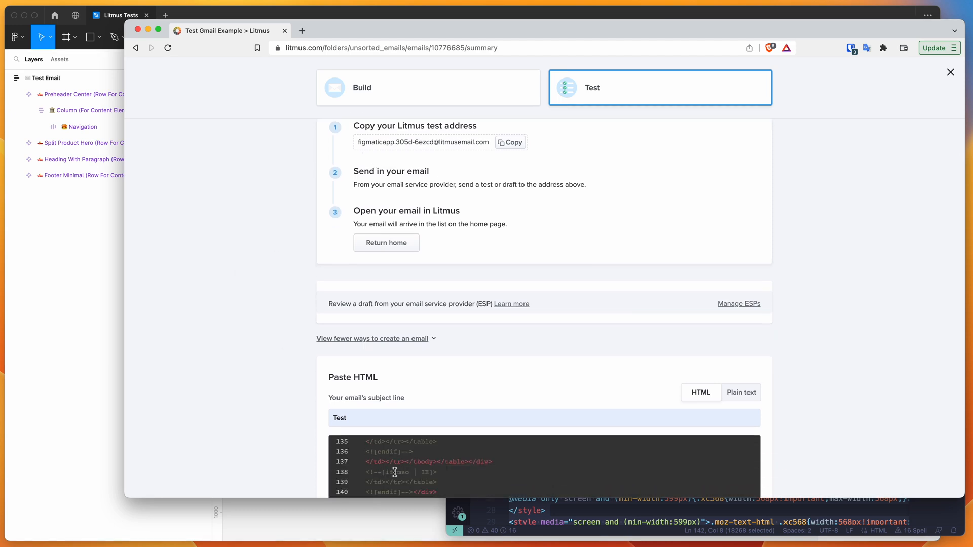
mouse_move(498, 461)
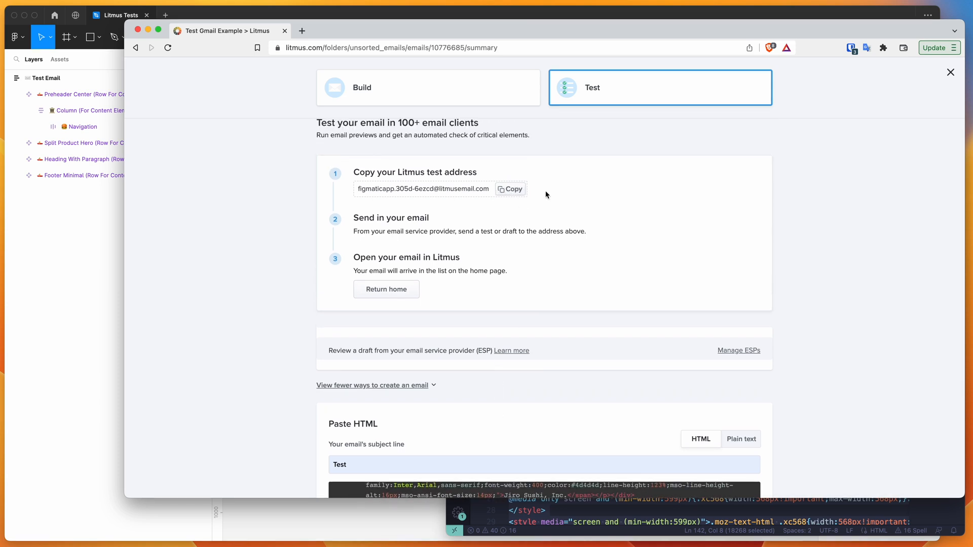
mouse_move(280, 199)
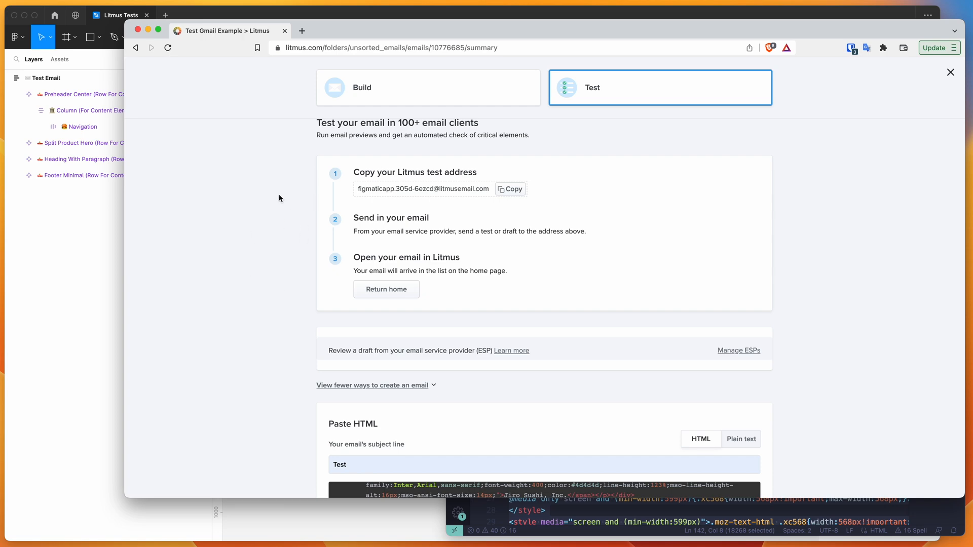
scroll(down, 3)
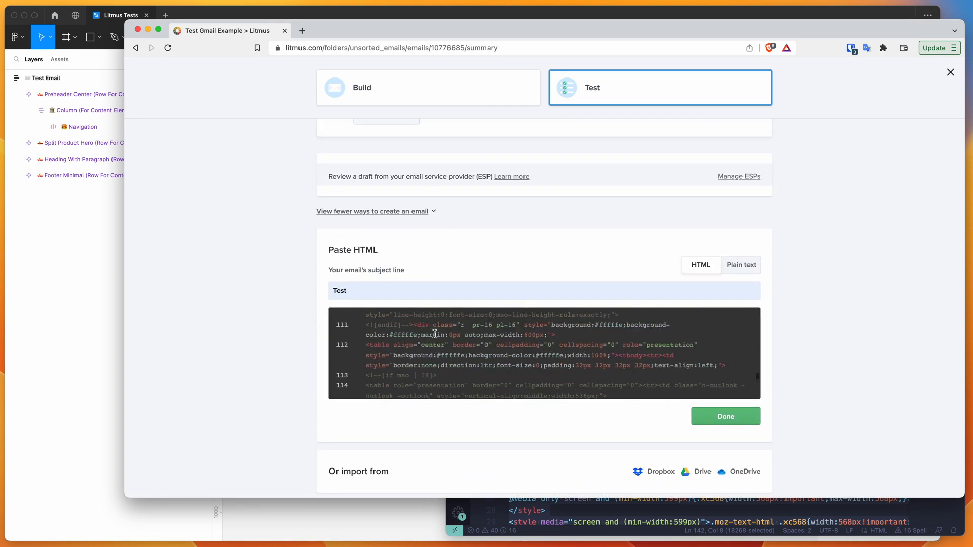
scroll(down, 3)
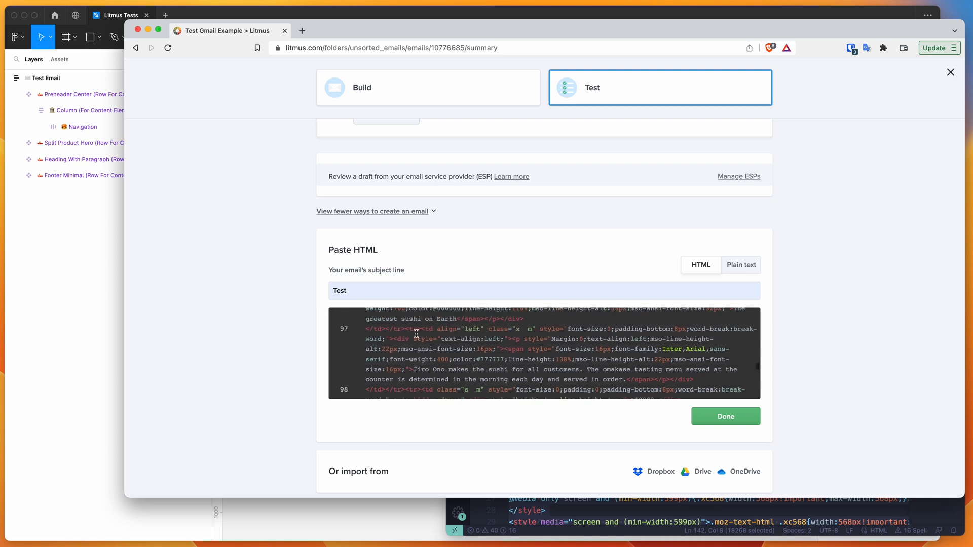
- Submit the pasted HTML with Done and scroll through the desktop client preview grid
click(725, 416)
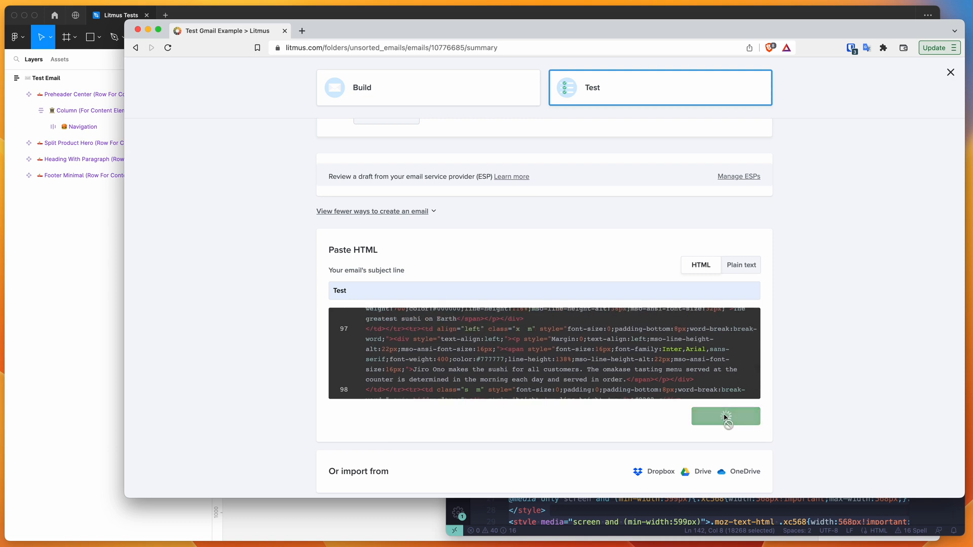
click(726, 416)
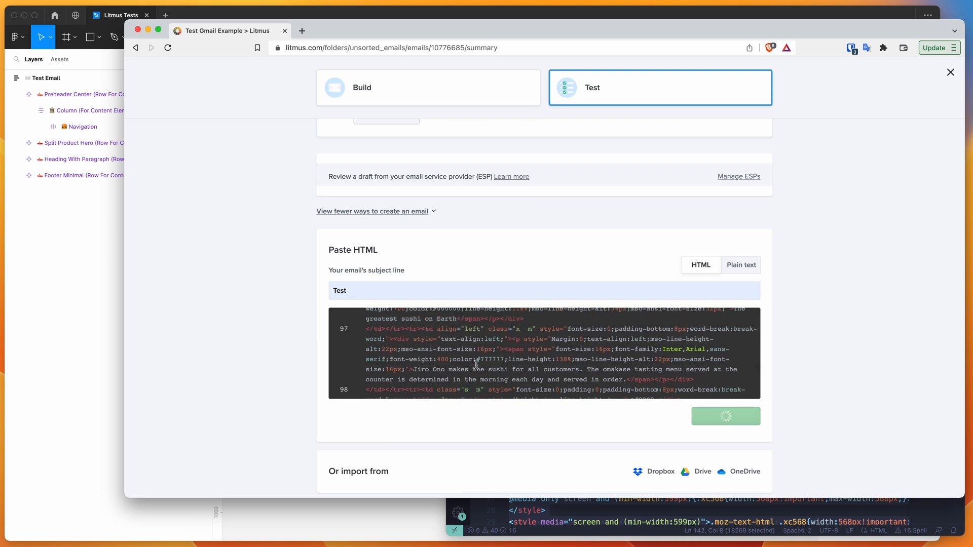
mouse_move(295, 275)
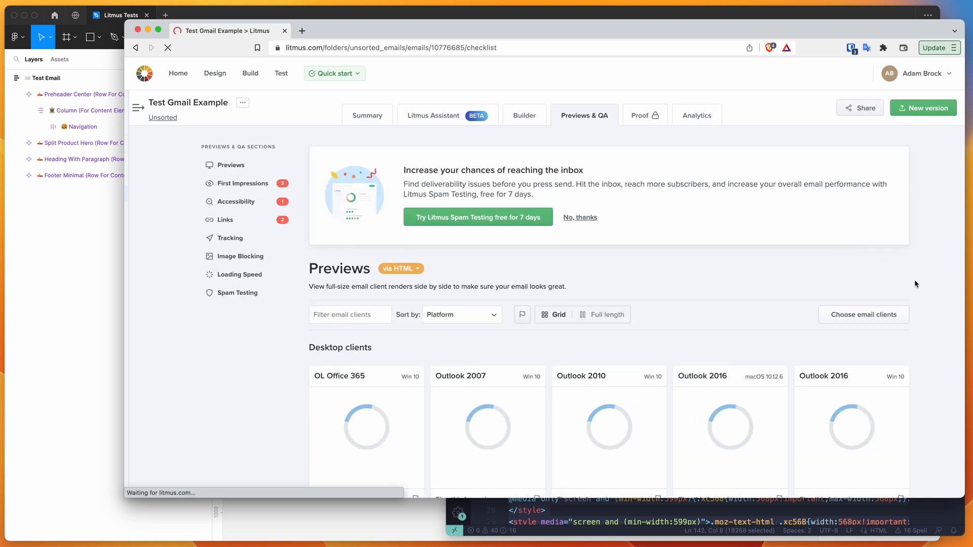
scroll(down, 3)
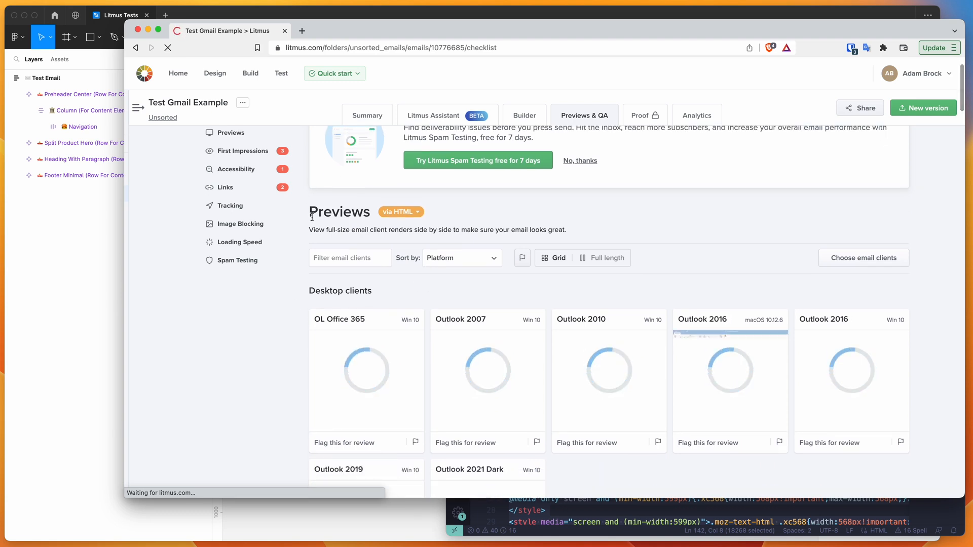
scroll(down, 3)
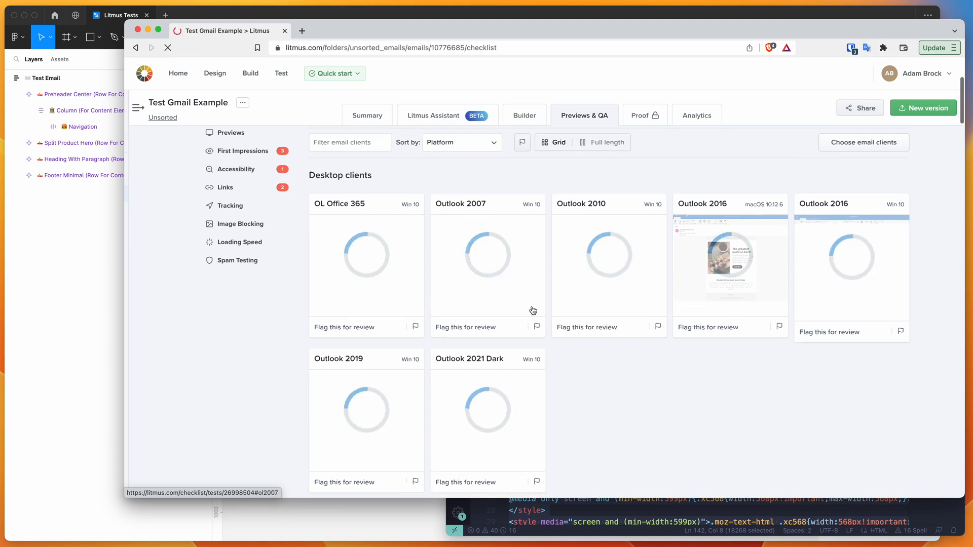
scroll(down, 3)
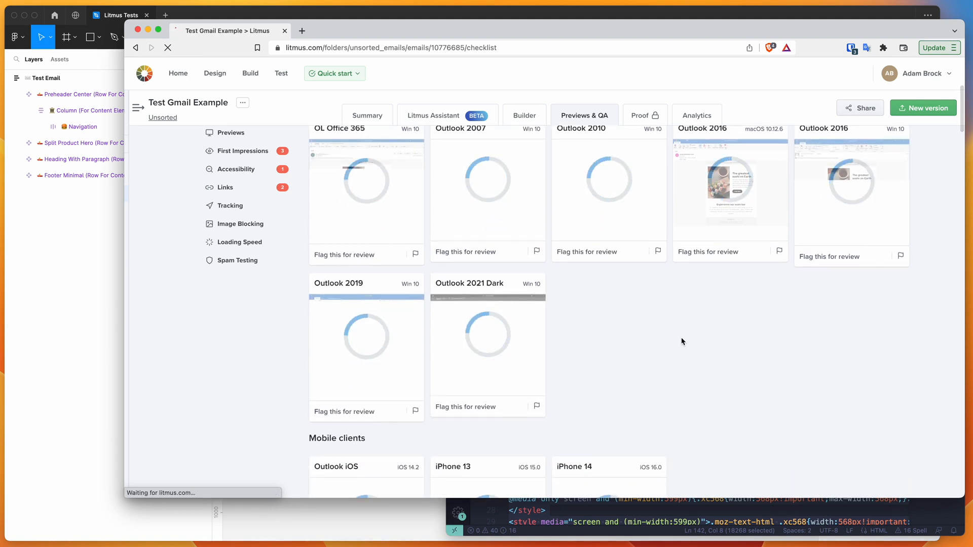
scroll(down, 3)
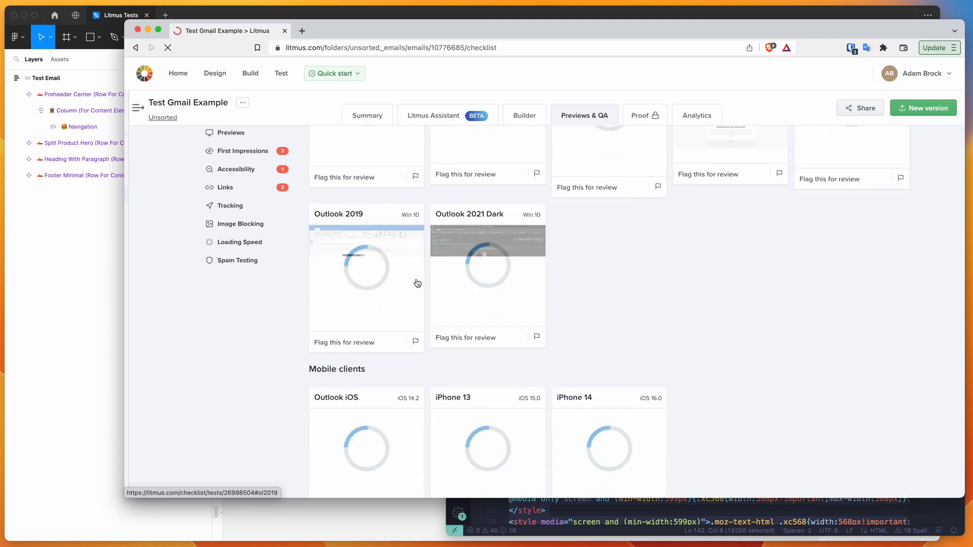
scroll(down, 3)
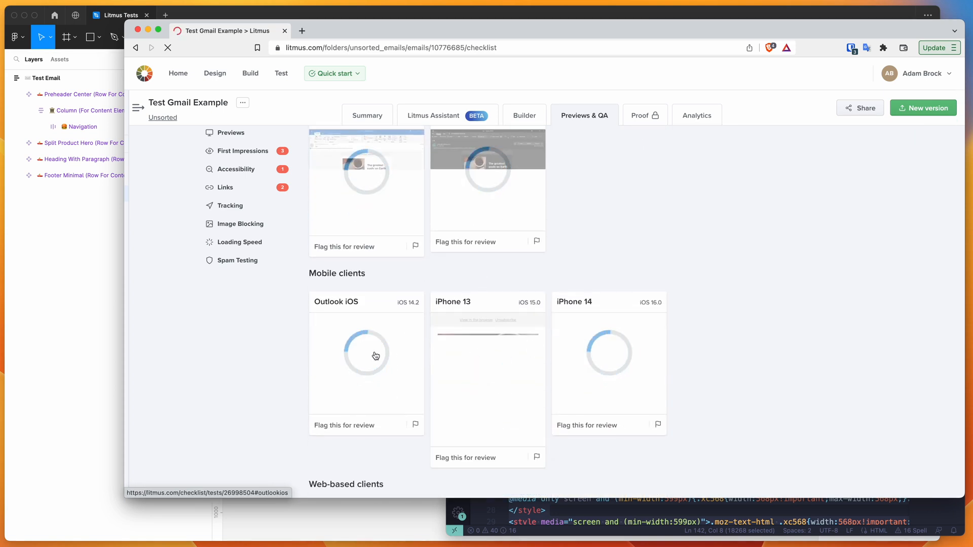
scroll(down, 3)
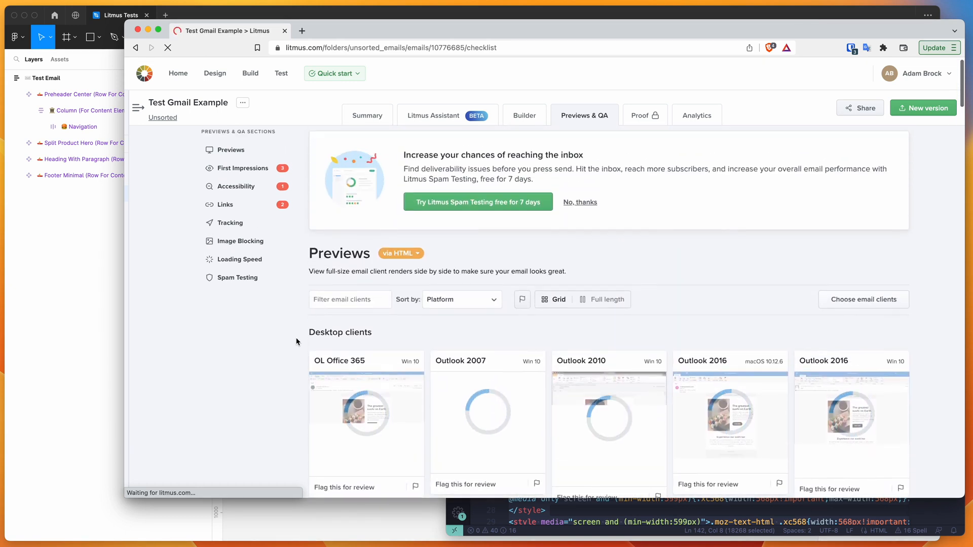
scroll(down, 3)
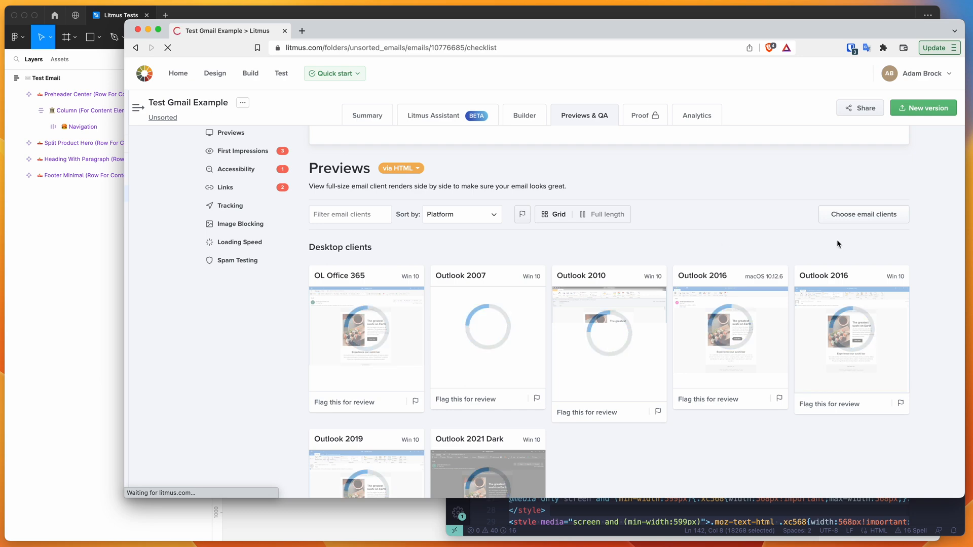
mouse_move(843, 217)
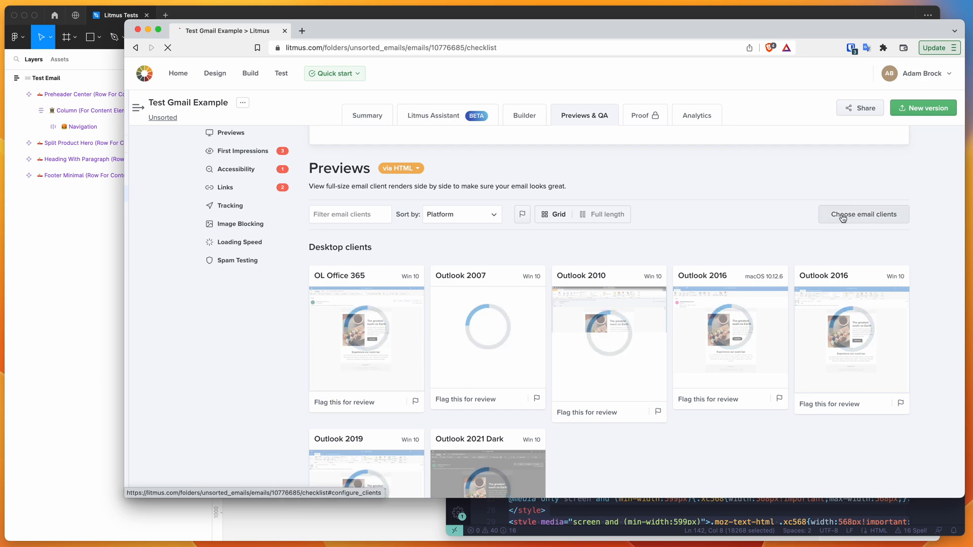
- Open Choose email clients and clear the Desktop and all remaining selections
click(863, 214)
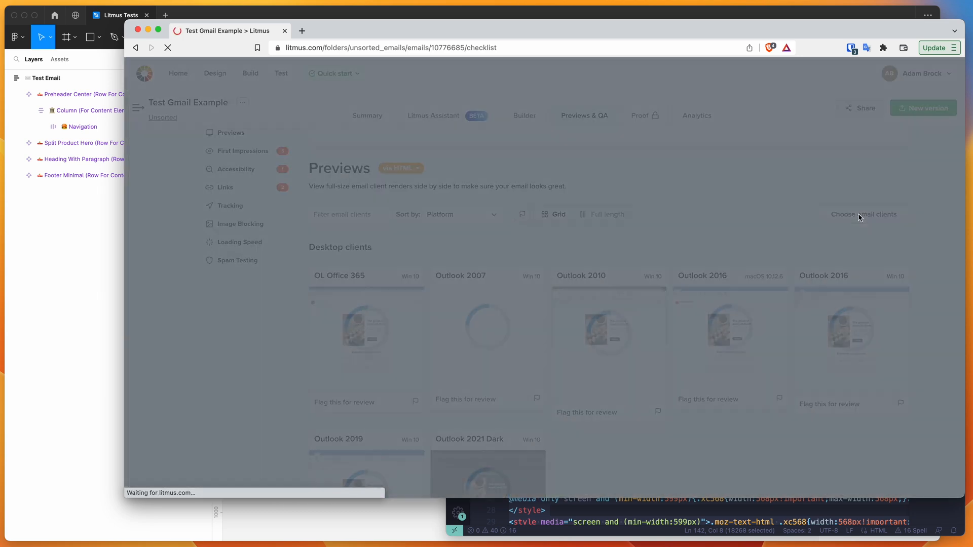
click(863, 215)
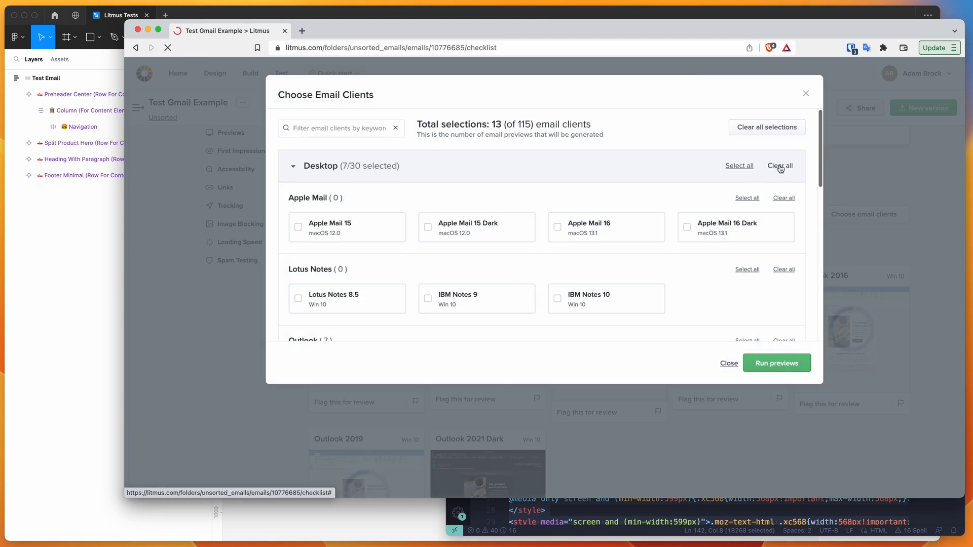
click(779, 165)
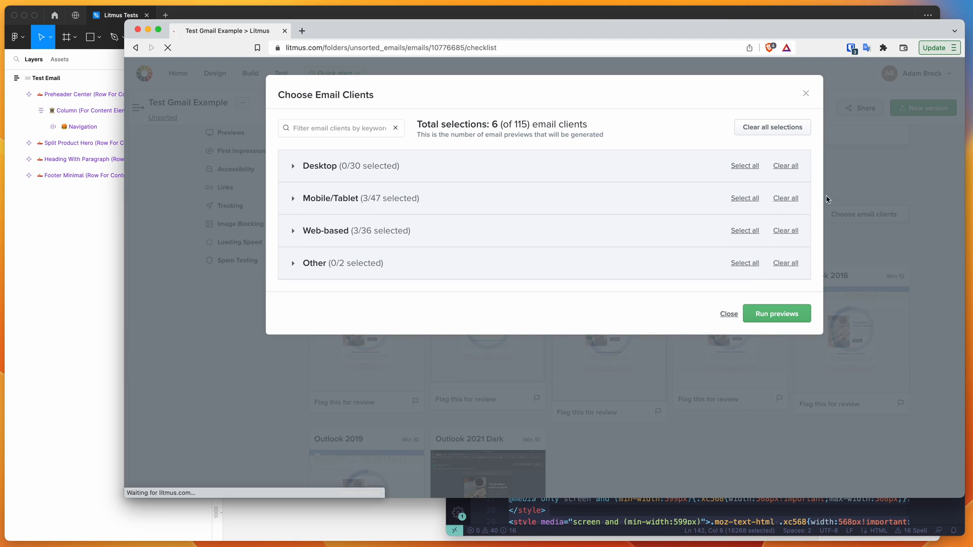
click(773, 127)
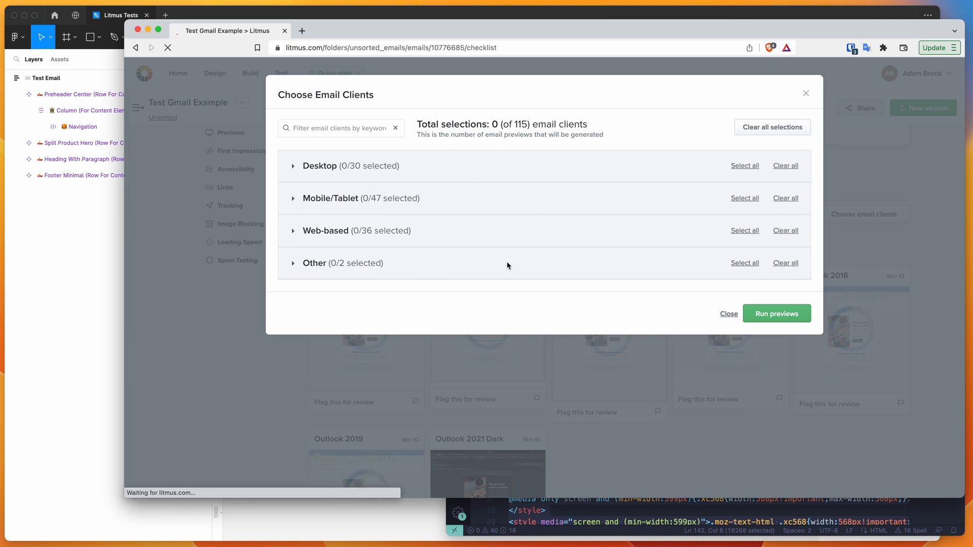
mouse_move(422, 234)
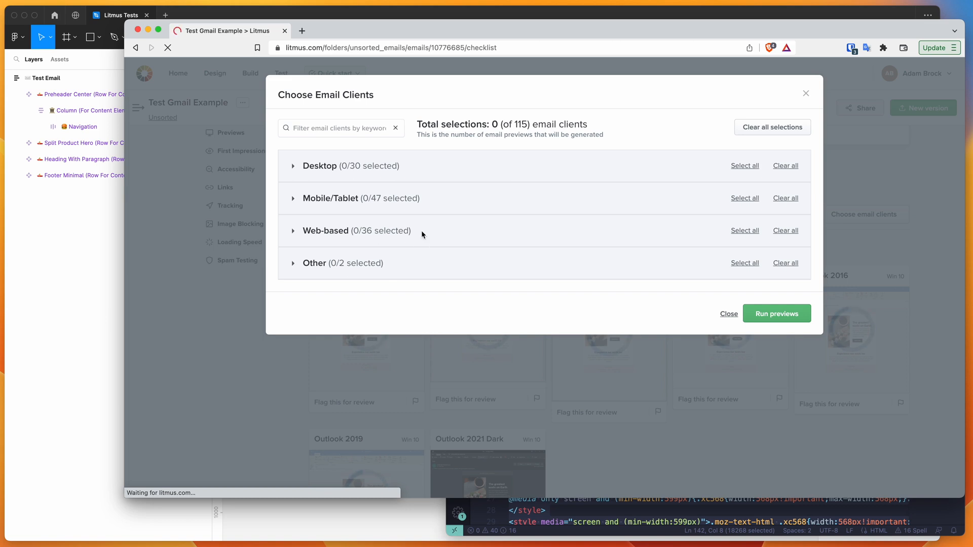
mouse_move(425, 195)
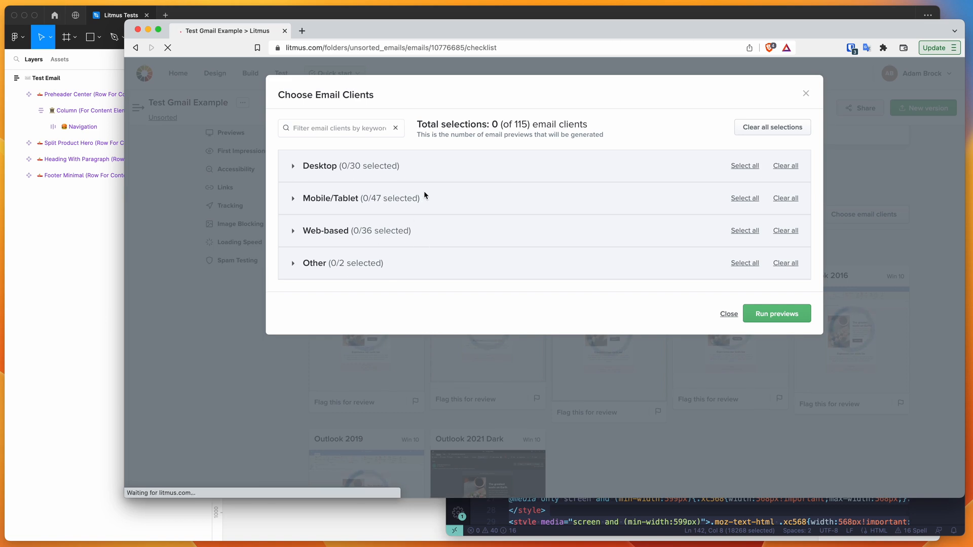
mouse_move(347, 202)
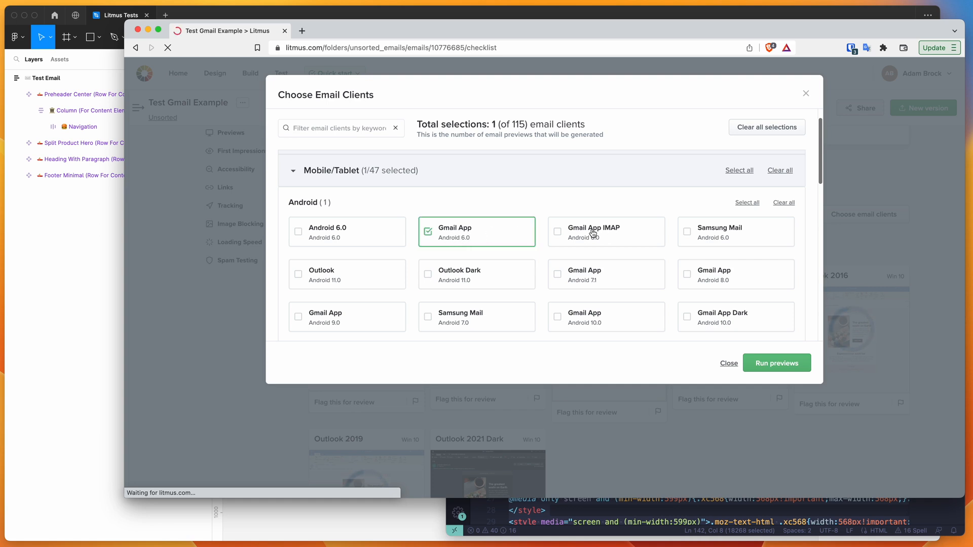
- Add Android Gmail clients: 6.0 Gmail App IMAP, 10.0 Gmail App and Gmail App Dark
click(558, 232)
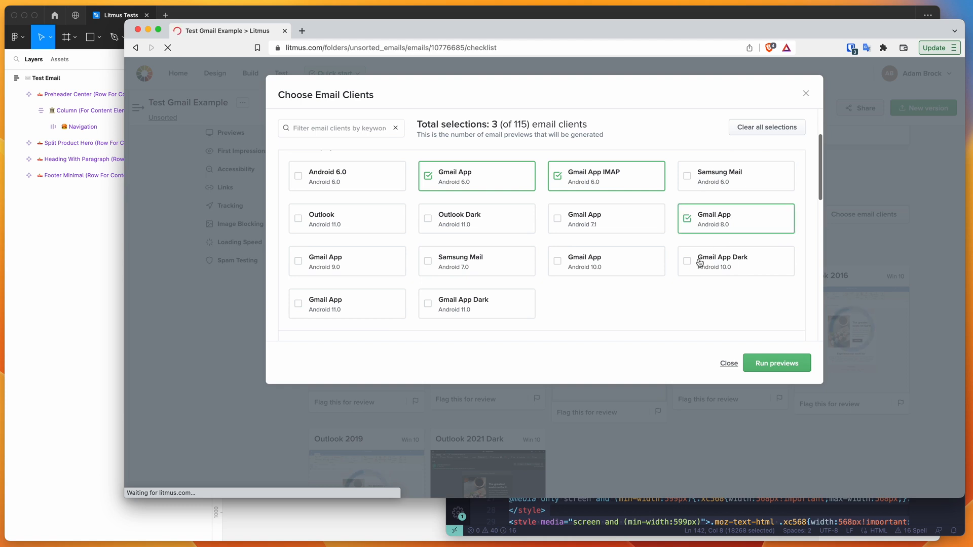
click(606, 249)
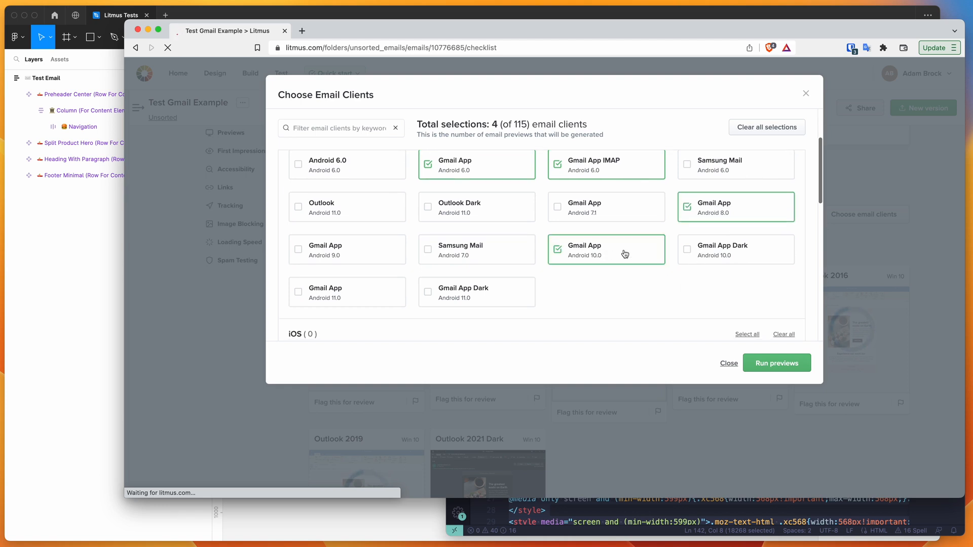
click(366, 290)
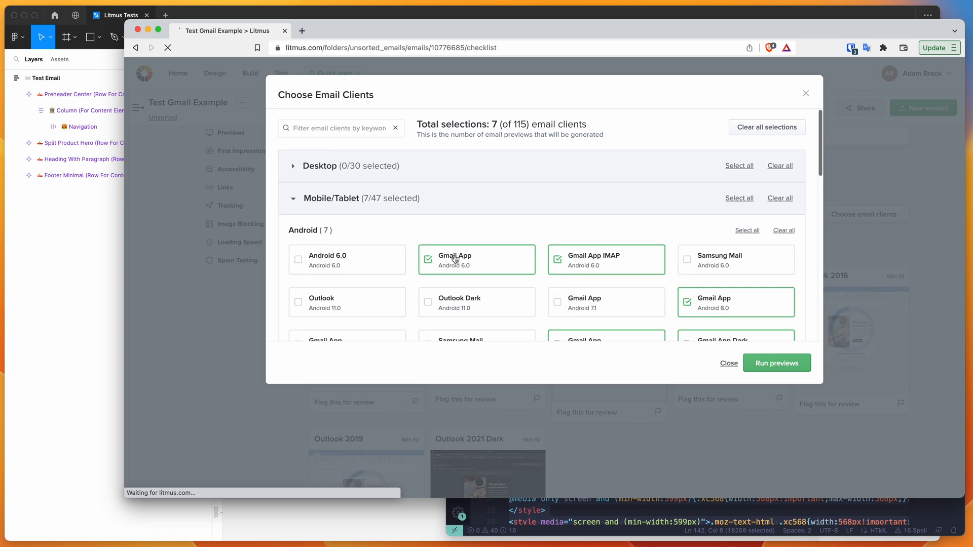
scroll(down, 3)
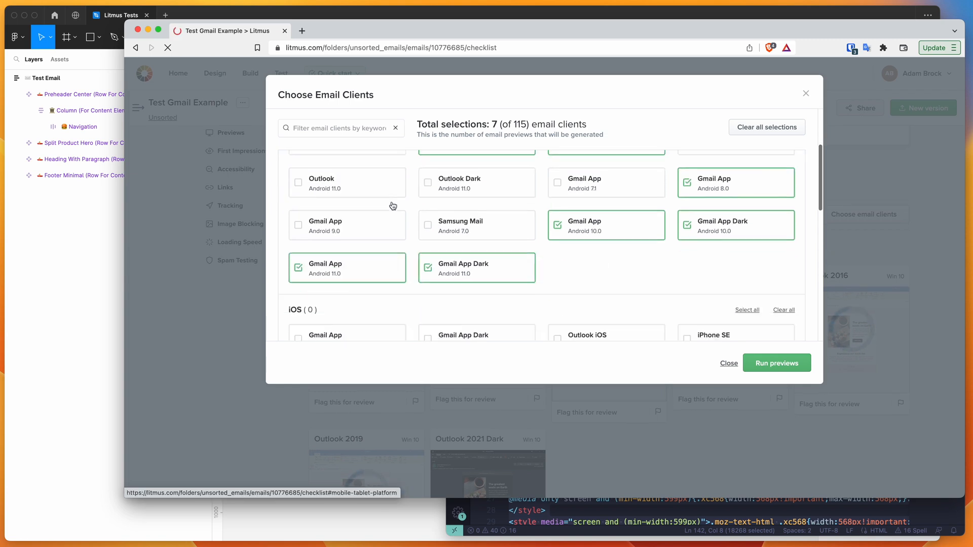
scroll(down, 3)
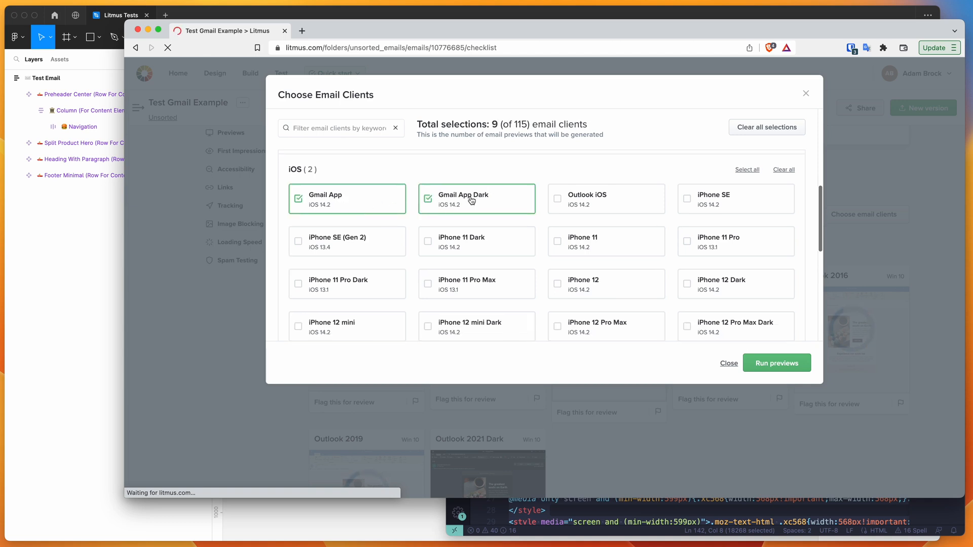
scroll(down, 3)
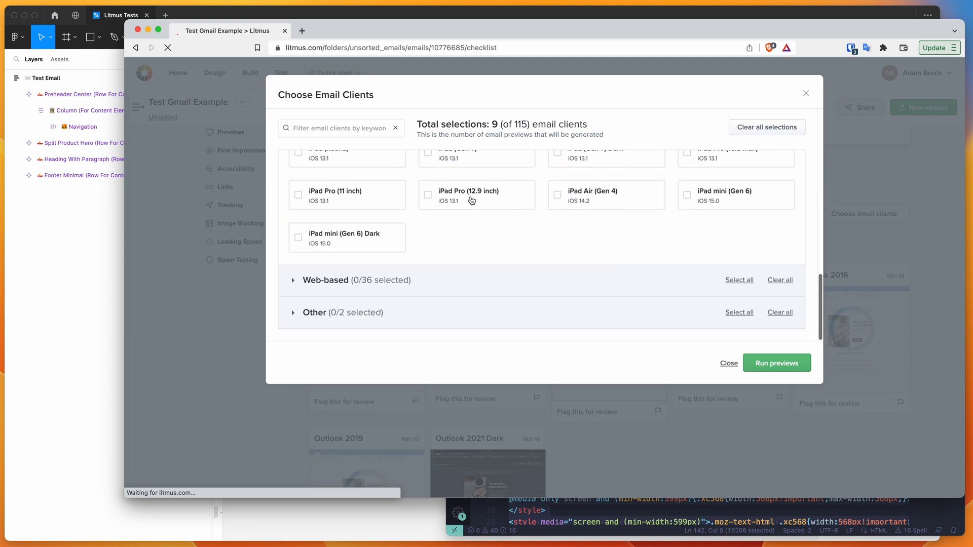
mouse_move(325, 283)
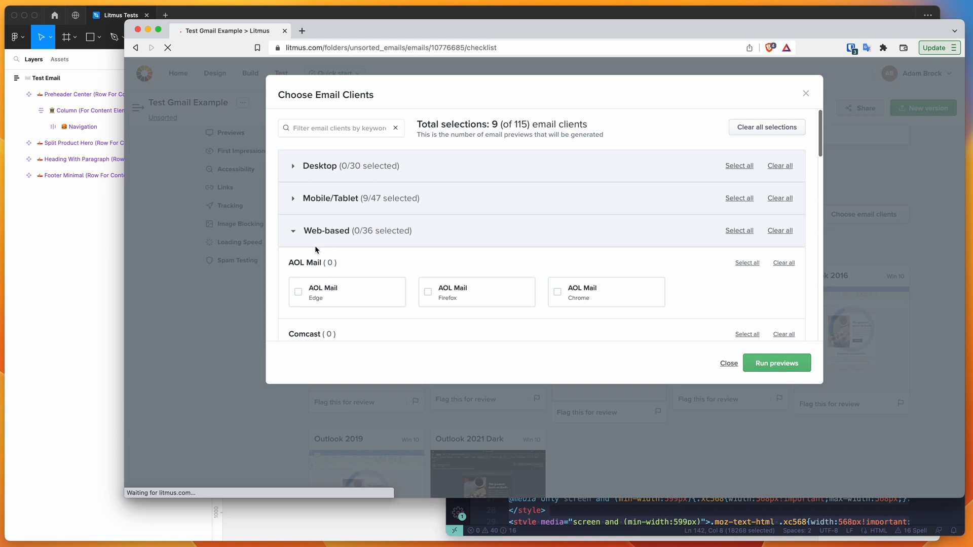
- Add the Gmail web clients for Chrome, Edge and Firefox
scroll(down, 3)
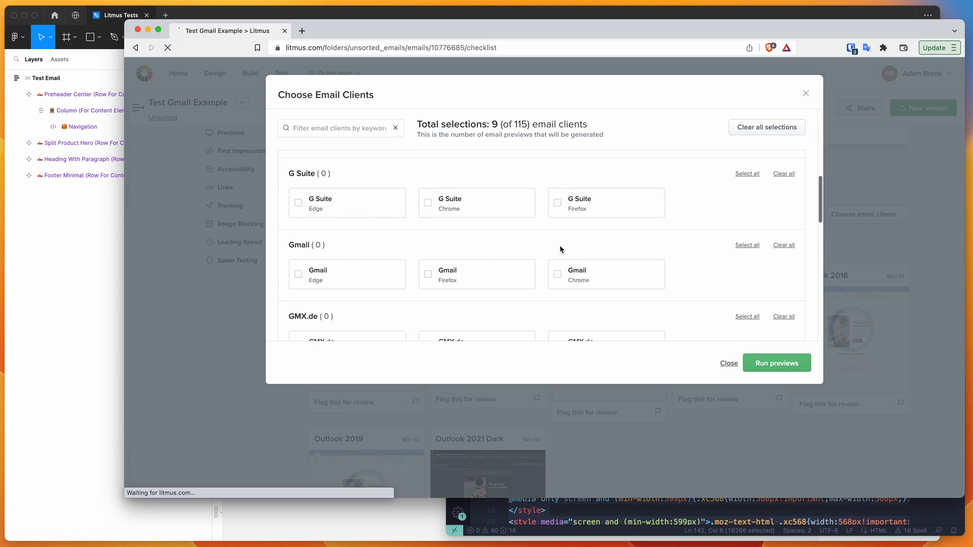
click(557, 274)
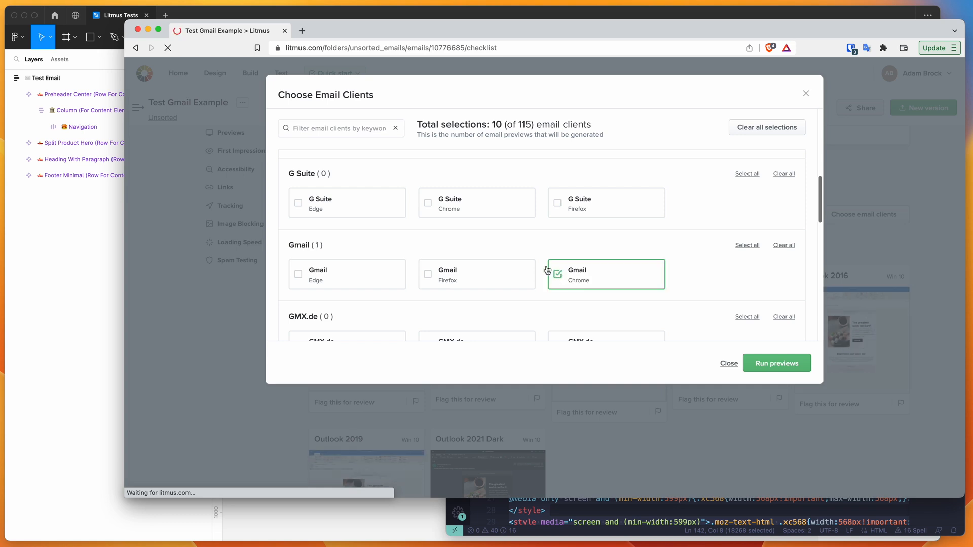
click(298, 275)
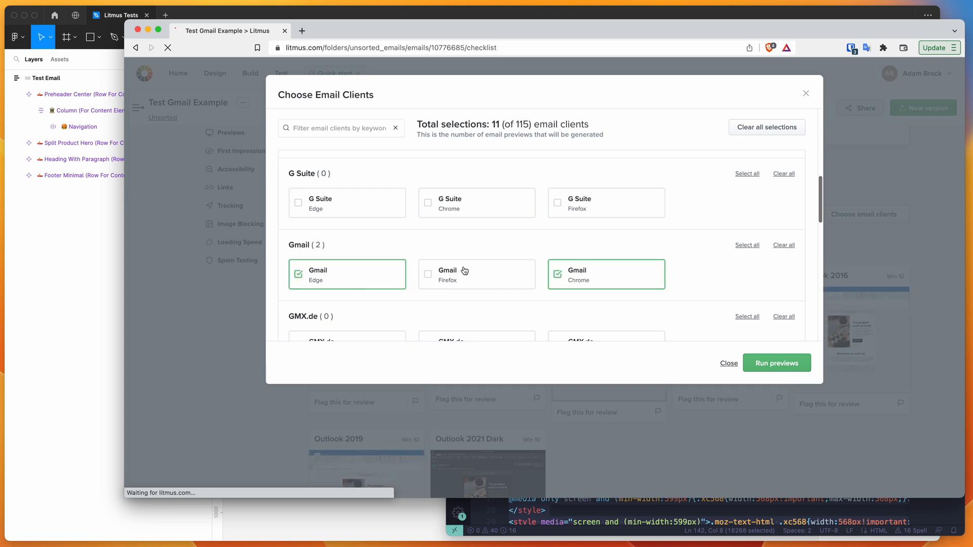
click(349, 204)
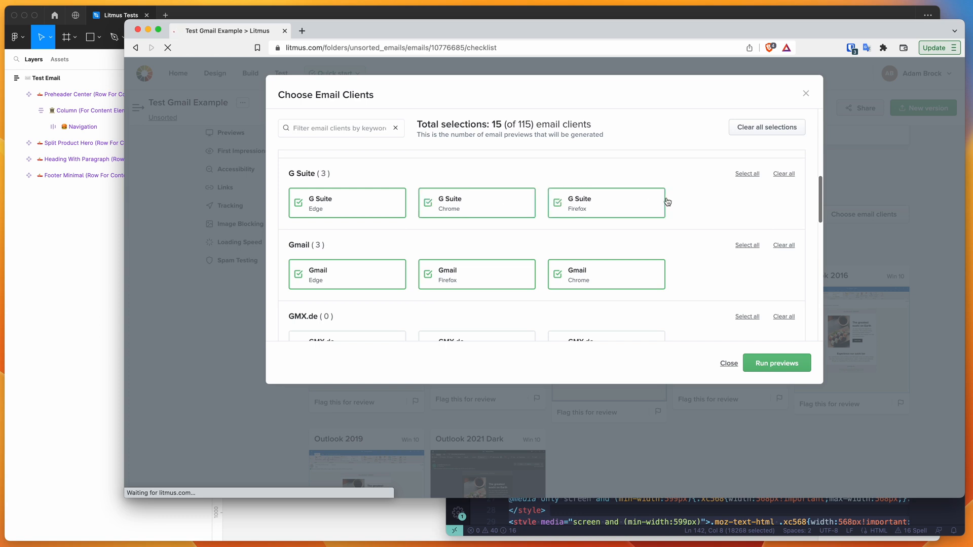
- Run previews for the 15 chosen clients
scroll(down, 3)
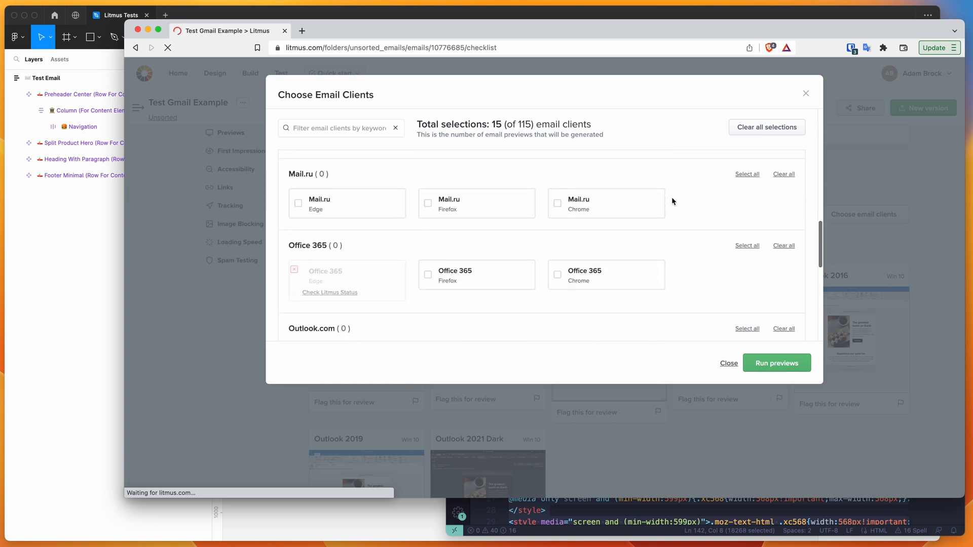
scroll(down, 3)
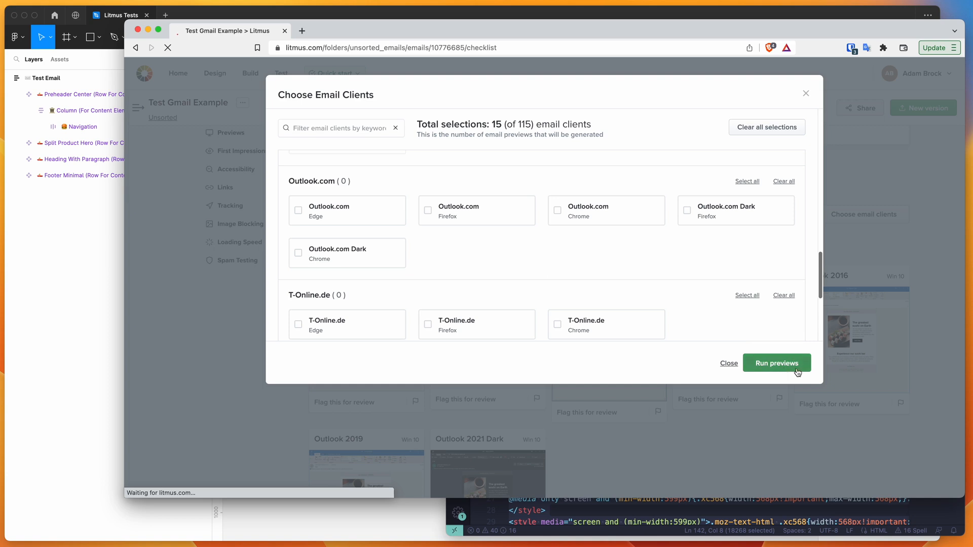
click(777, 363)
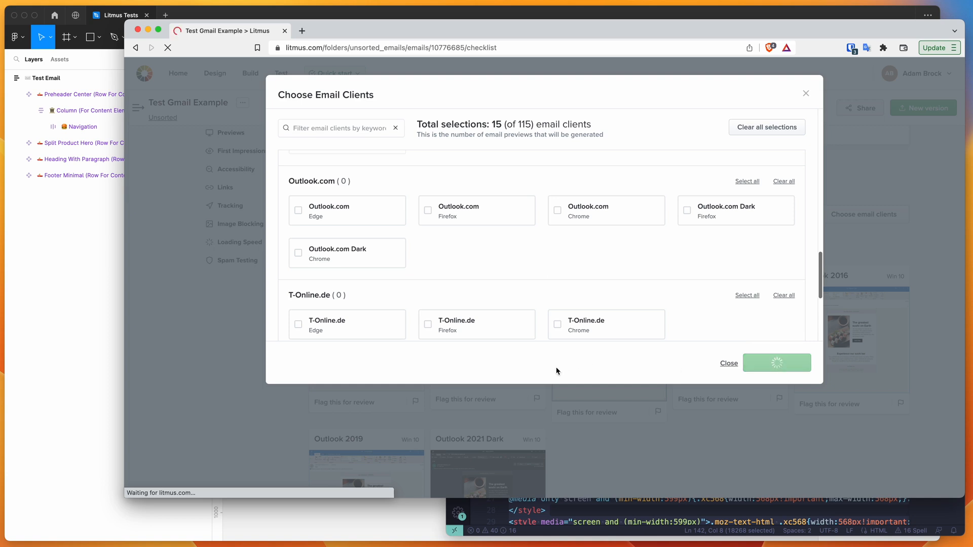
click(728, 363)
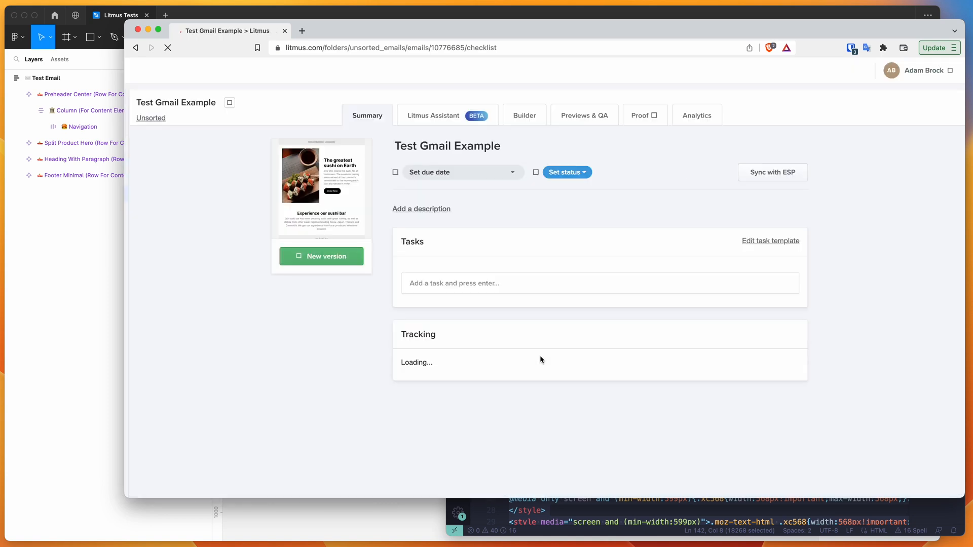
- Open Previews & QA and scroll through the Mobile and Web-based client renders
click(584, 115)
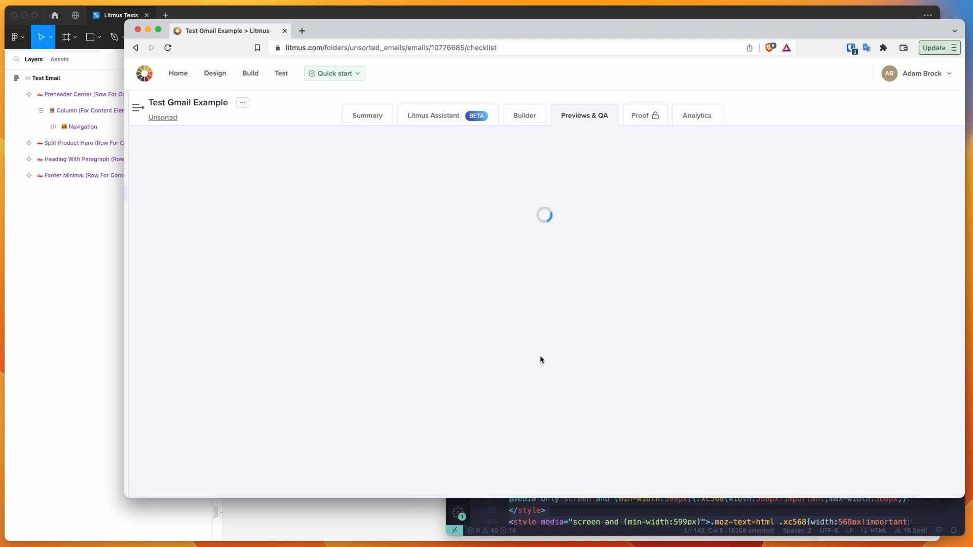
mouse_move(839, 227)
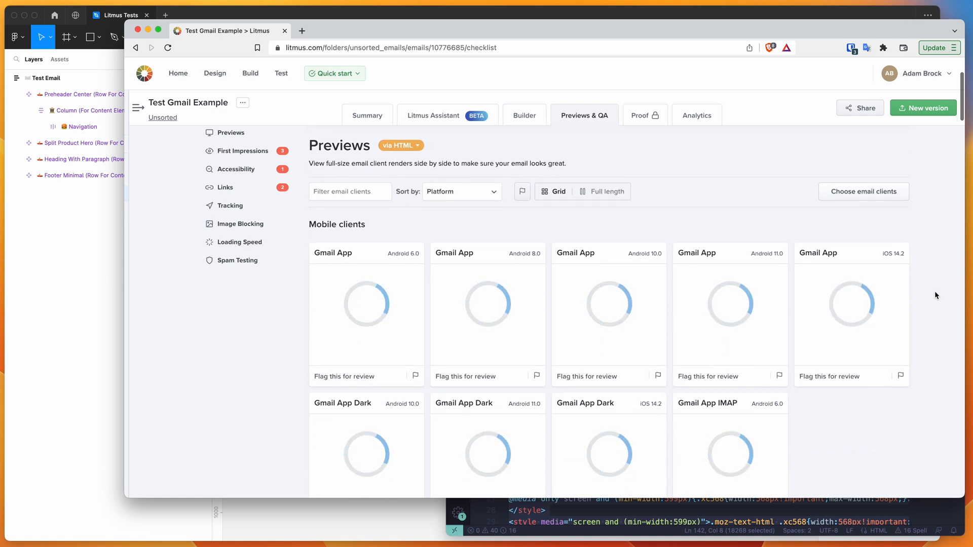
scroll(down, 3)
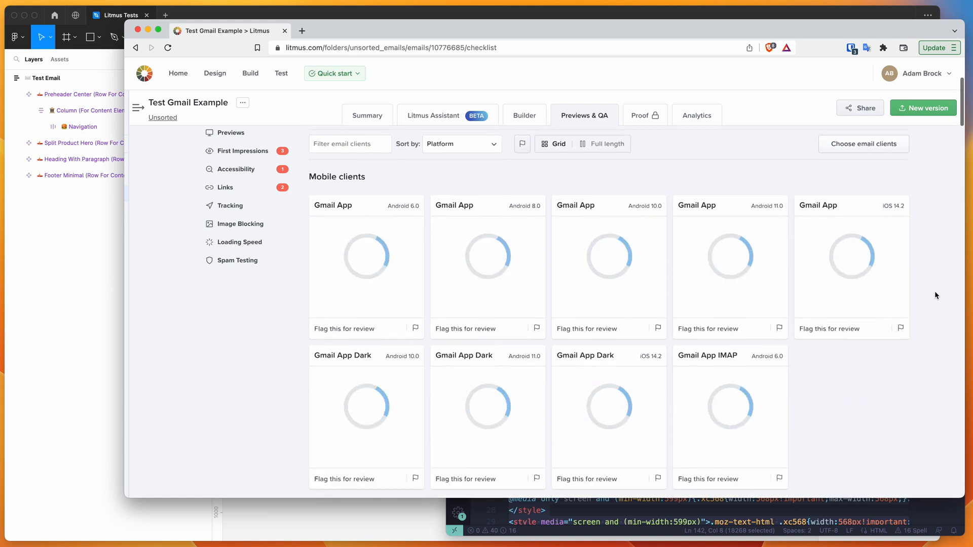
scroll(down, 3)
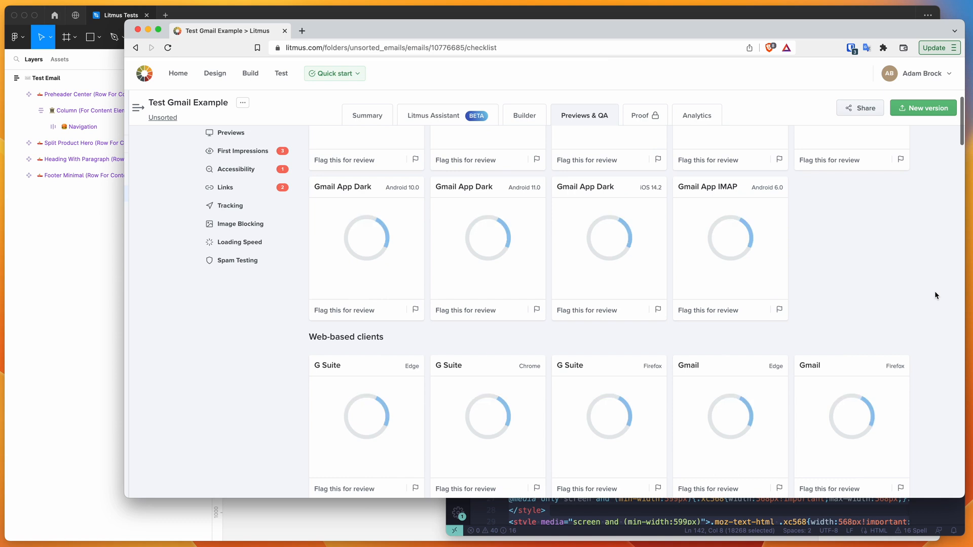
scroll(down, 3)
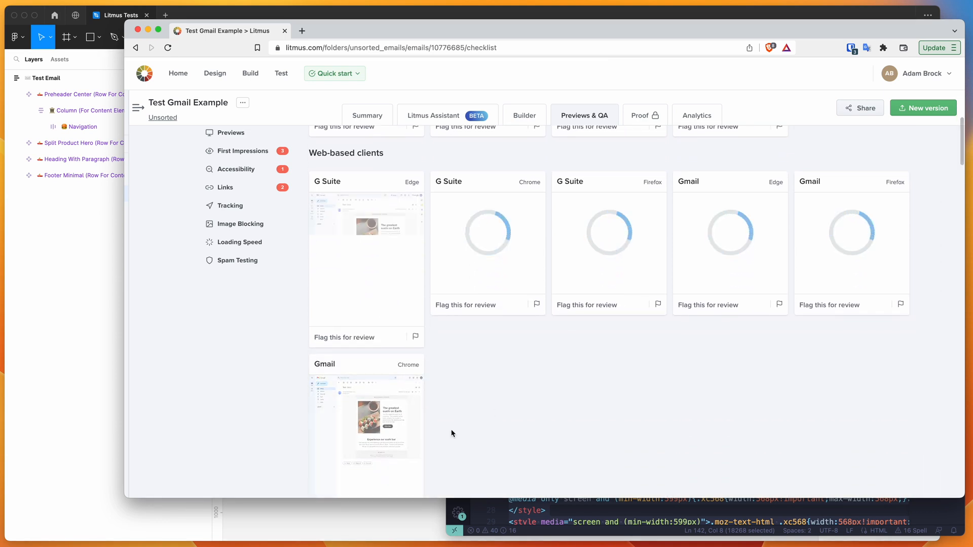
scroll(down, 3)
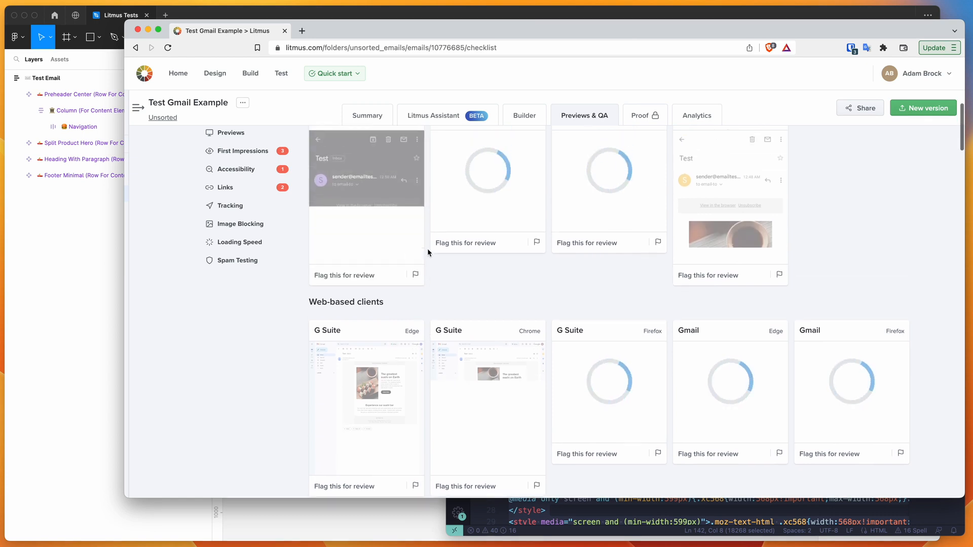
scroll(down, 3)
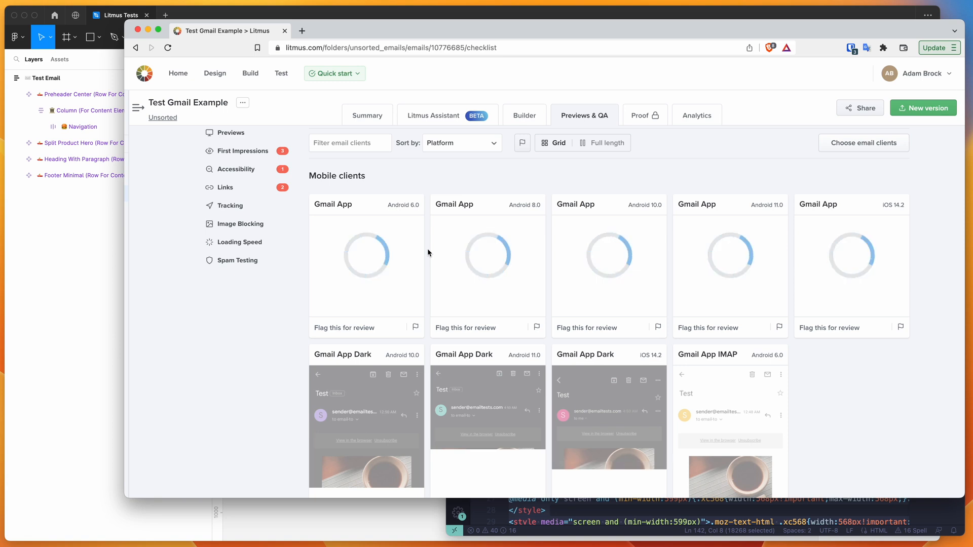
scroll(down, 3)
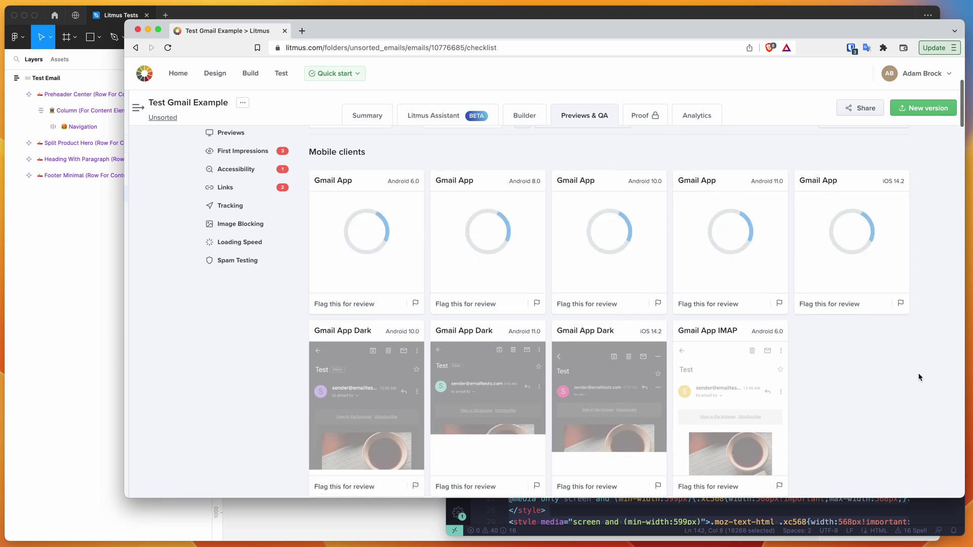
scroll(down, 3)
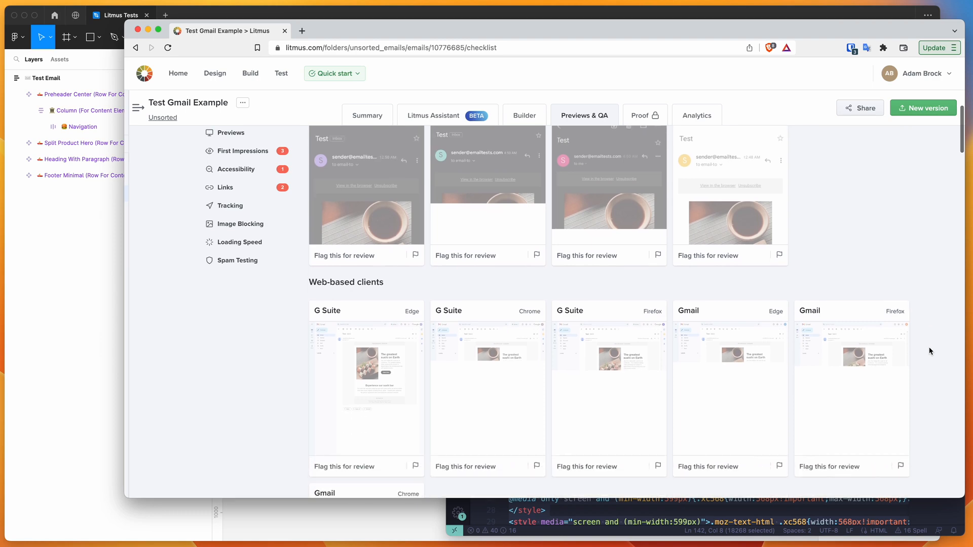
scroll(down, 3)
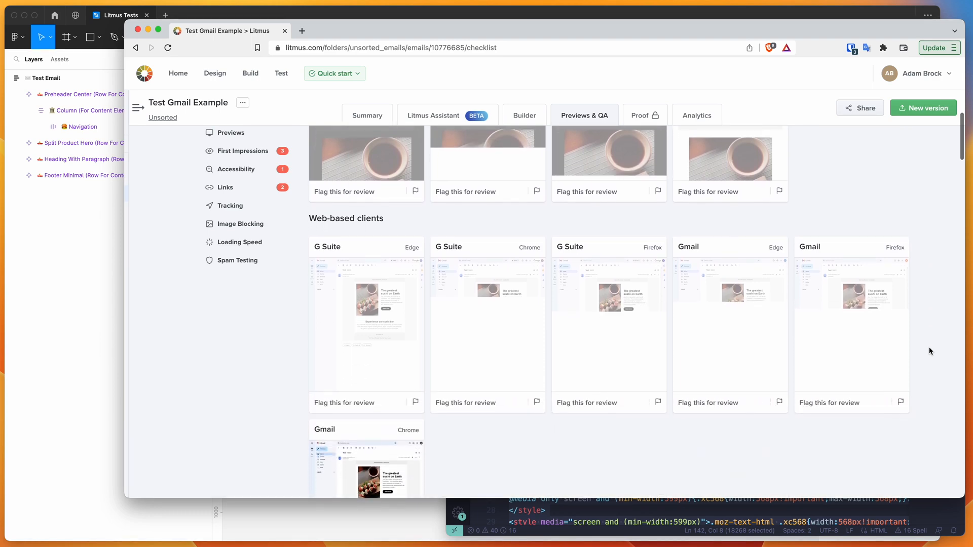
scroll(down, 3)
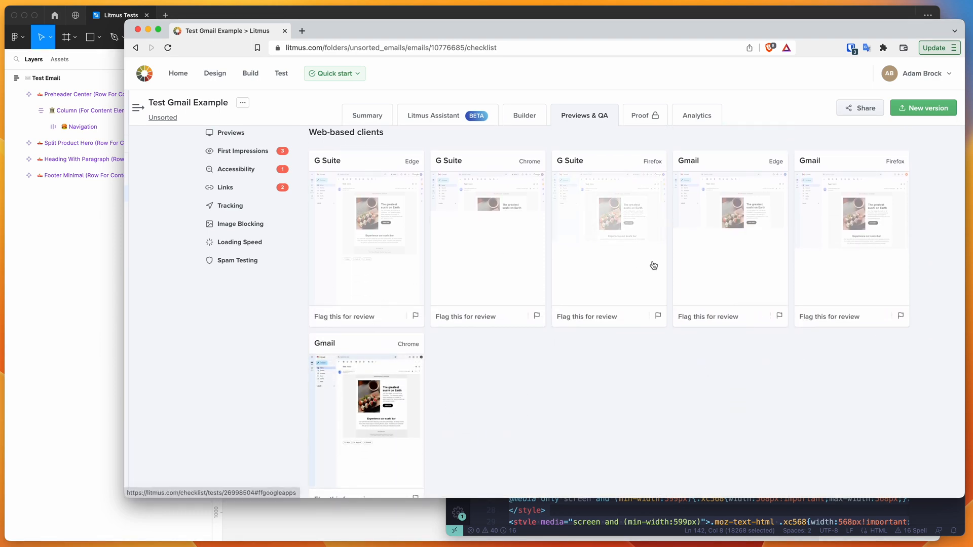
scroll(down, 3)
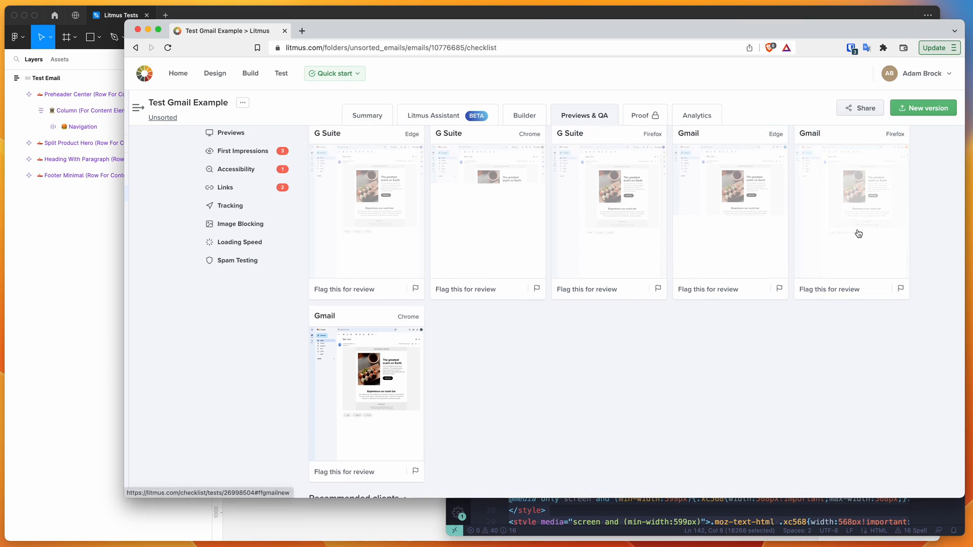
scroll(down, 3)
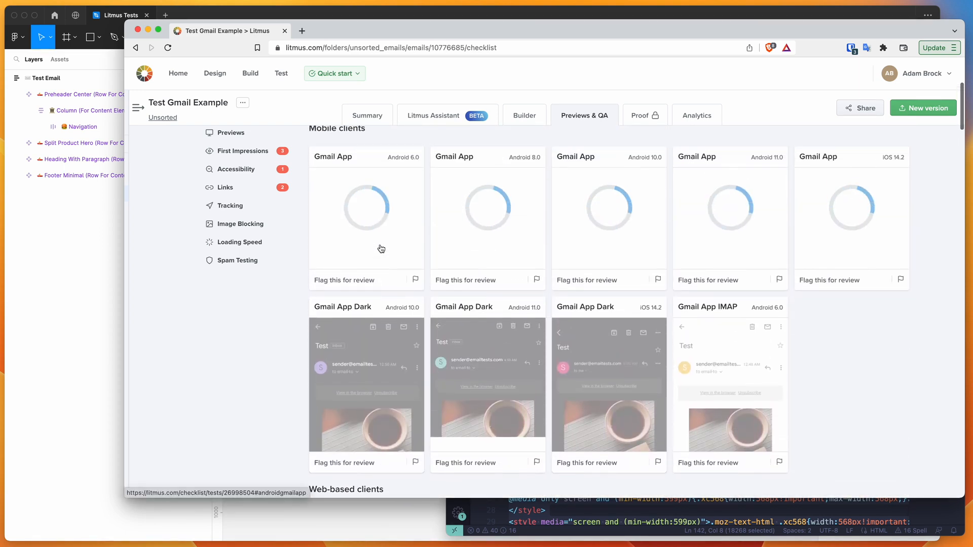
scroll(down, 3)
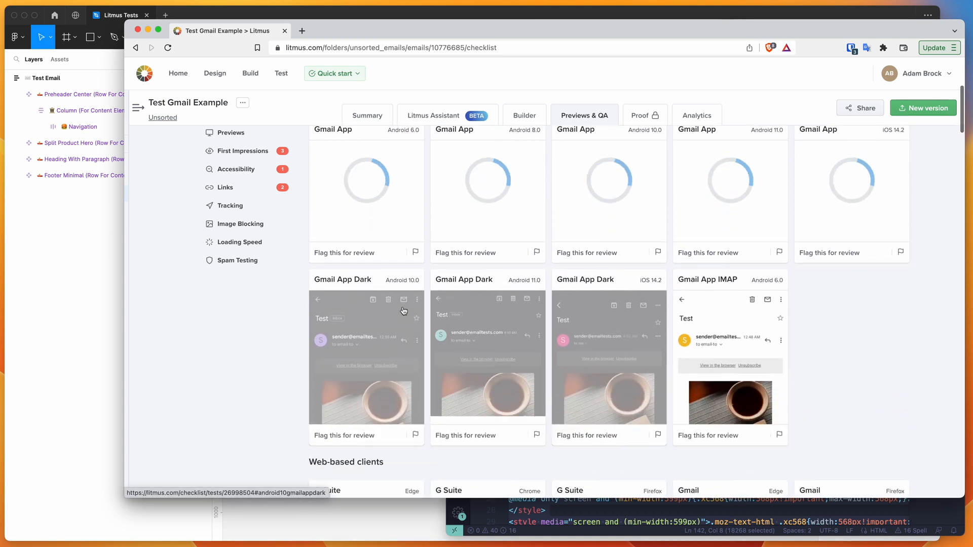
scroll(down, 3)
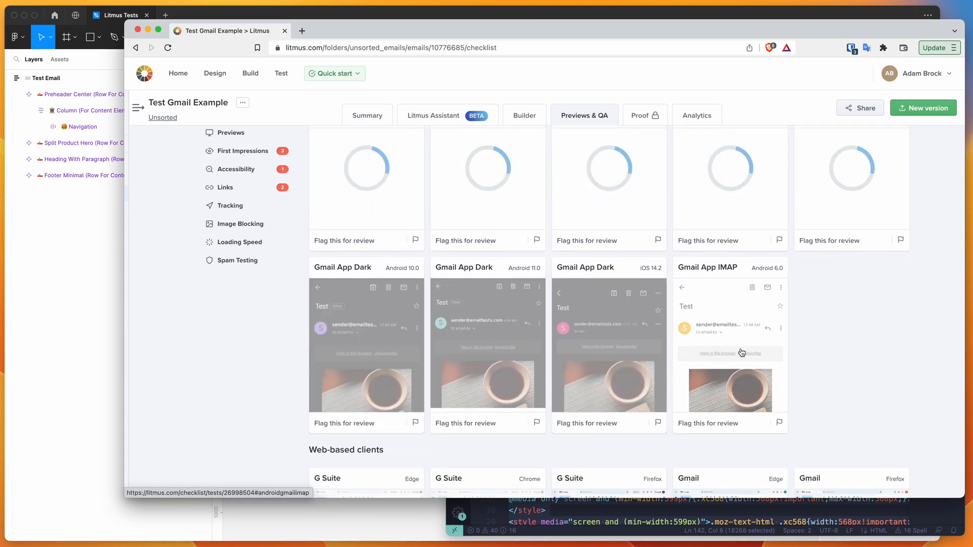
mouse_move(727, 364)
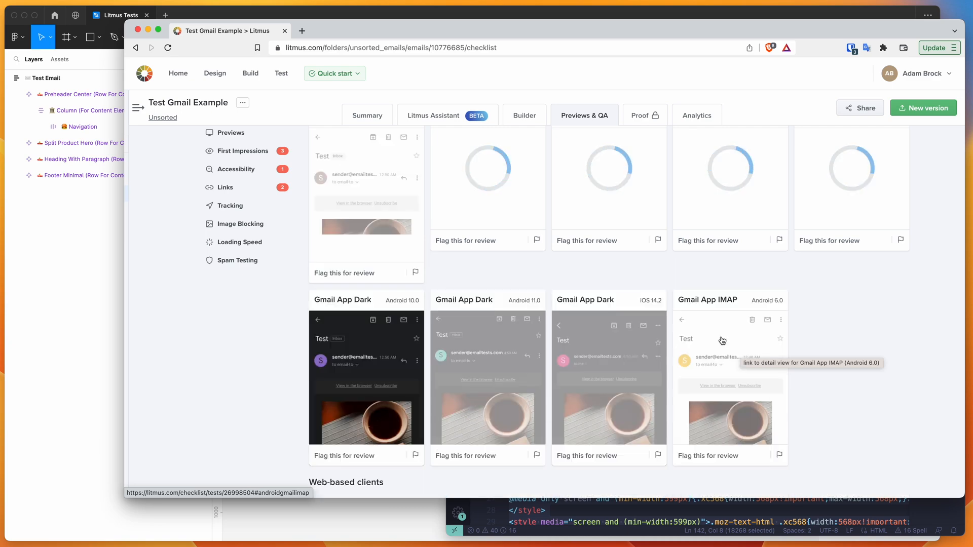
scroll(down, 3)
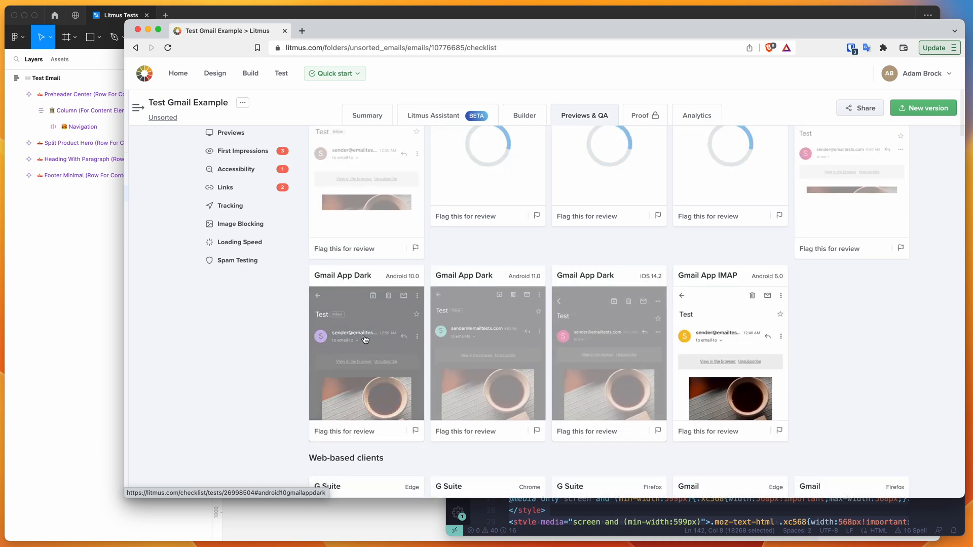
click(366, 363)
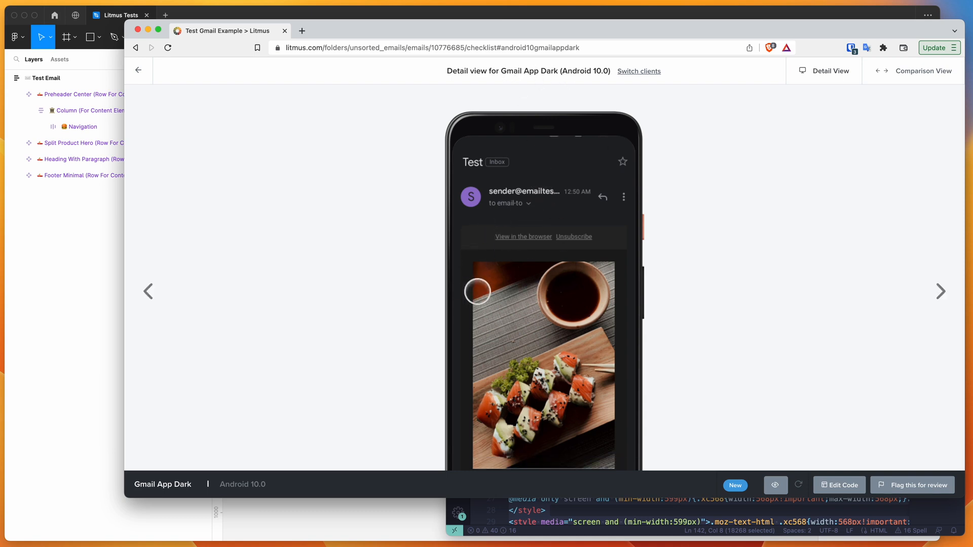
scroll(down, 3)
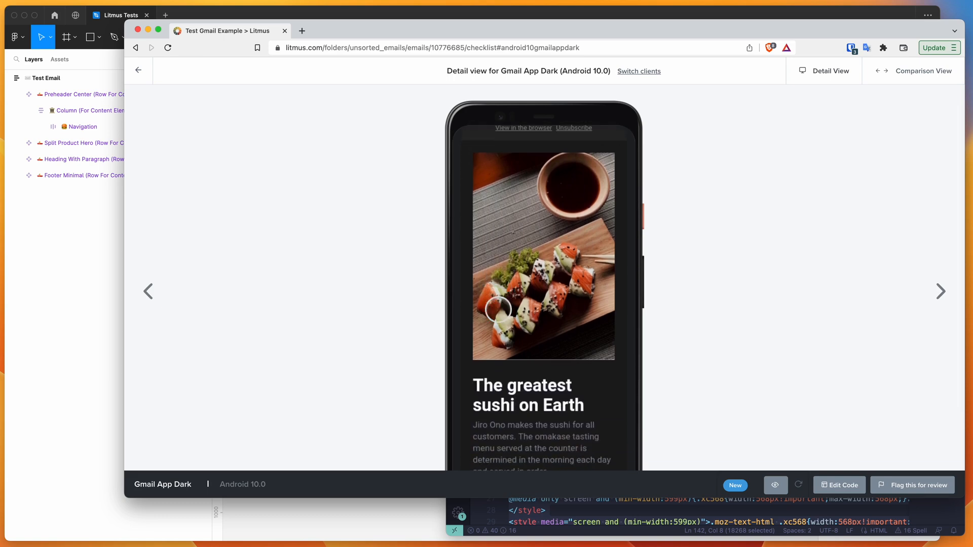
scroll(down, 3)
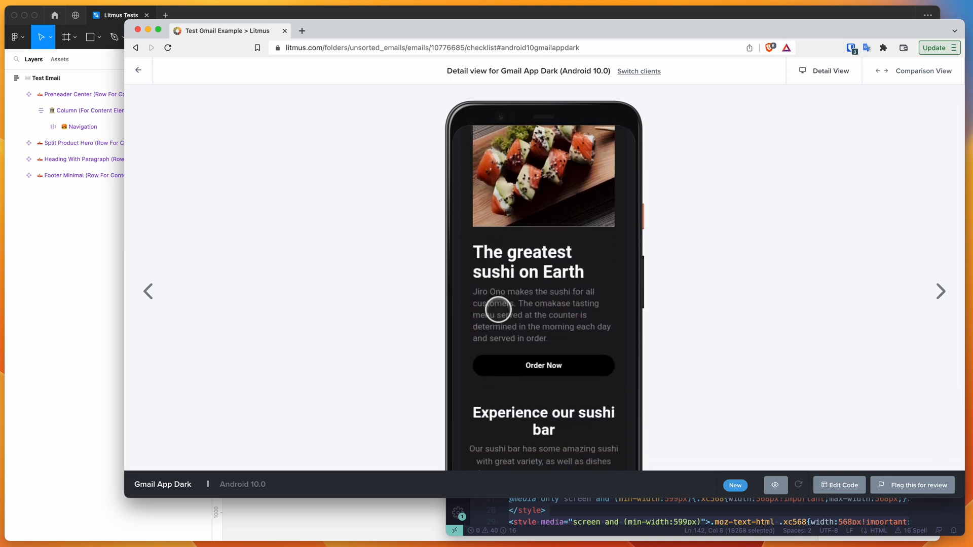
scroll(down, 3)
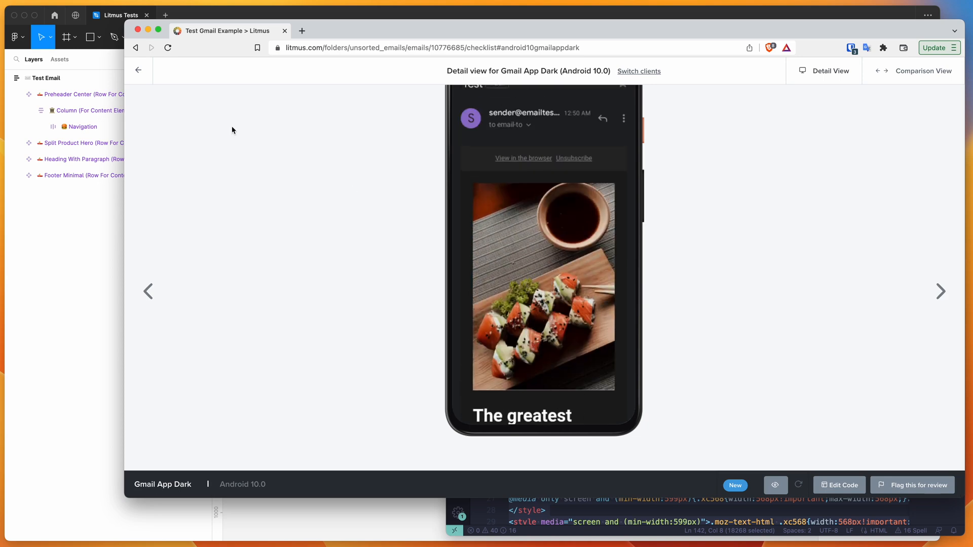
- Return to the grid, open the Gmail Chrome preview and scroll through its detail render
click(138, 70)
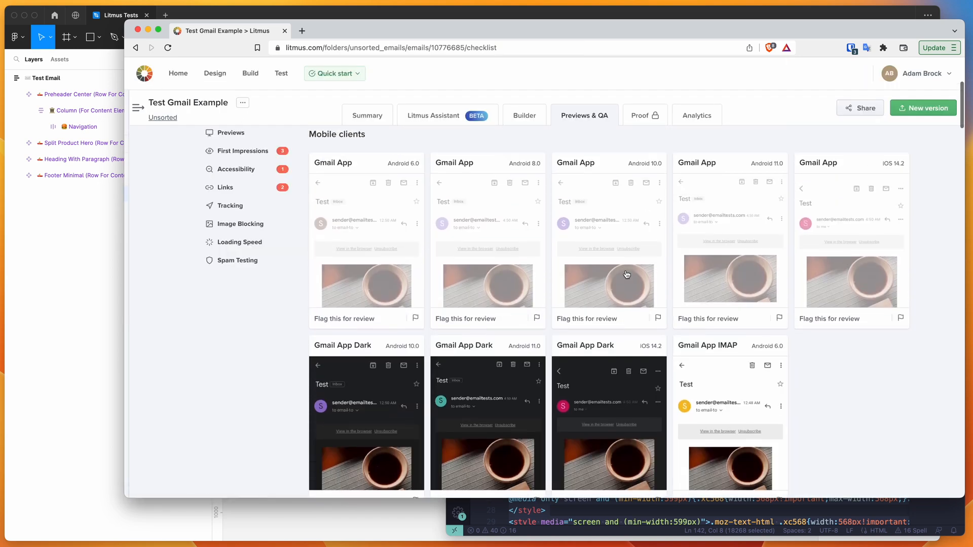
scroll(down, 3)
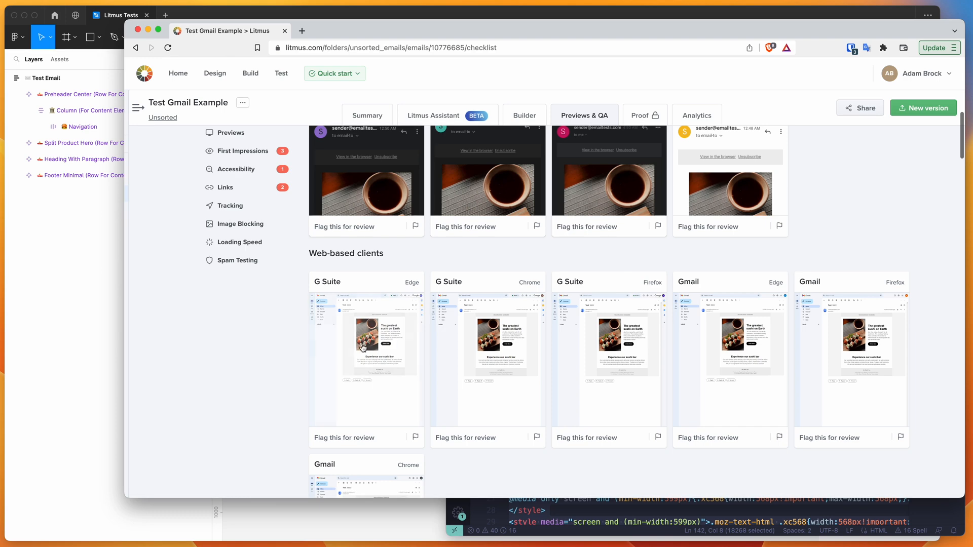
scroll(down, 3)
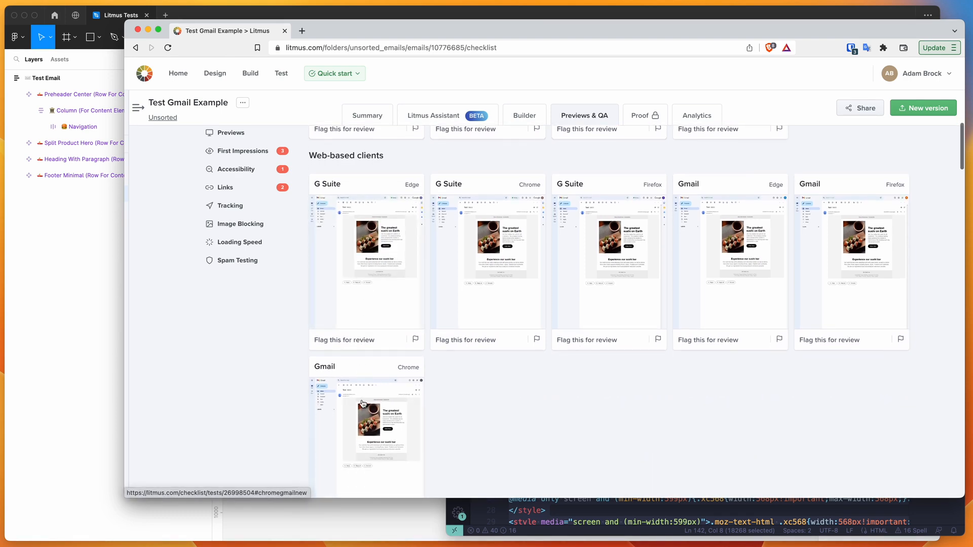
click(372, 423)
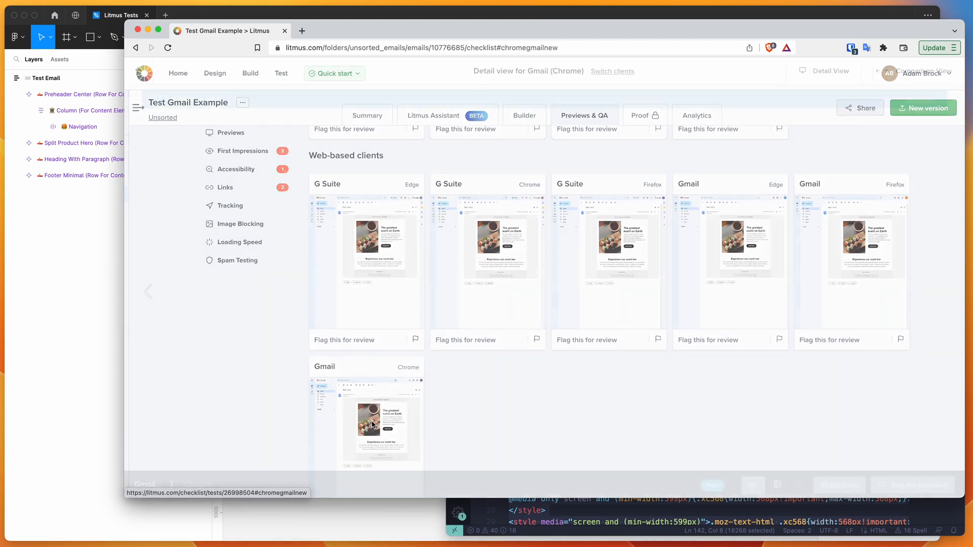
click(381, 421)
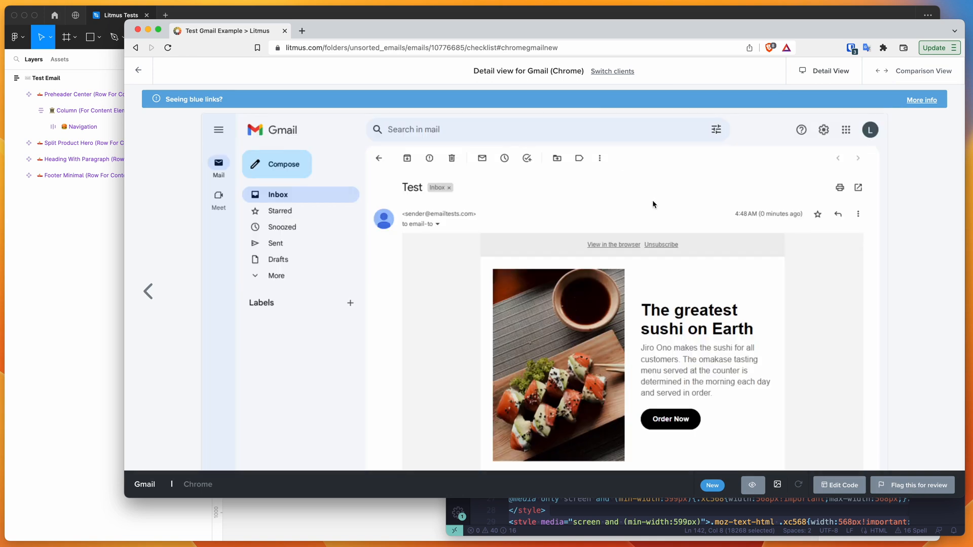
mouse_move(258, 175)
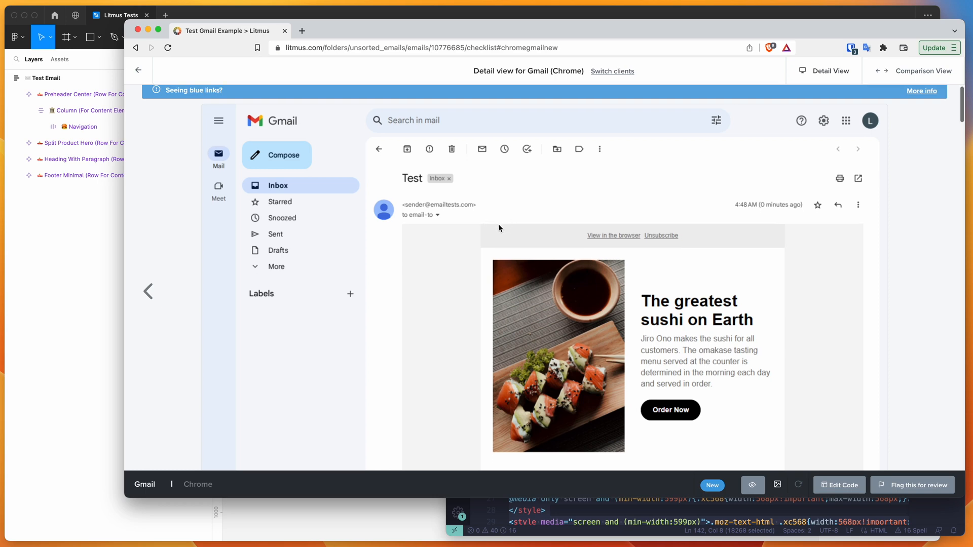
scroll(down, 3)
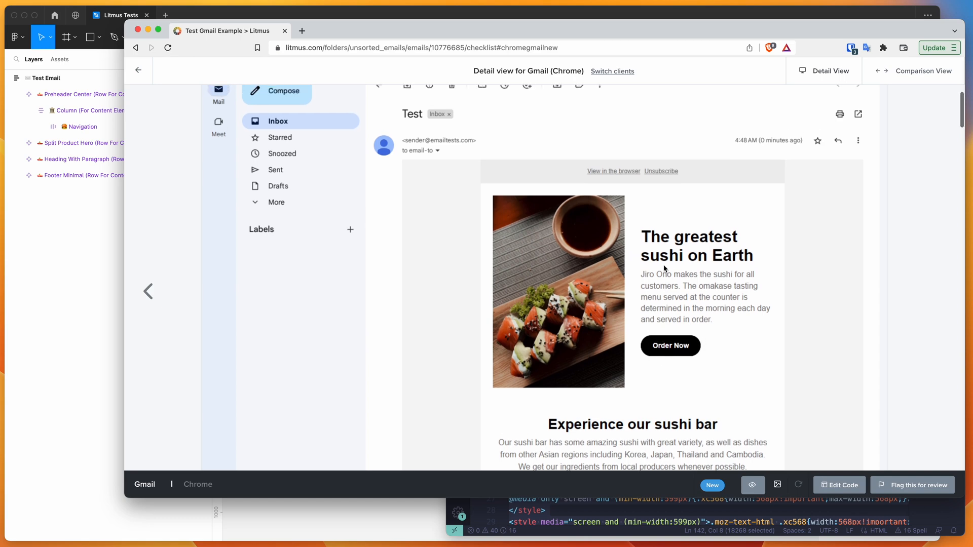
scroll(down, 3)
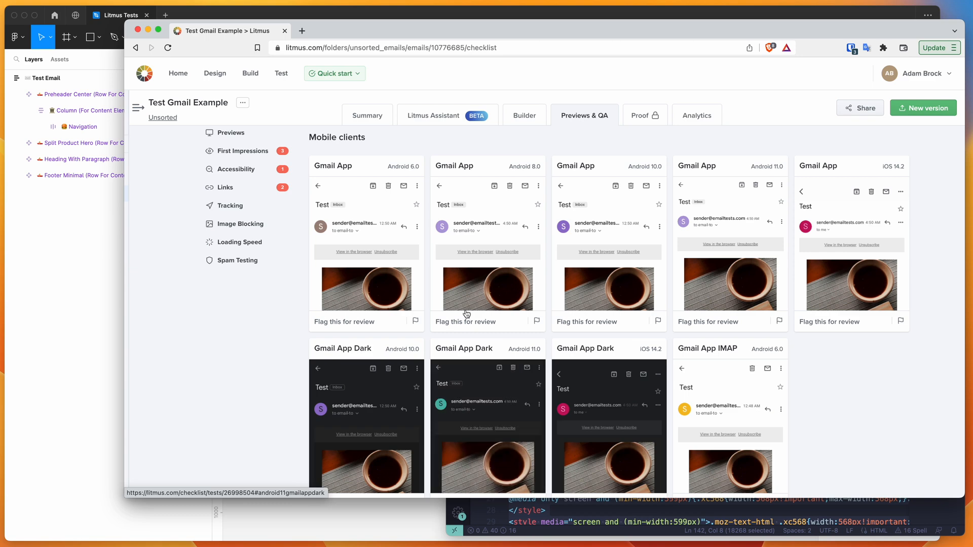
- Scroll down through the Gmail App iOS 14.2 detail render of the sushi email
scroll(down, 3)
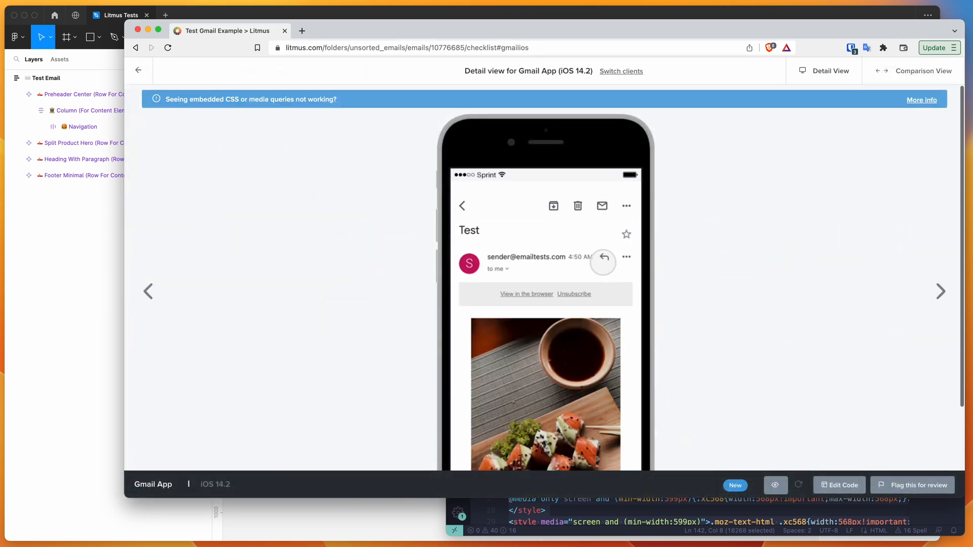
scroll(down, 3)
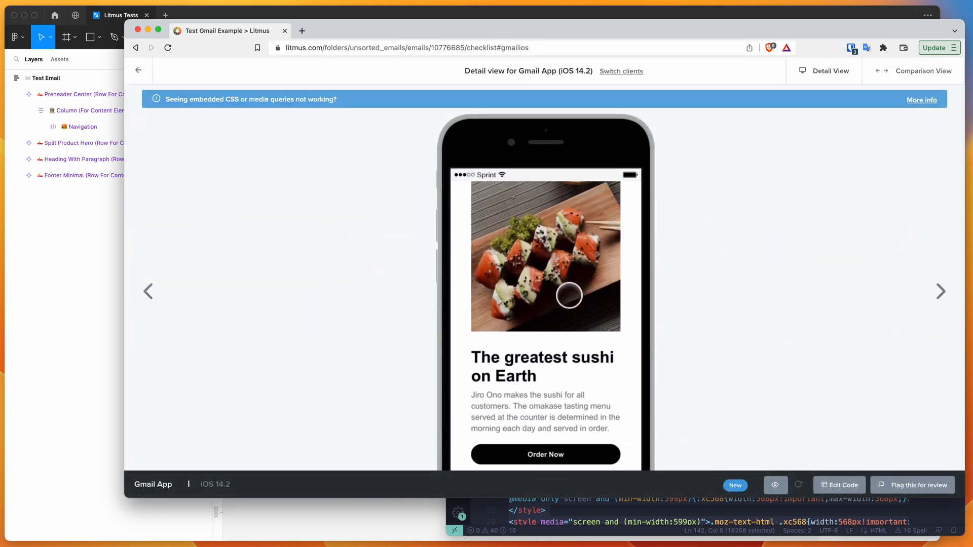
scroll(down, 3)
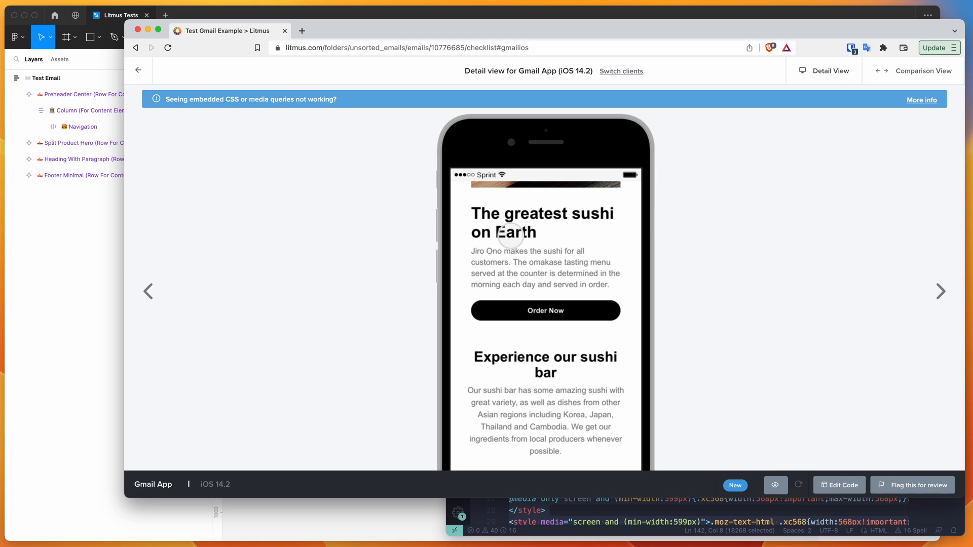
scroll(down, 3)
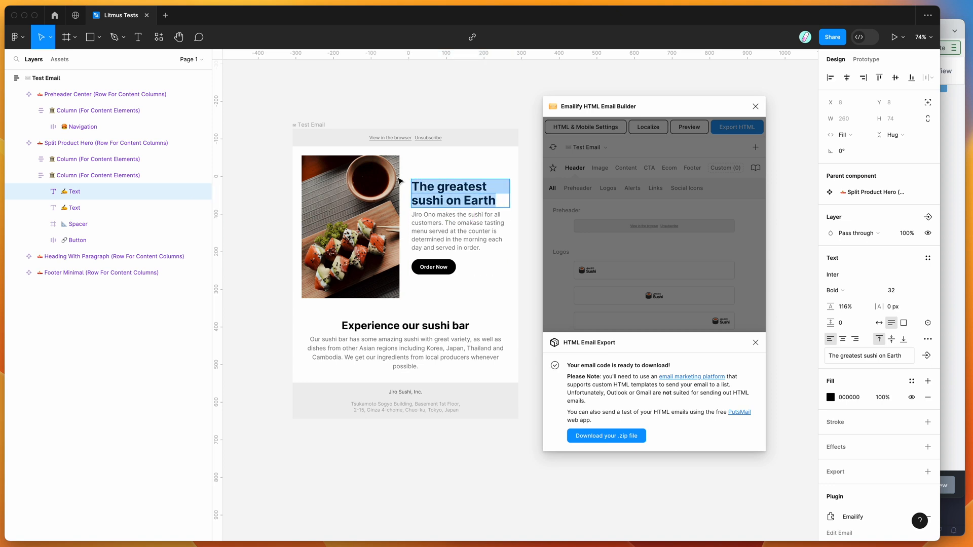
mouse_move(375, 174)
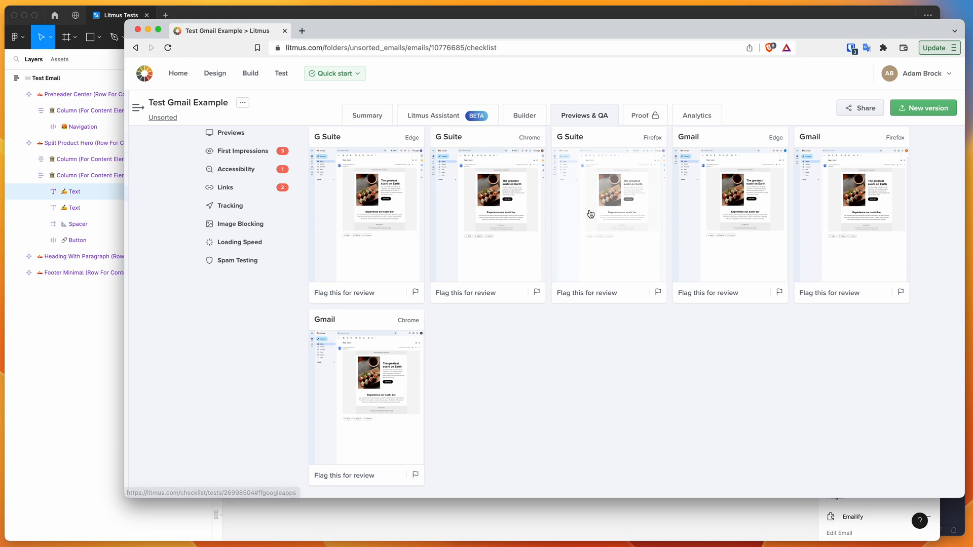
scroll(down, 3)
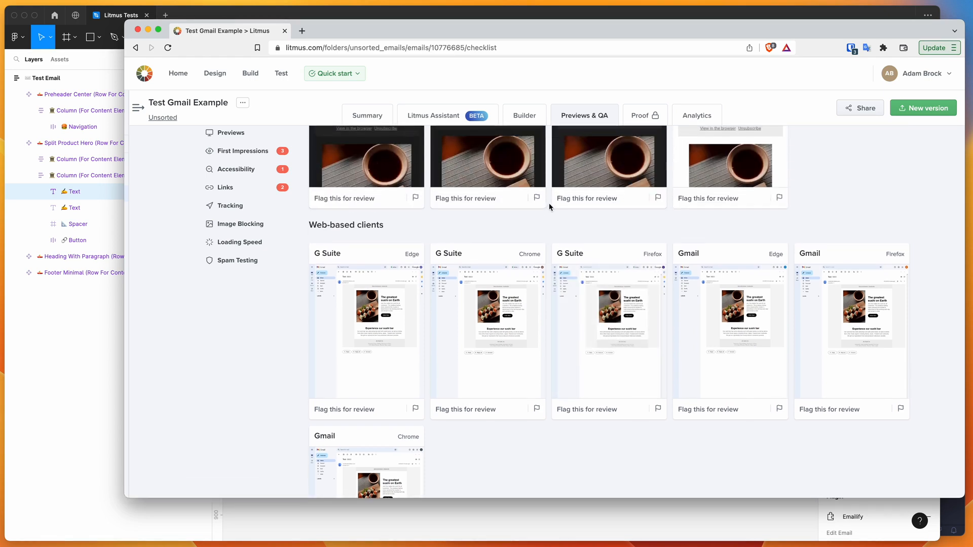
scroll(down, 3)
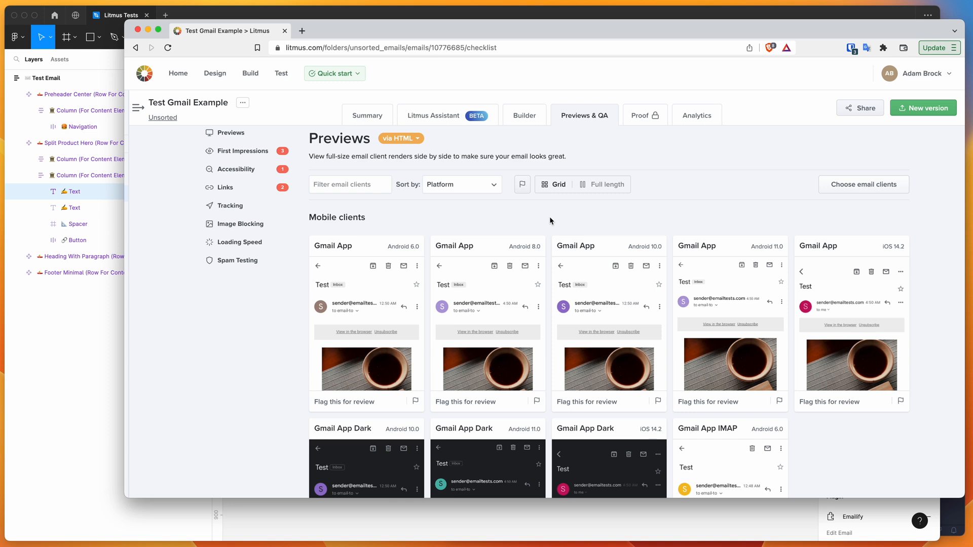
scroll(down, 3)
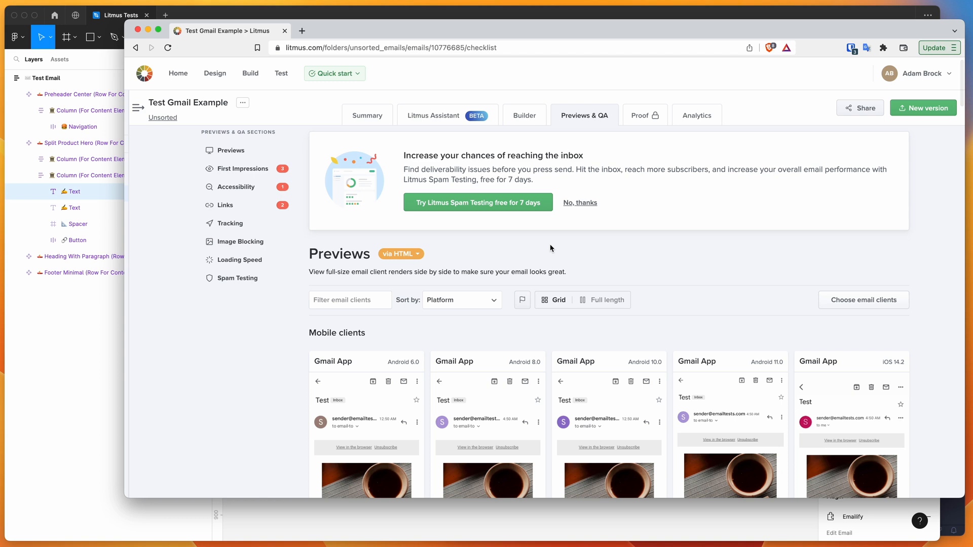
click(580, 202)
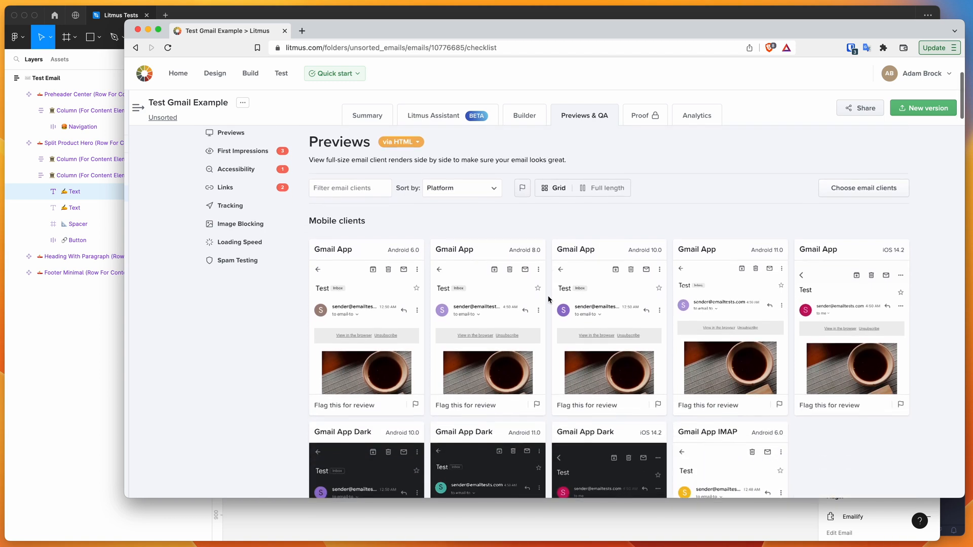
scroll(down, 3)
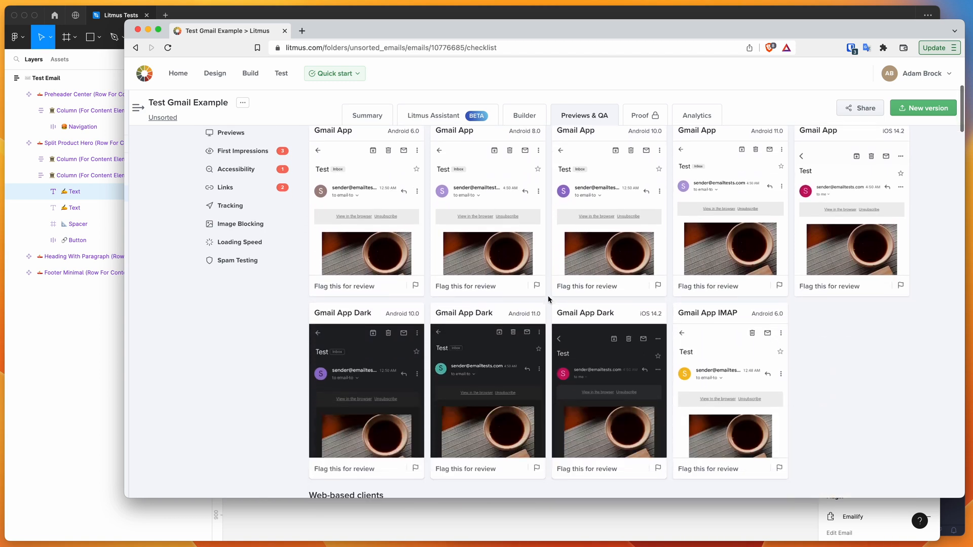
scroll(down, 3)
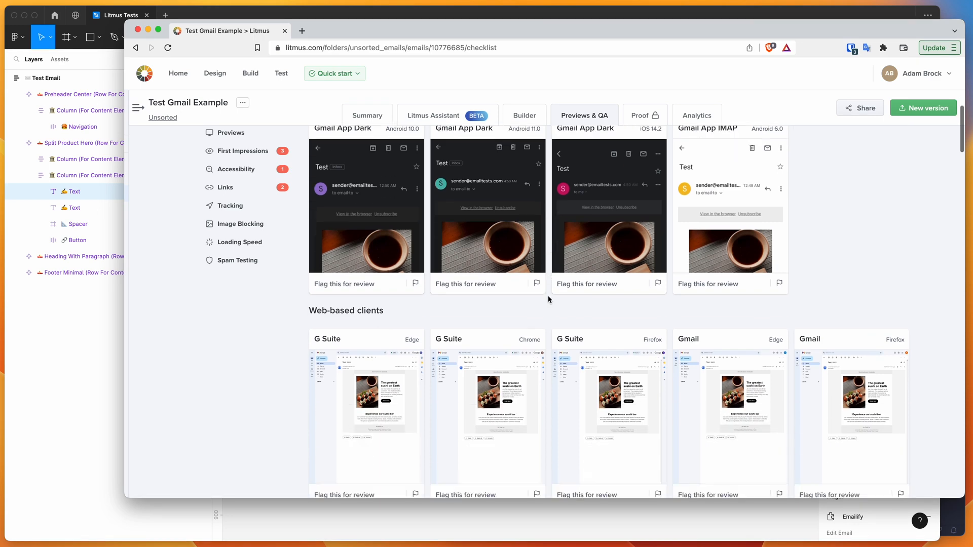
scroll(down, 3)
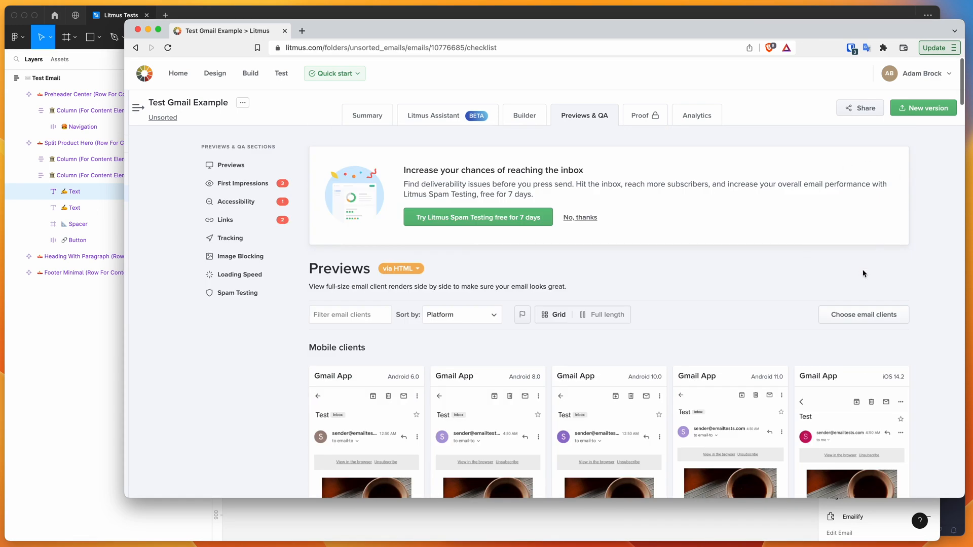
mouse_move(623, 282)
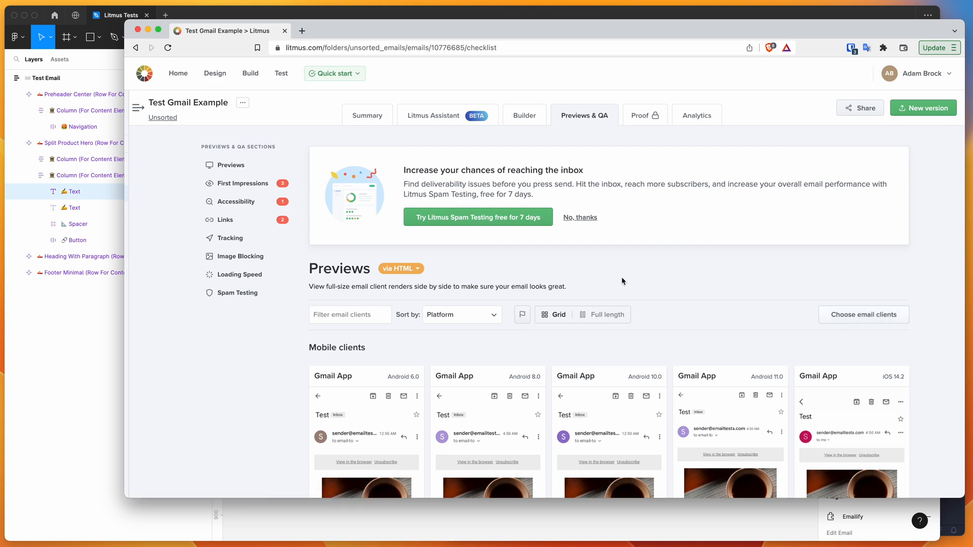
mouse_move(477, 356)
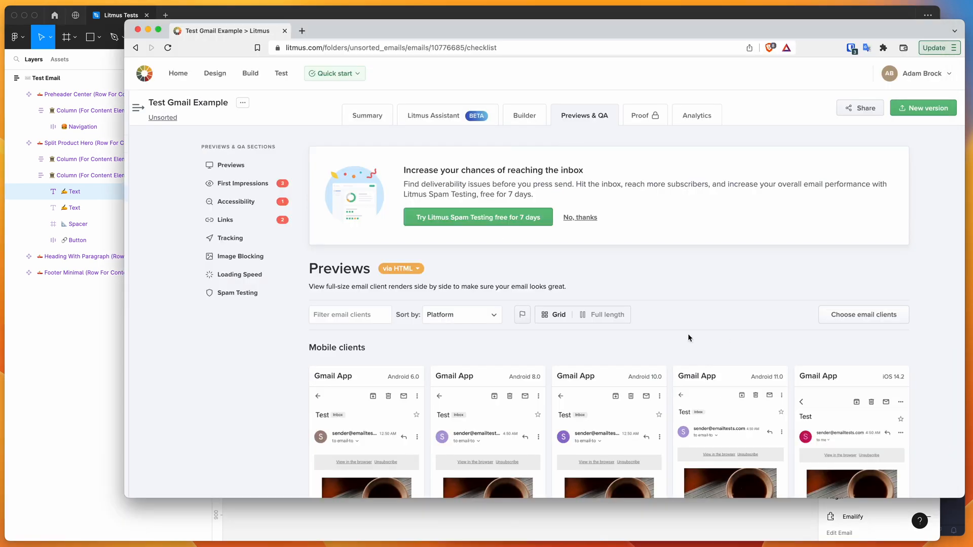
scroll(down, 3)
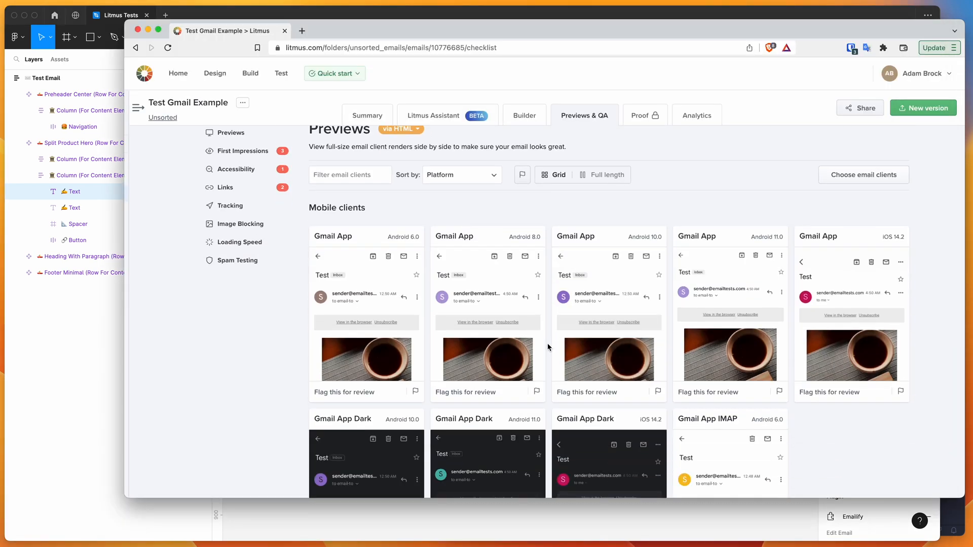